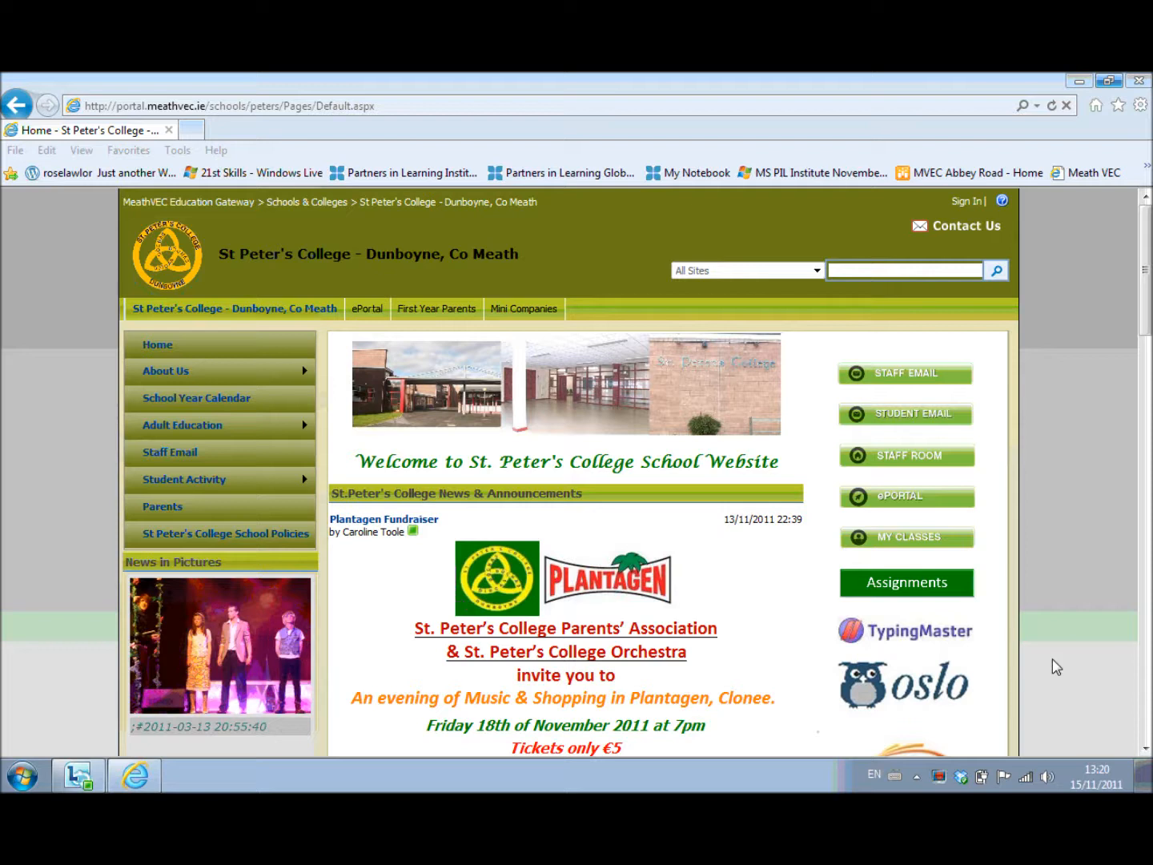
mouse_move(1029, 628)
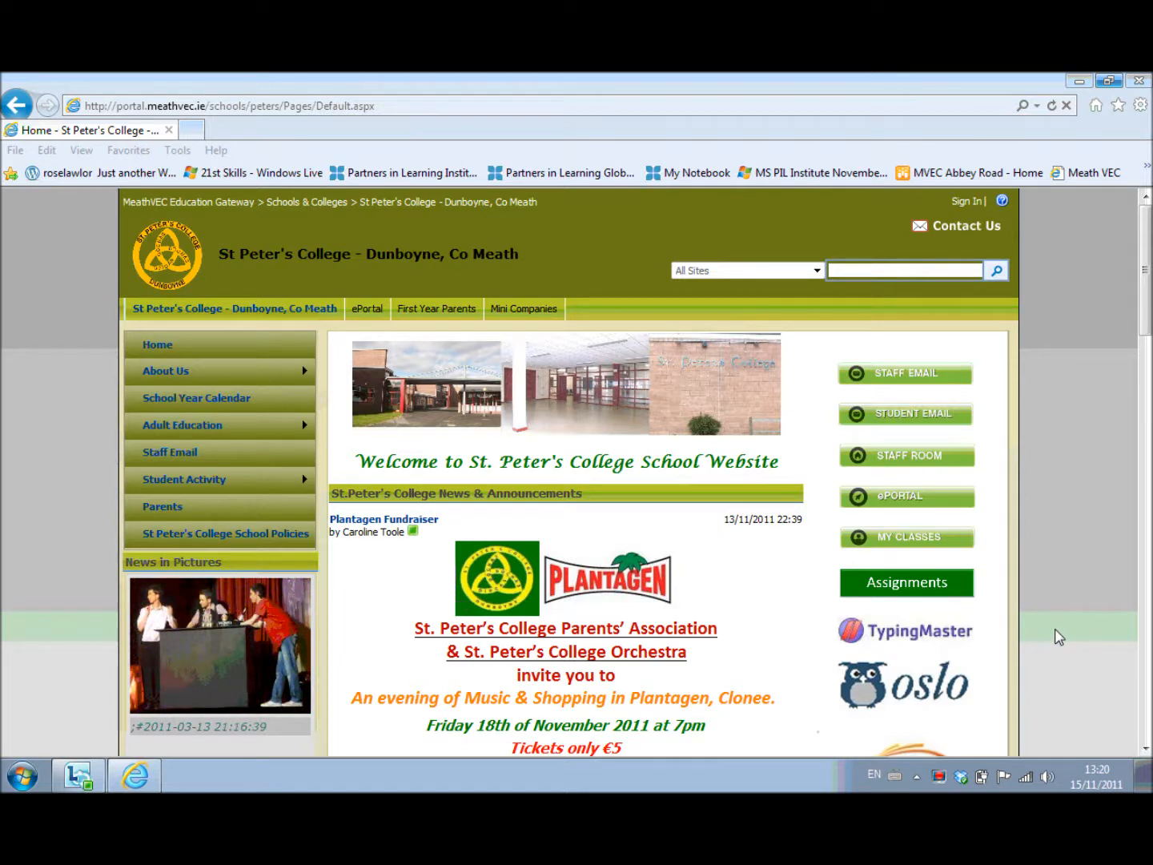
mouse_move(1046, 591)
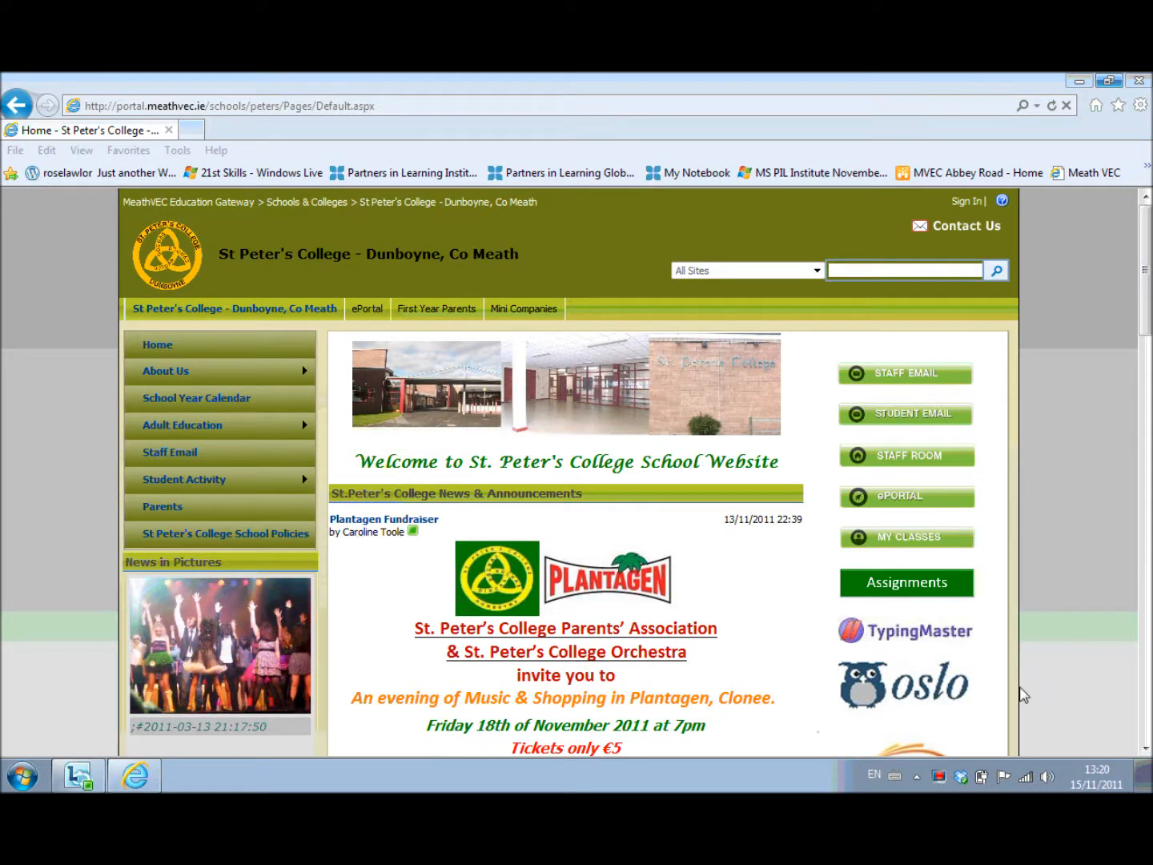
mouse_move(903, 409)
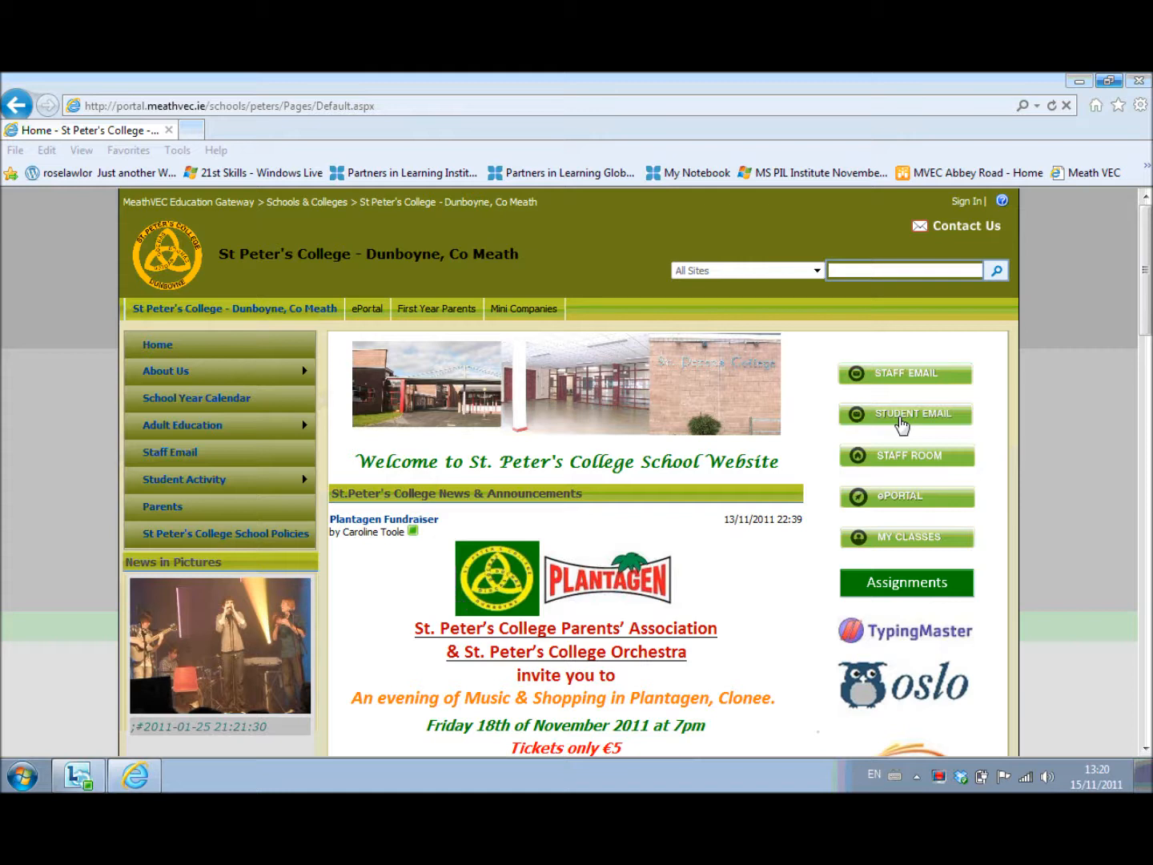
Bring up the Student Email sign-in page and maximize the Windows Live window
click(905, 413)
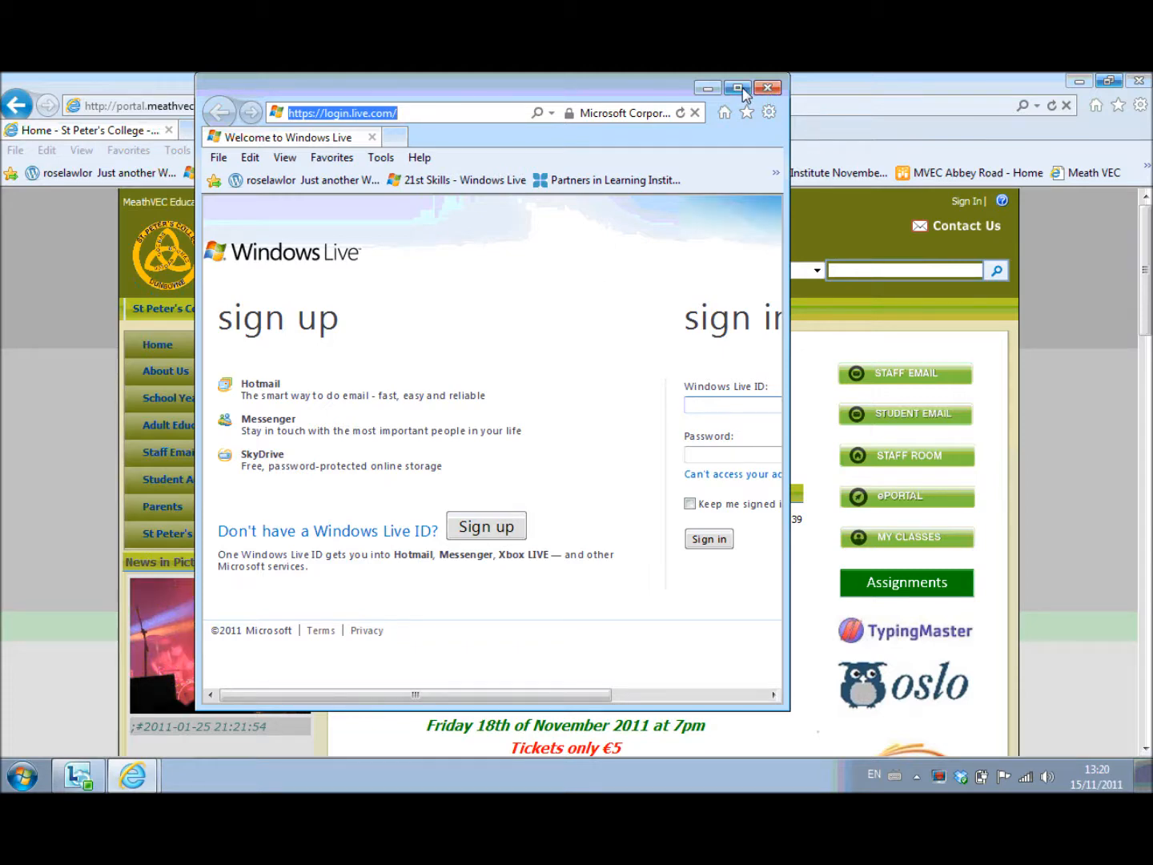
click(737, 88)
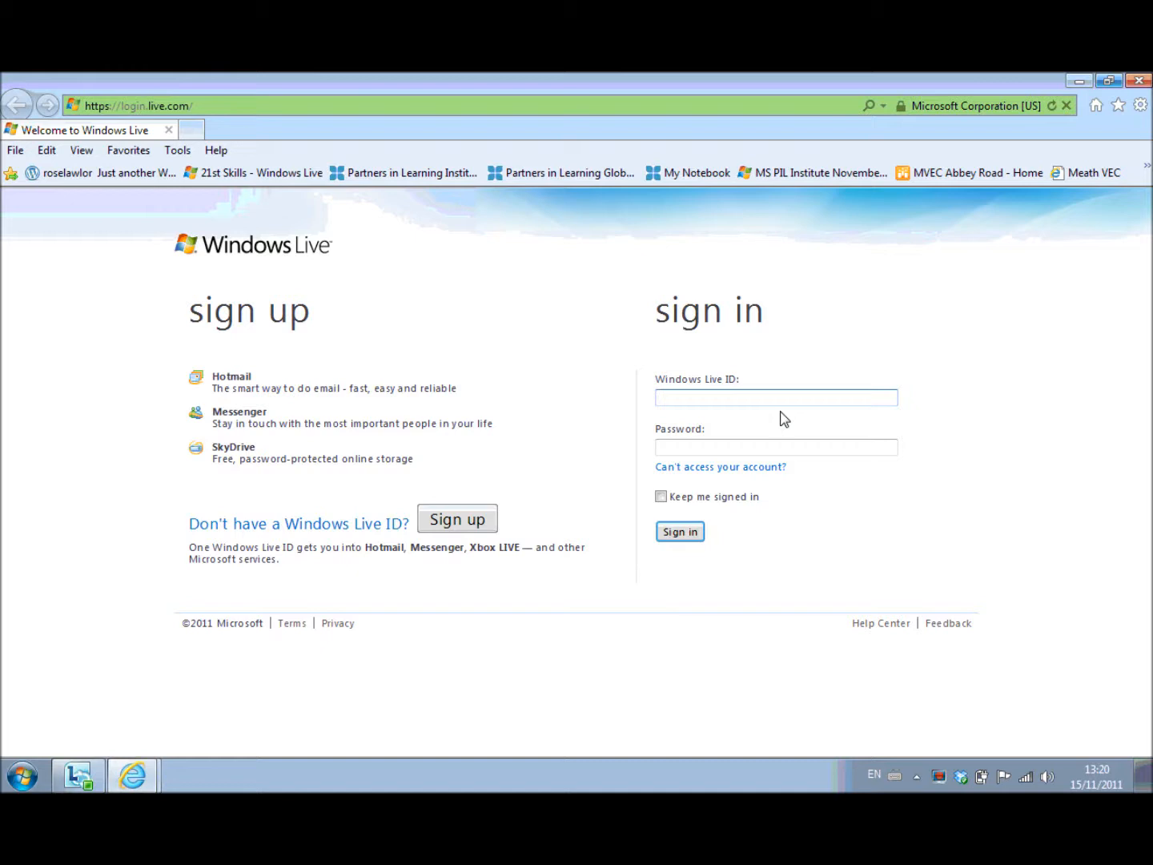
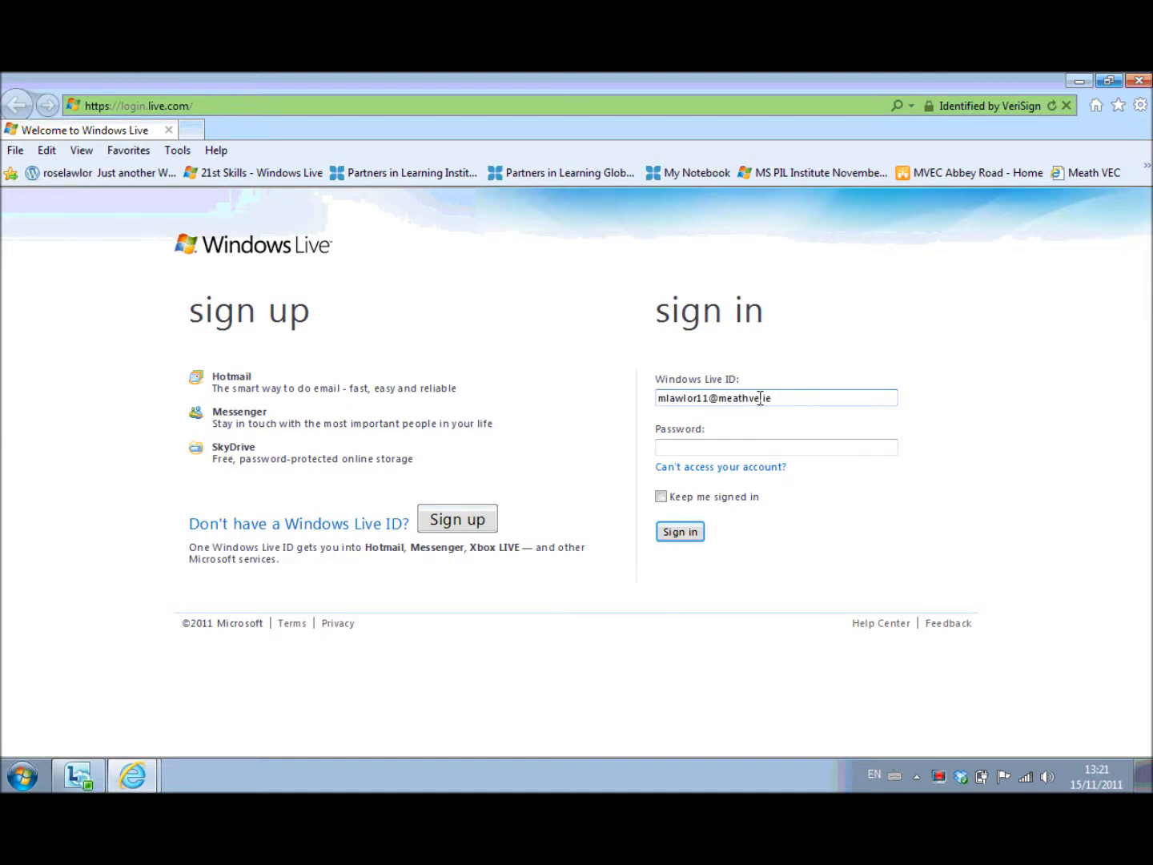
click(775, 447)
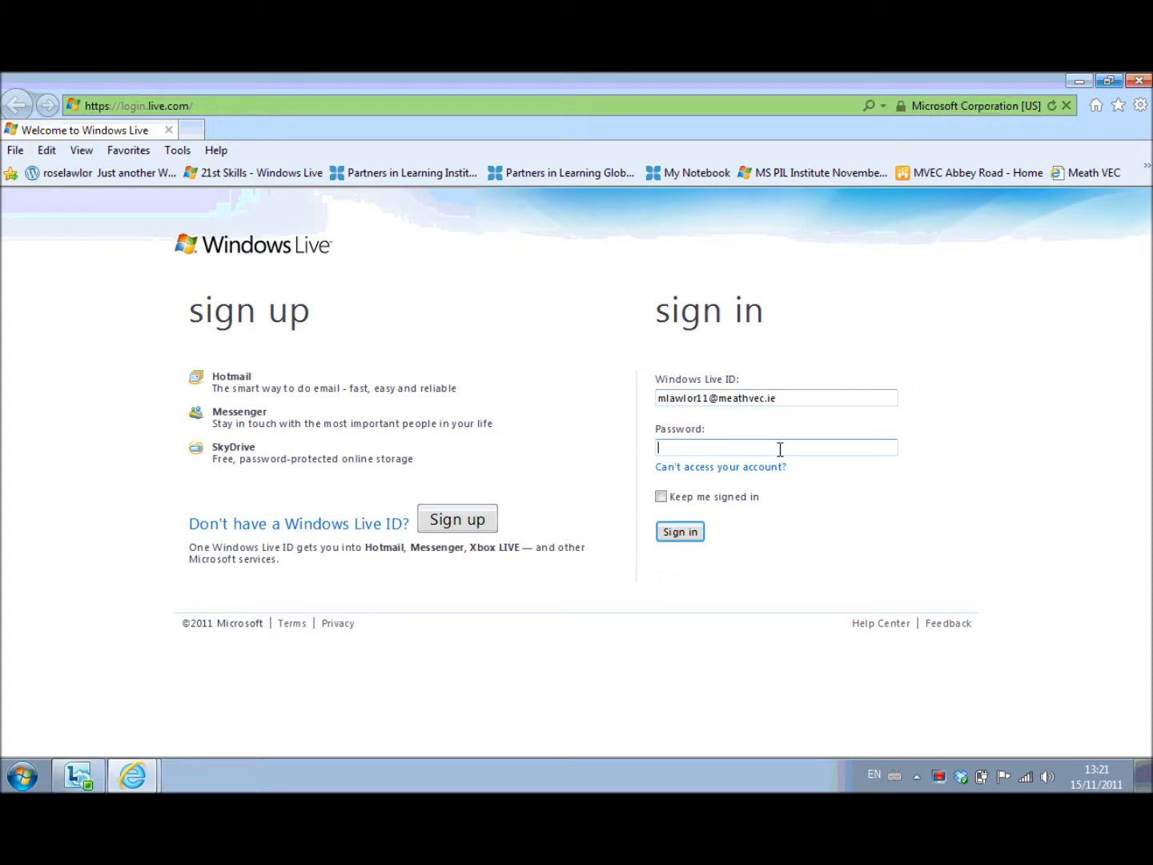
text(••••)
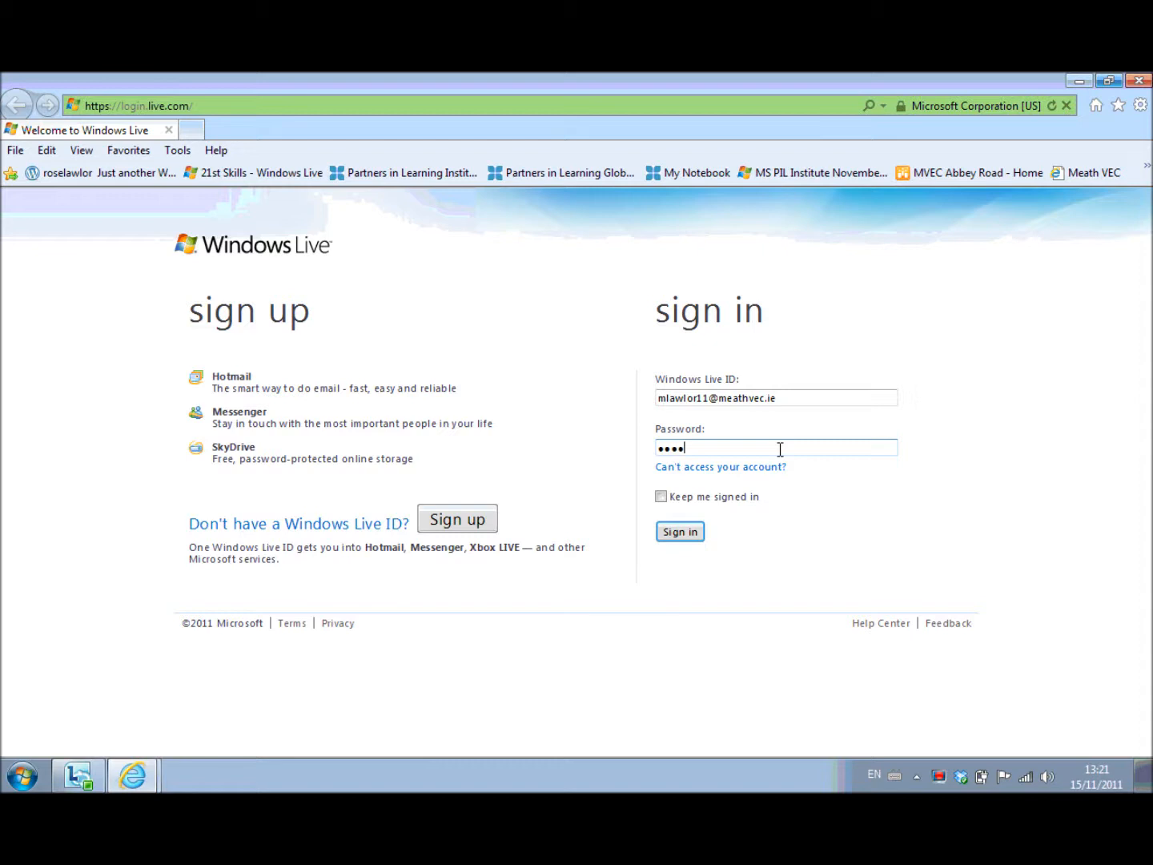
text(••)
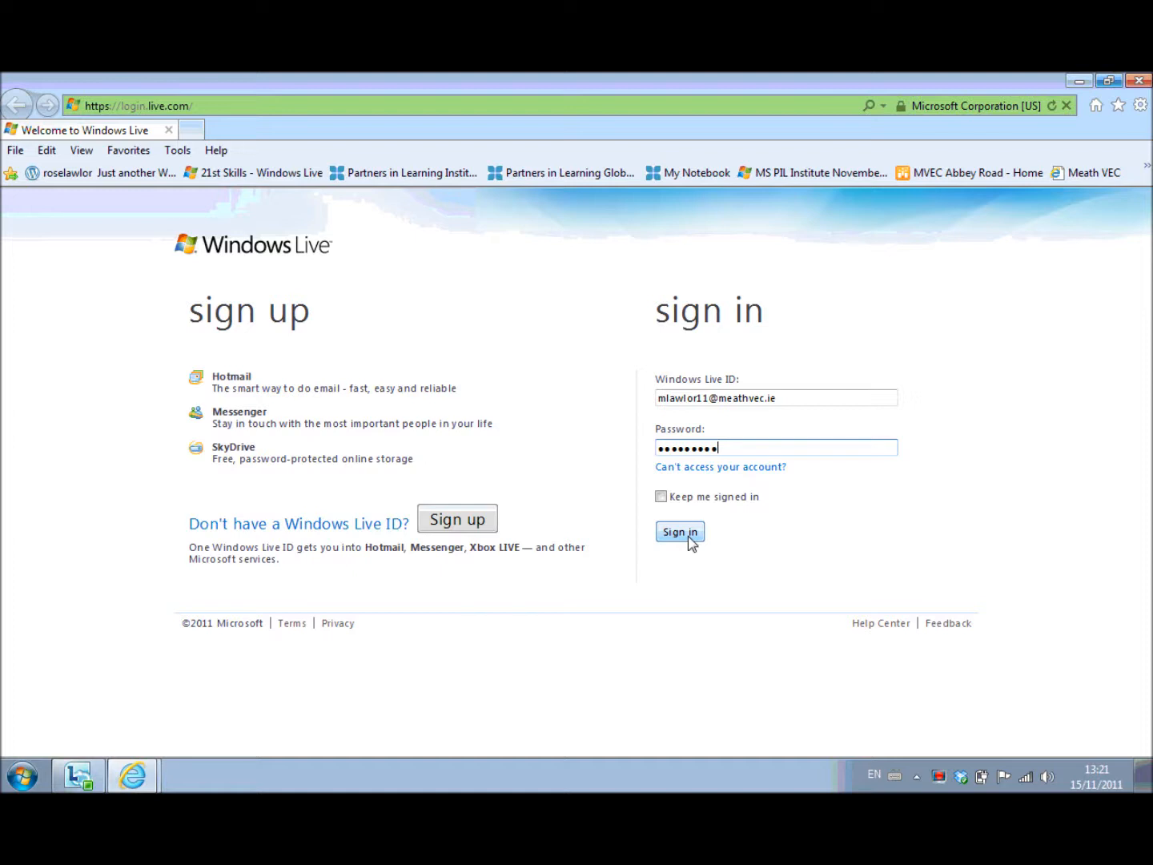
click(679, 532)
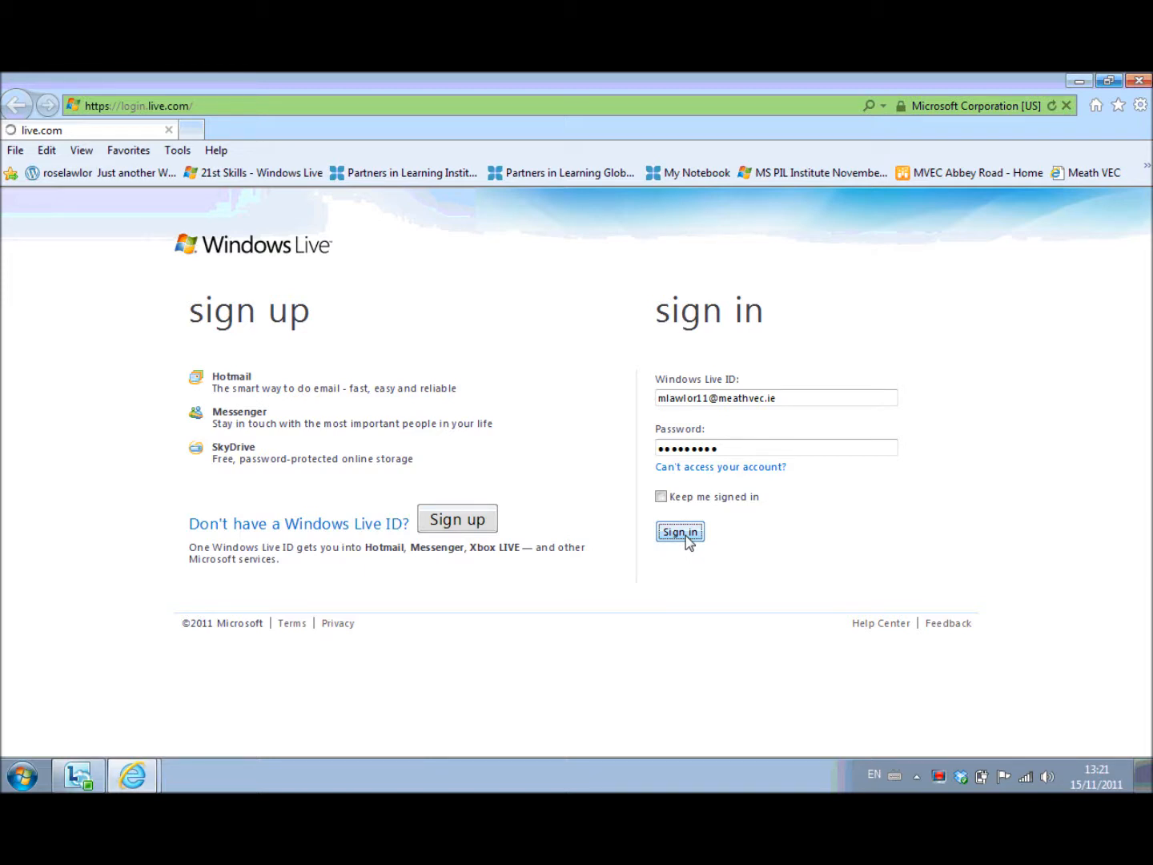
Finish signing in and review the Account overview page top to bottom
click(679, 532)
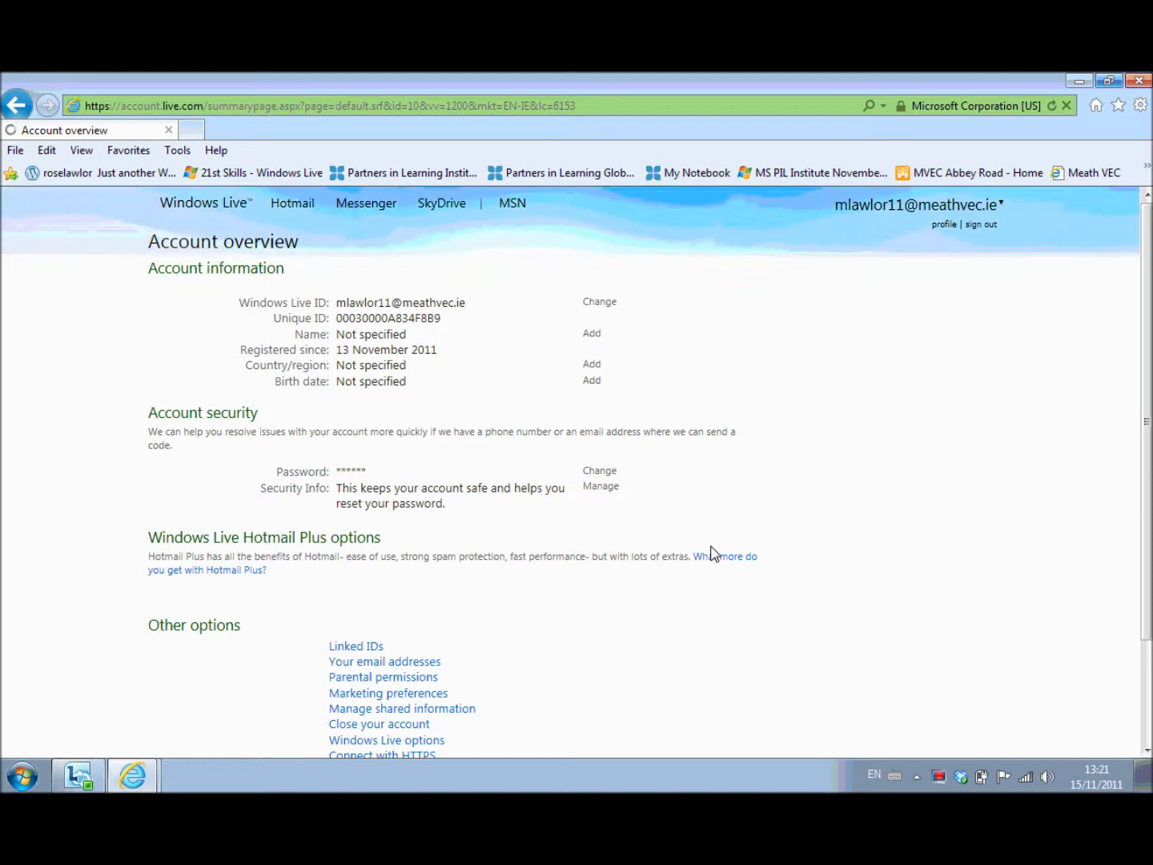
mouse_move(576, 583)
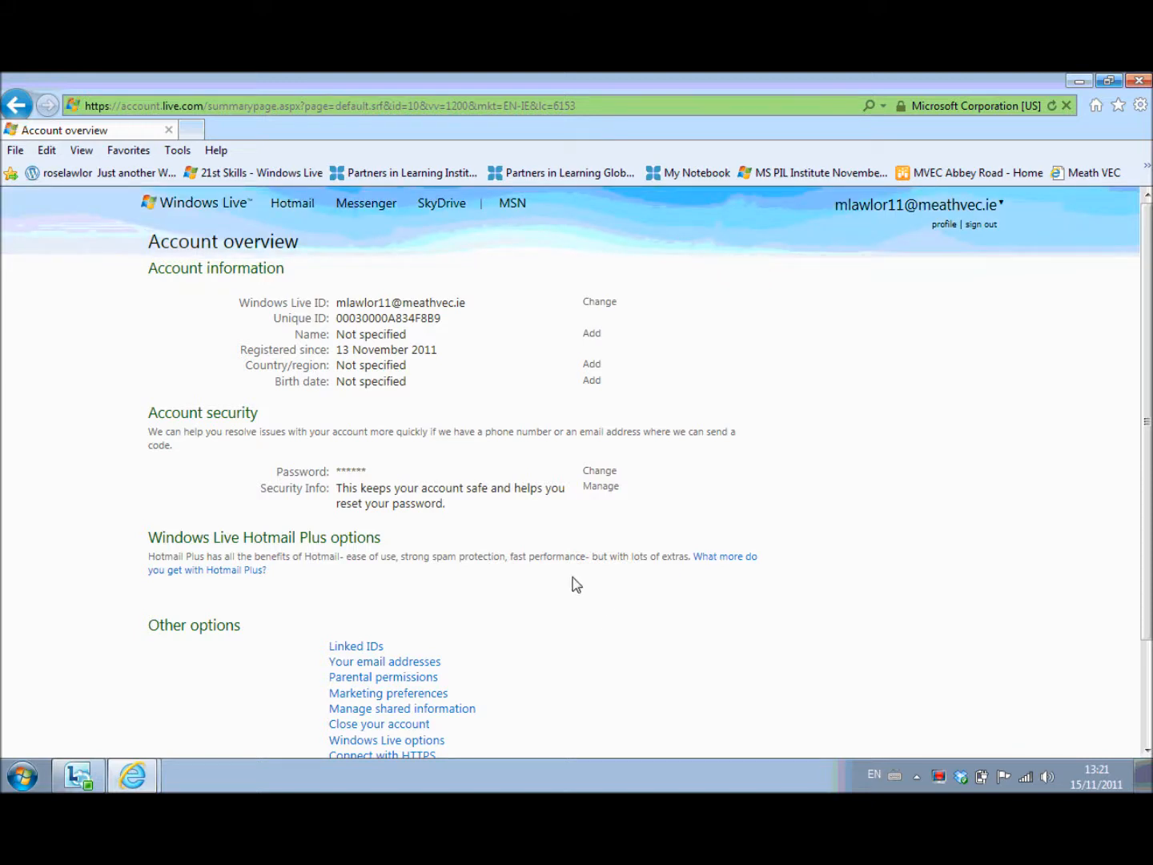
mouse_move(516, 429)
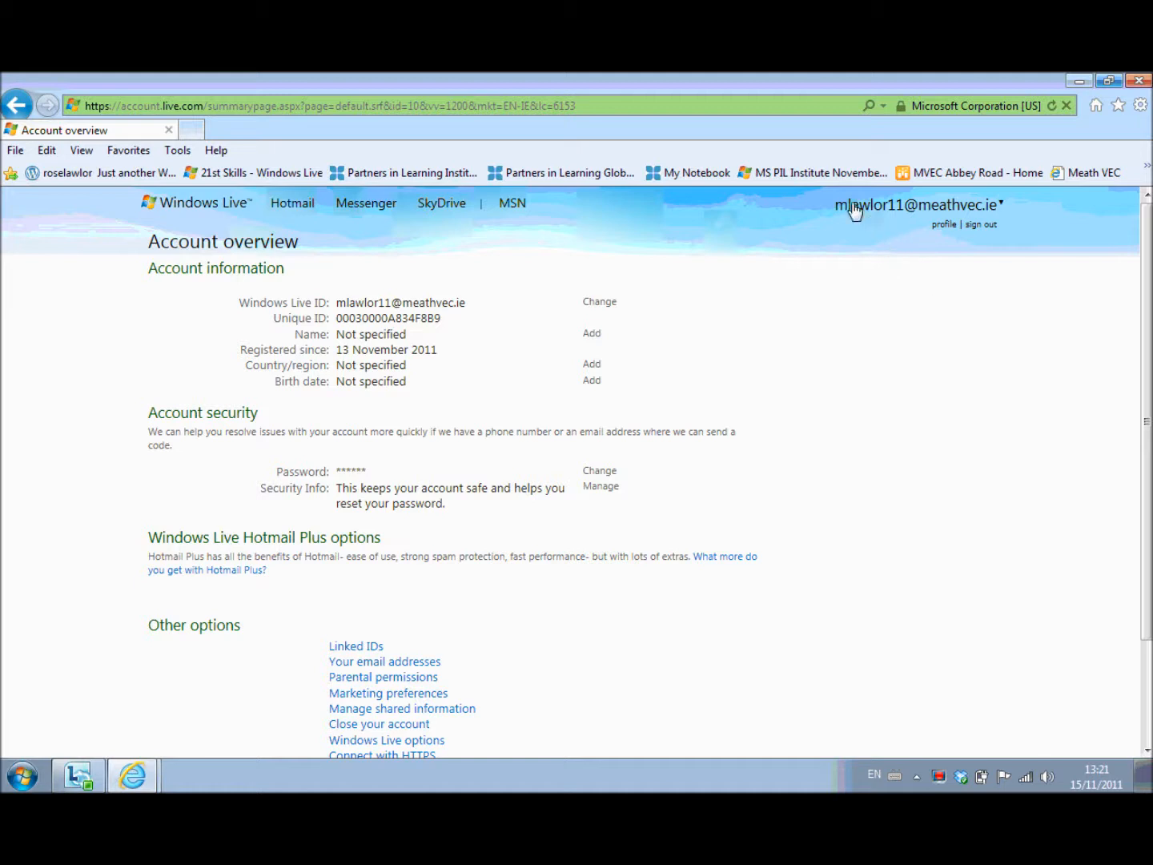
scroll(down, 3)
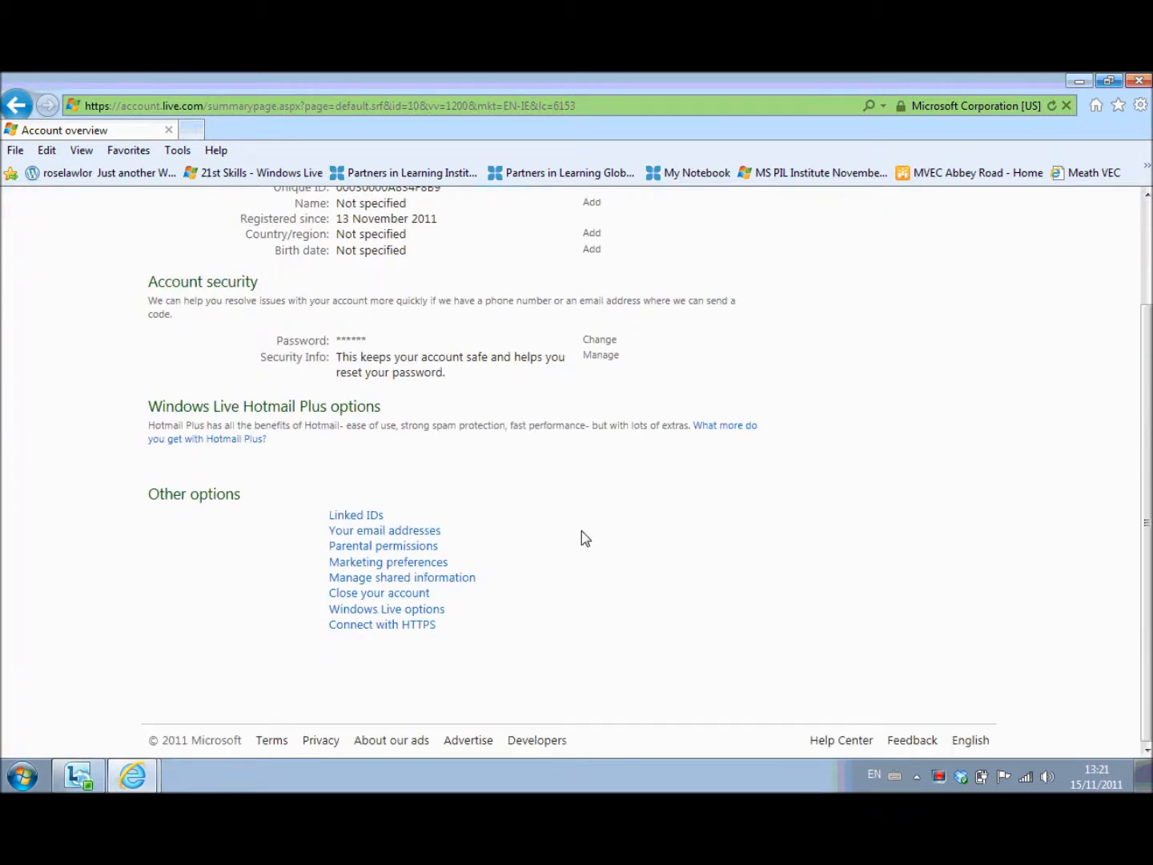
scroll(up, 3)
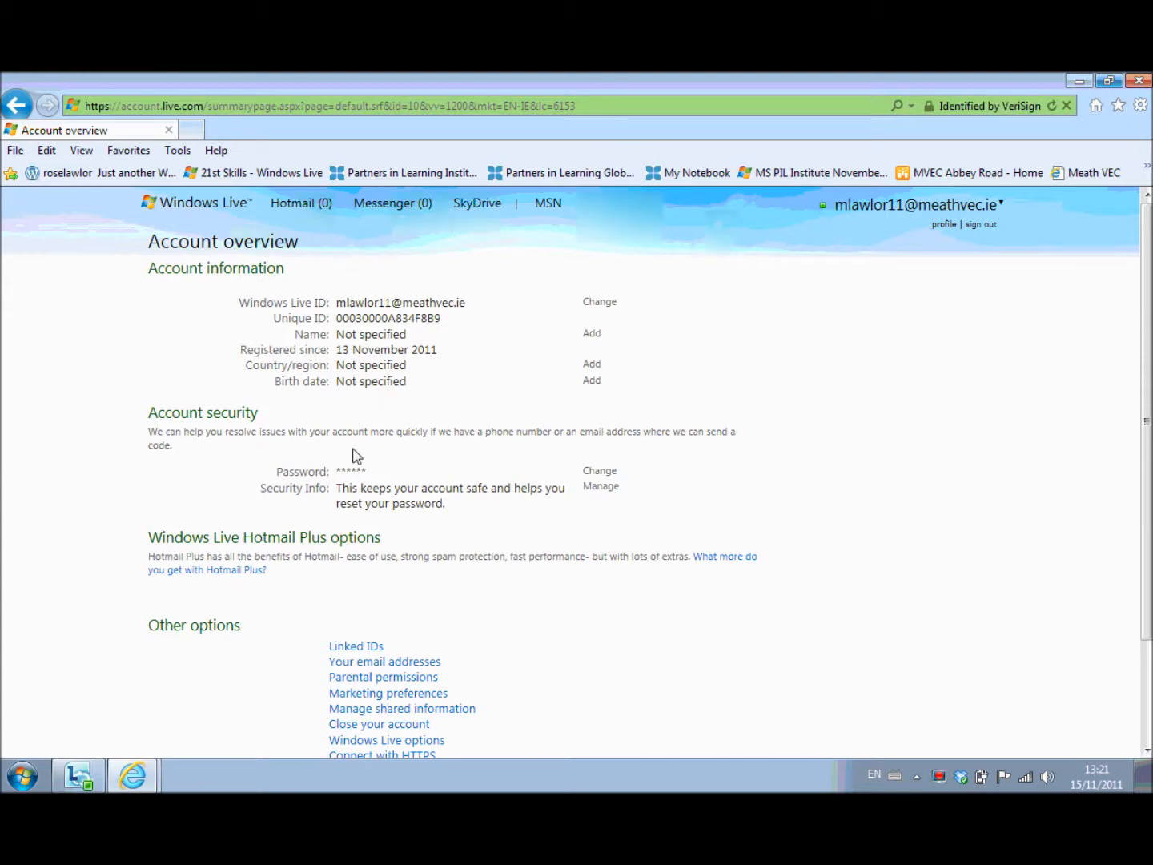
mouse_move(301, 205)
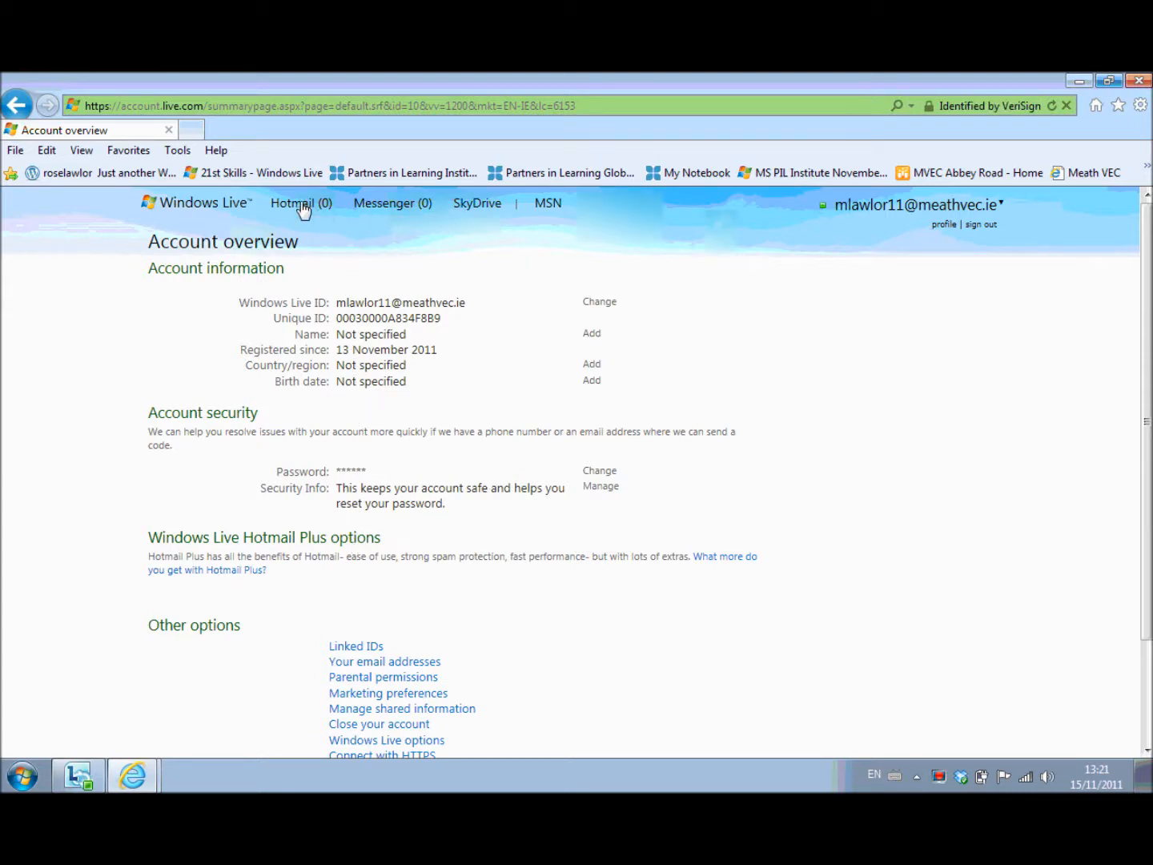
Go to the Hotmail inbox in Outlook Web App, stepping back and forward to it
click(298, 201)
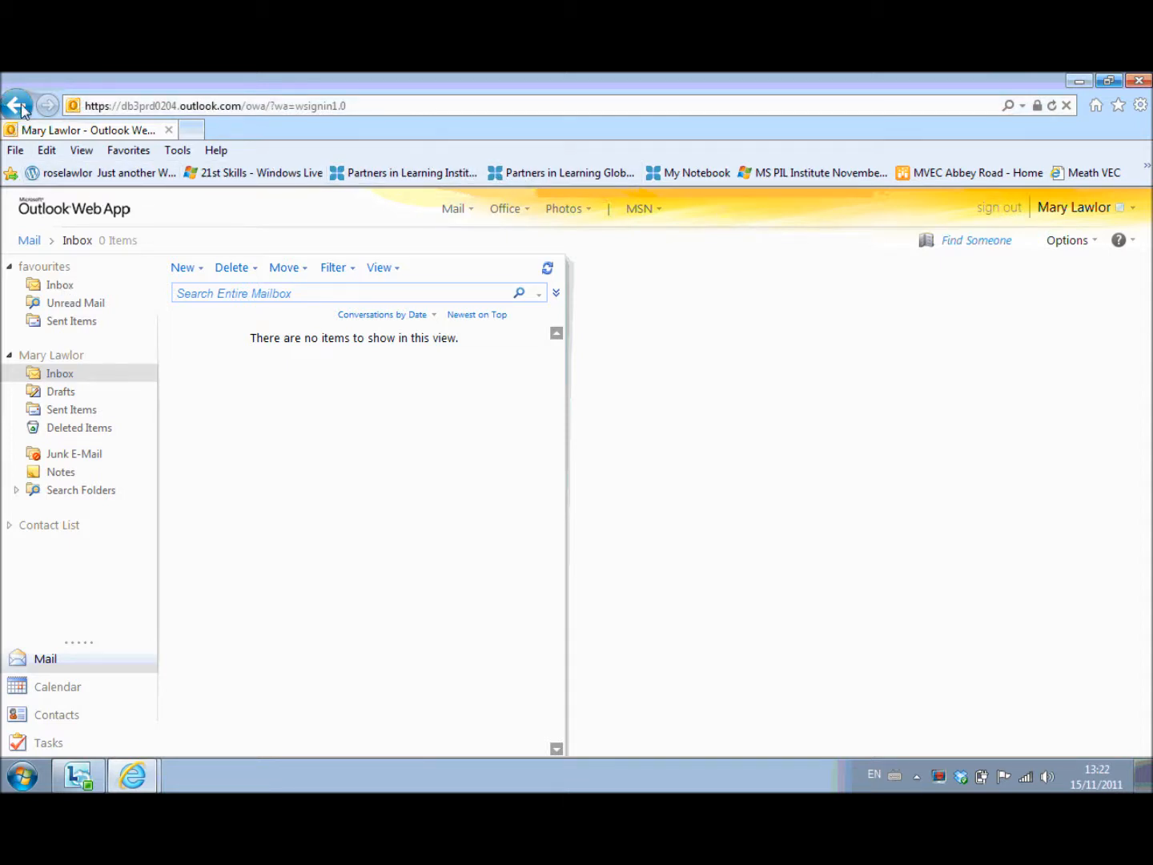
click(18, 106)
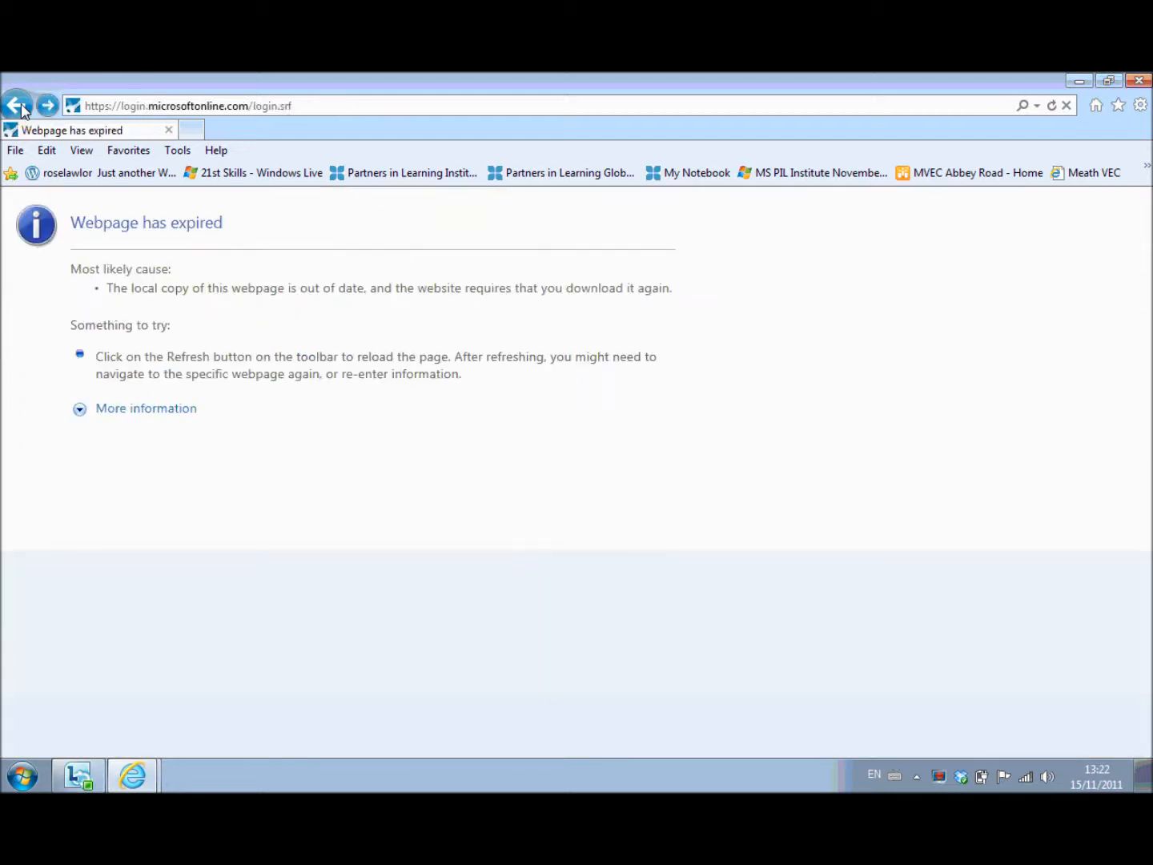
click(17, 106)
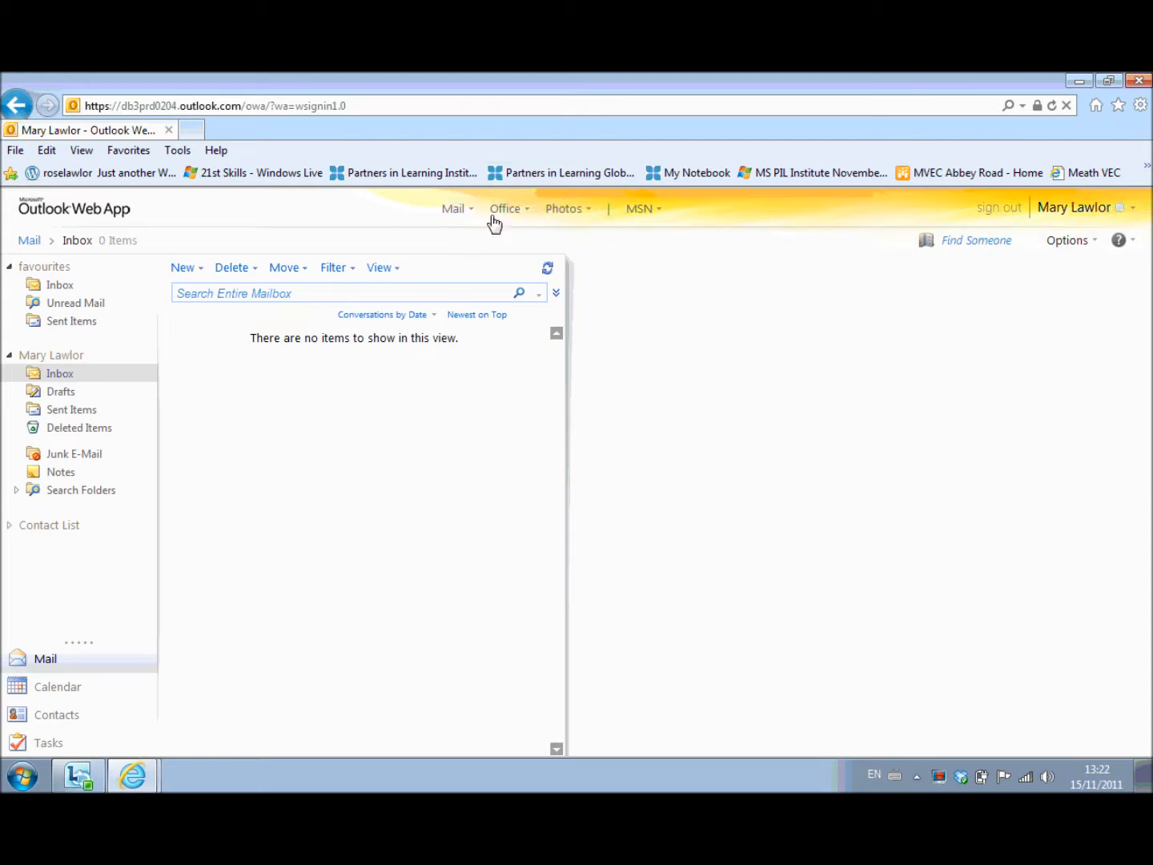
mouse_move(506, 208)
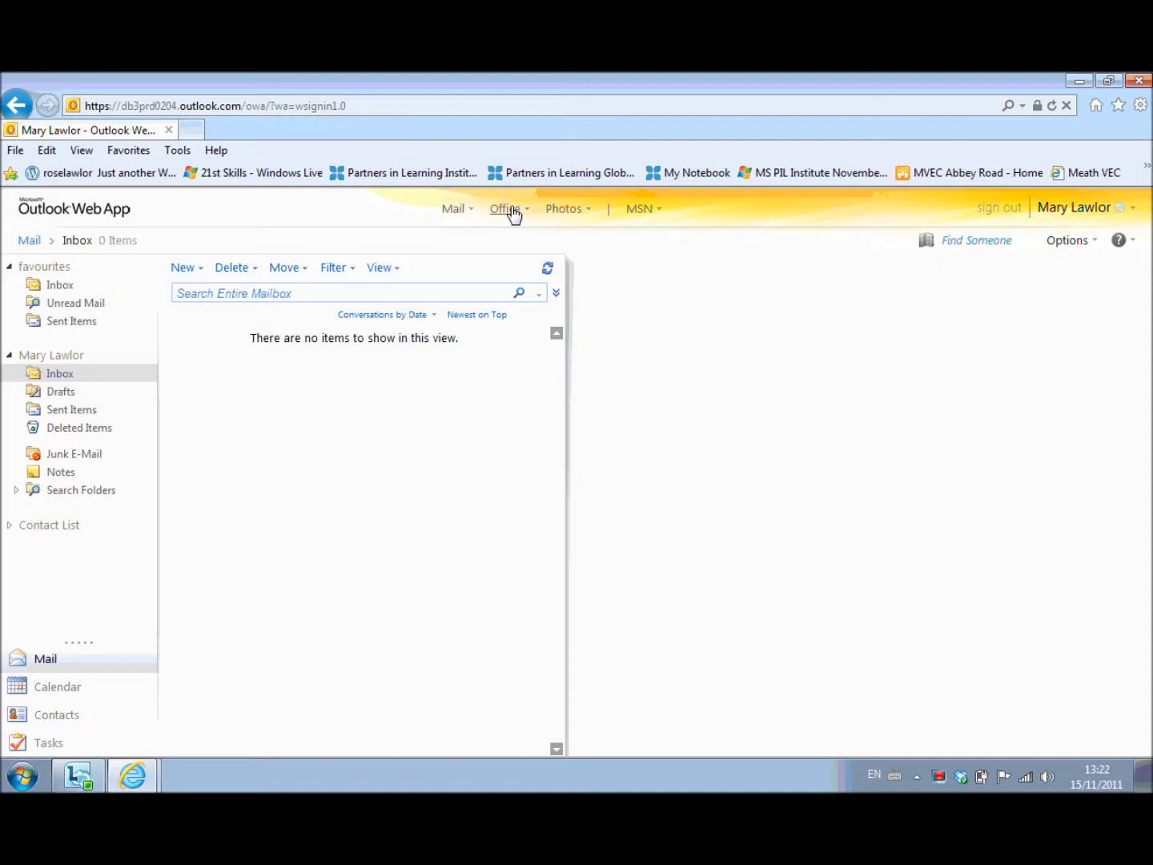
Go to Office > Your documents and accept the Windows Live service agreement
click(506, 209)
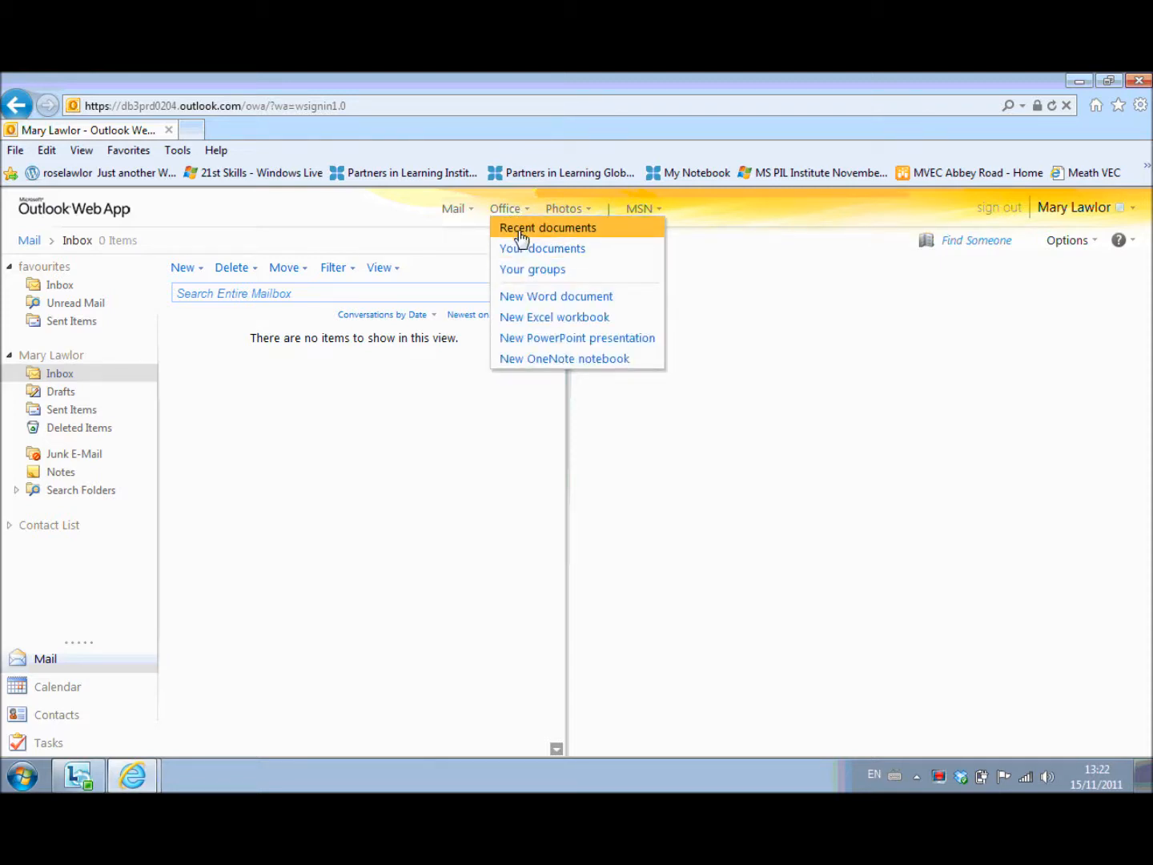
click(548, 227)
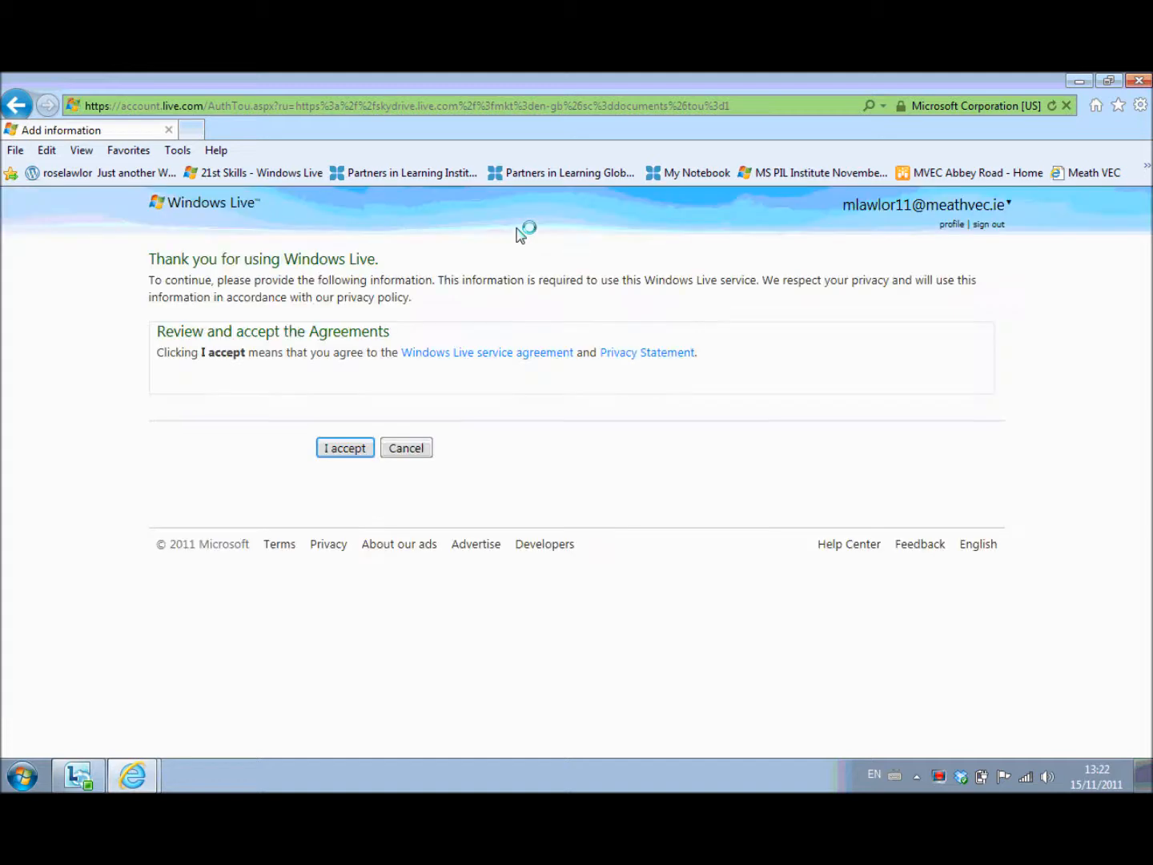
mouse_move(192, 311)
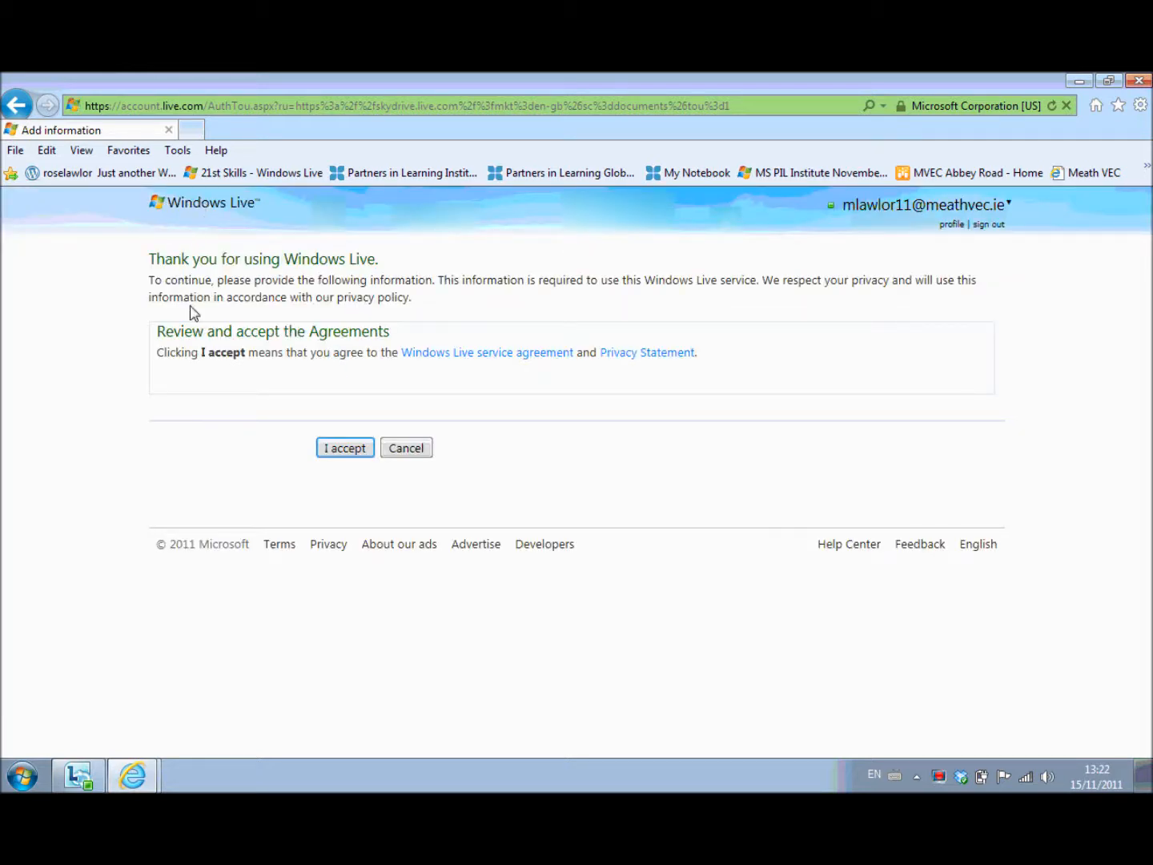
mouse_move(383, 200)
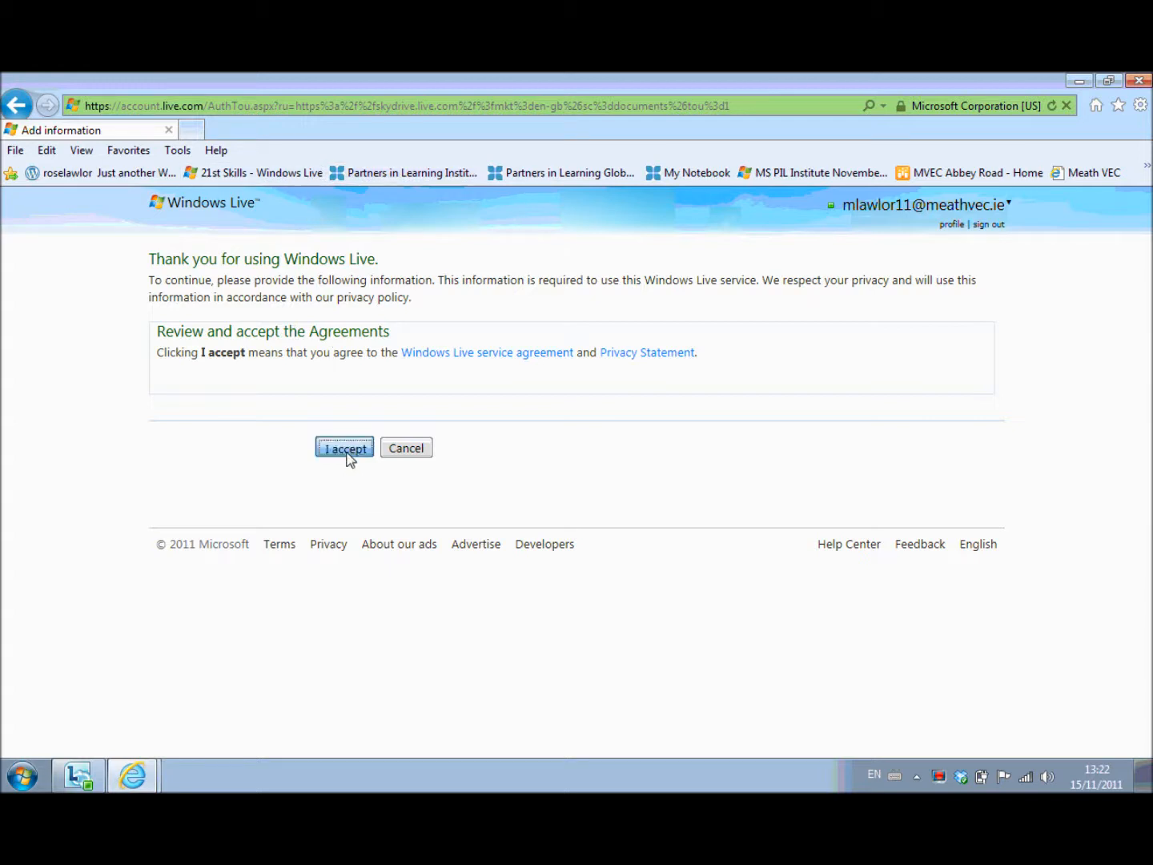
click(342, 449)
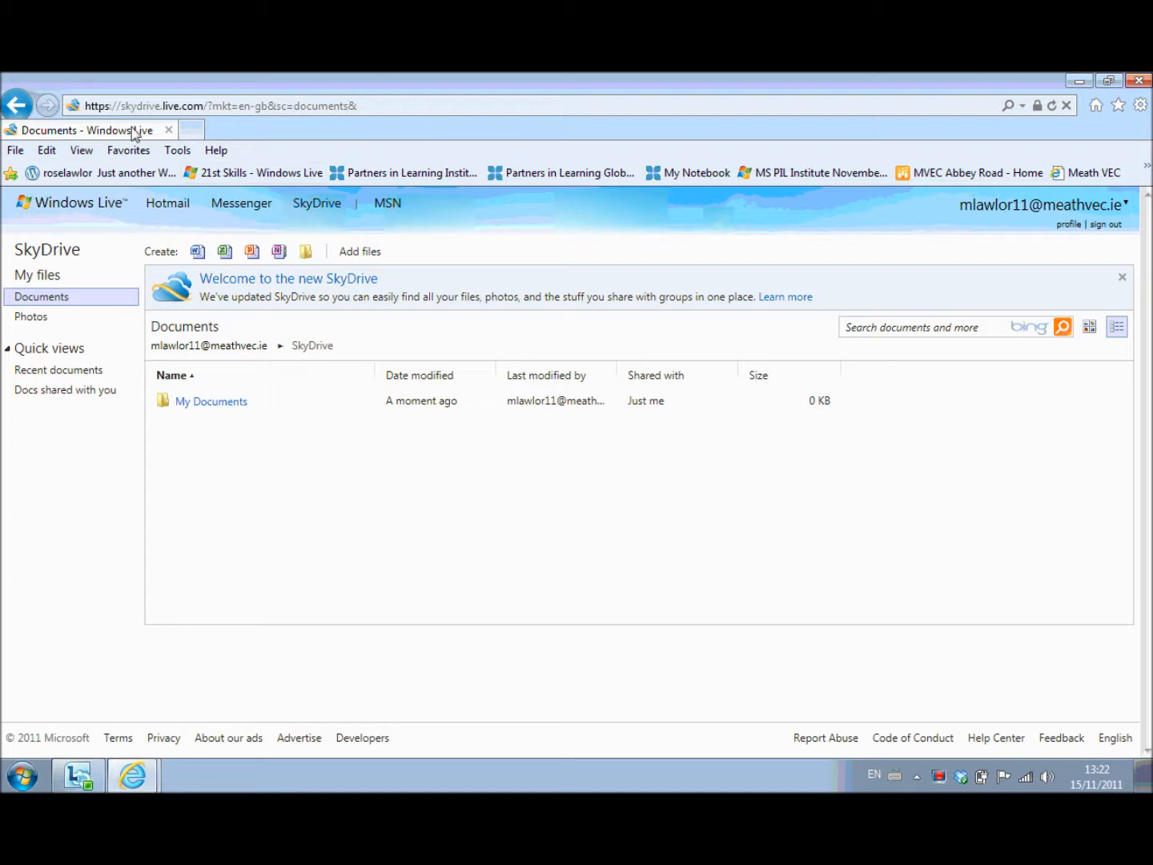
mouse_move(365, 389)
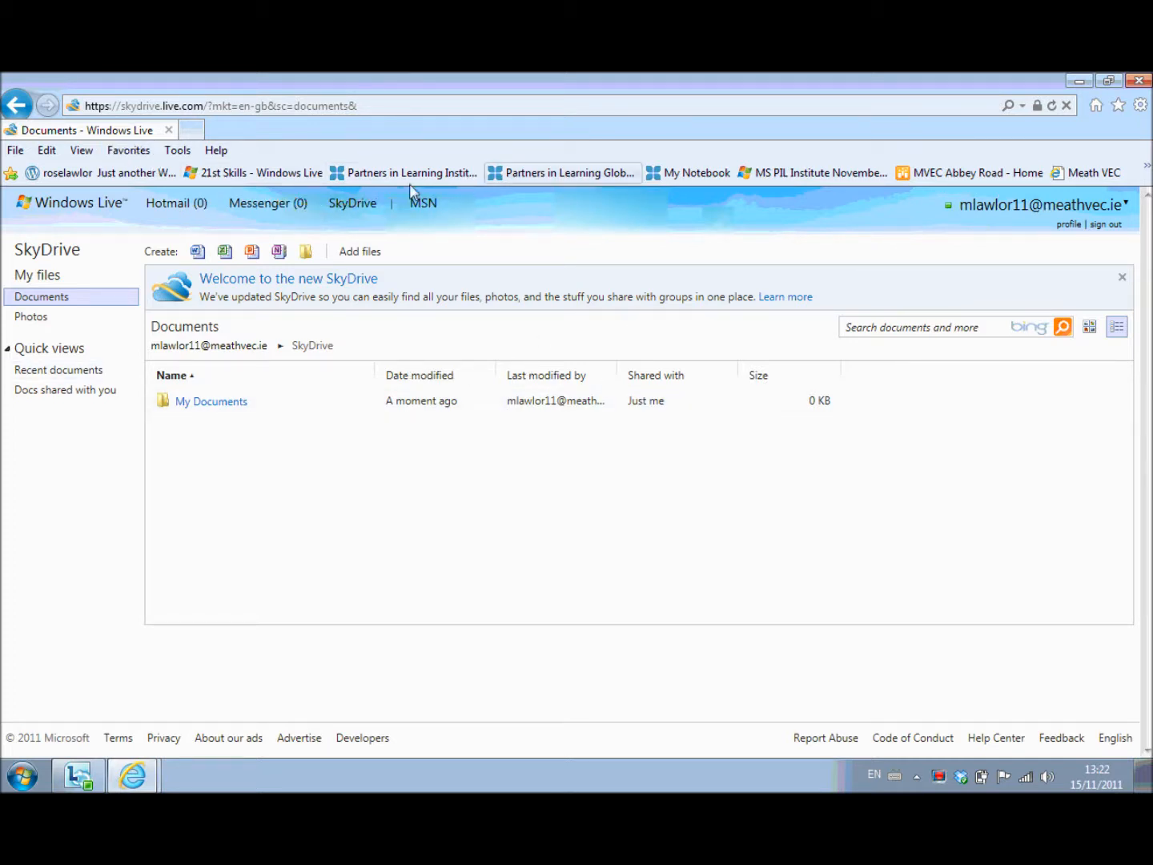
click(168, 202)
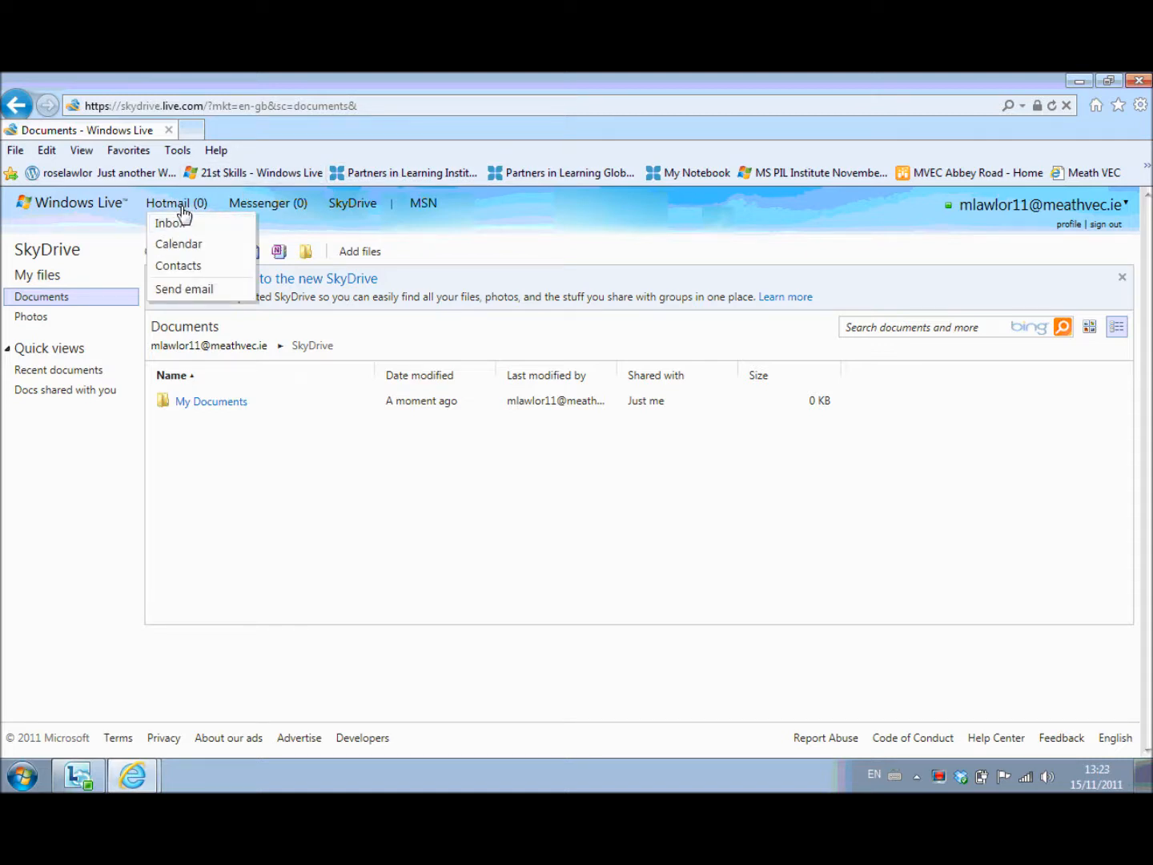
click(353, 201)
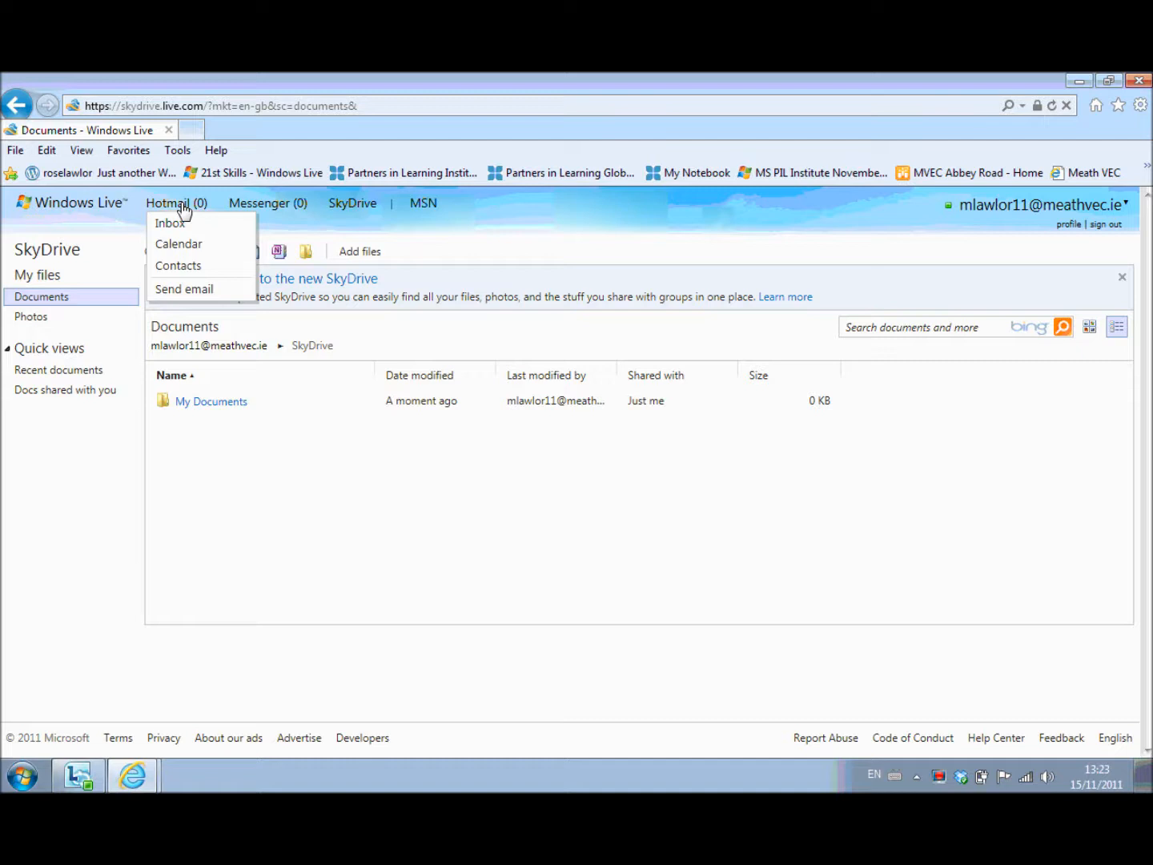
click(353, 201)
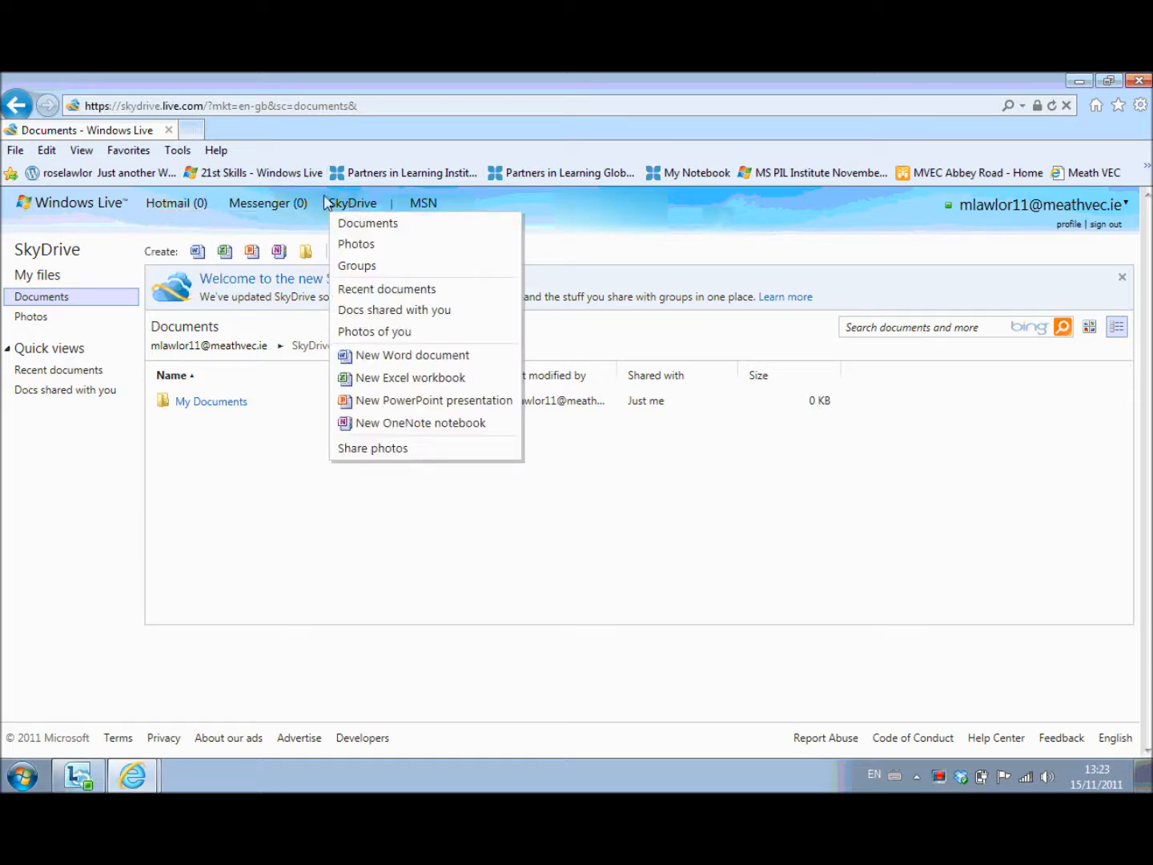
click(378, 147)
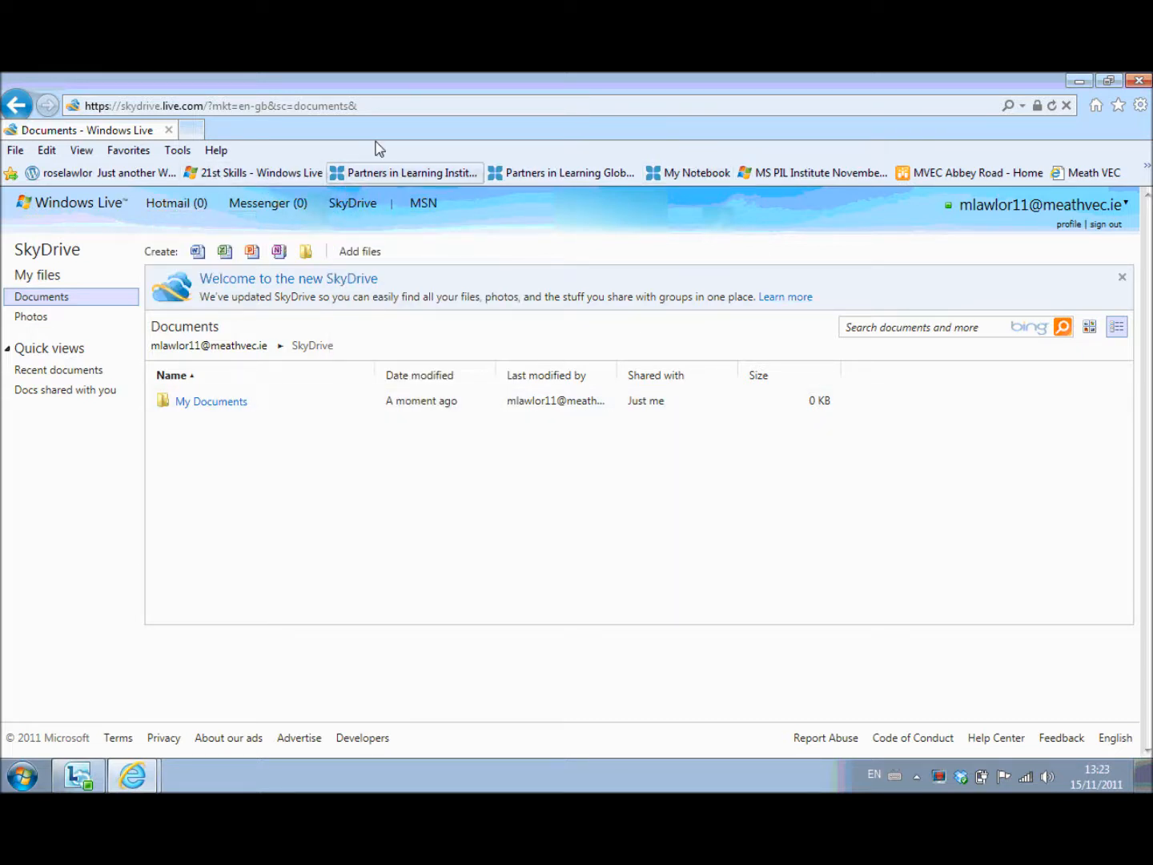
click(352, 202)
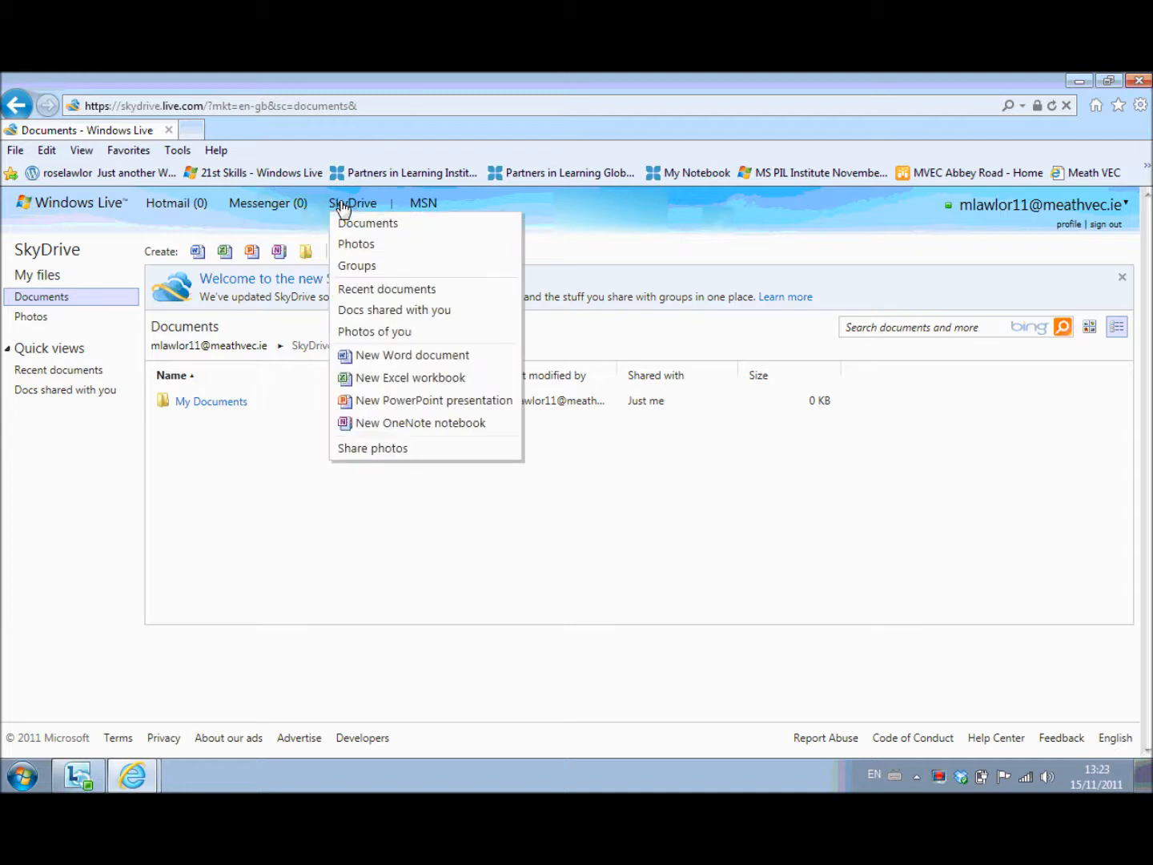
click(176, 435)
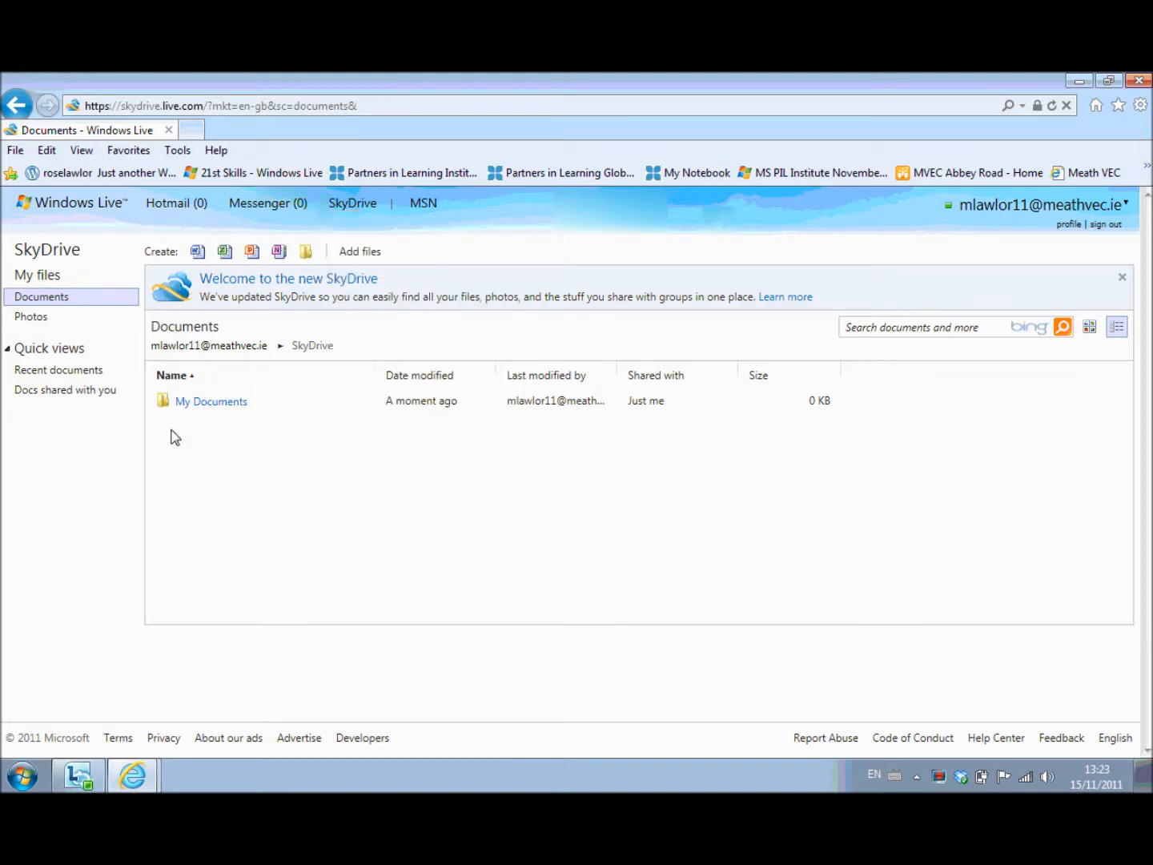
mouse_move(211, 400)
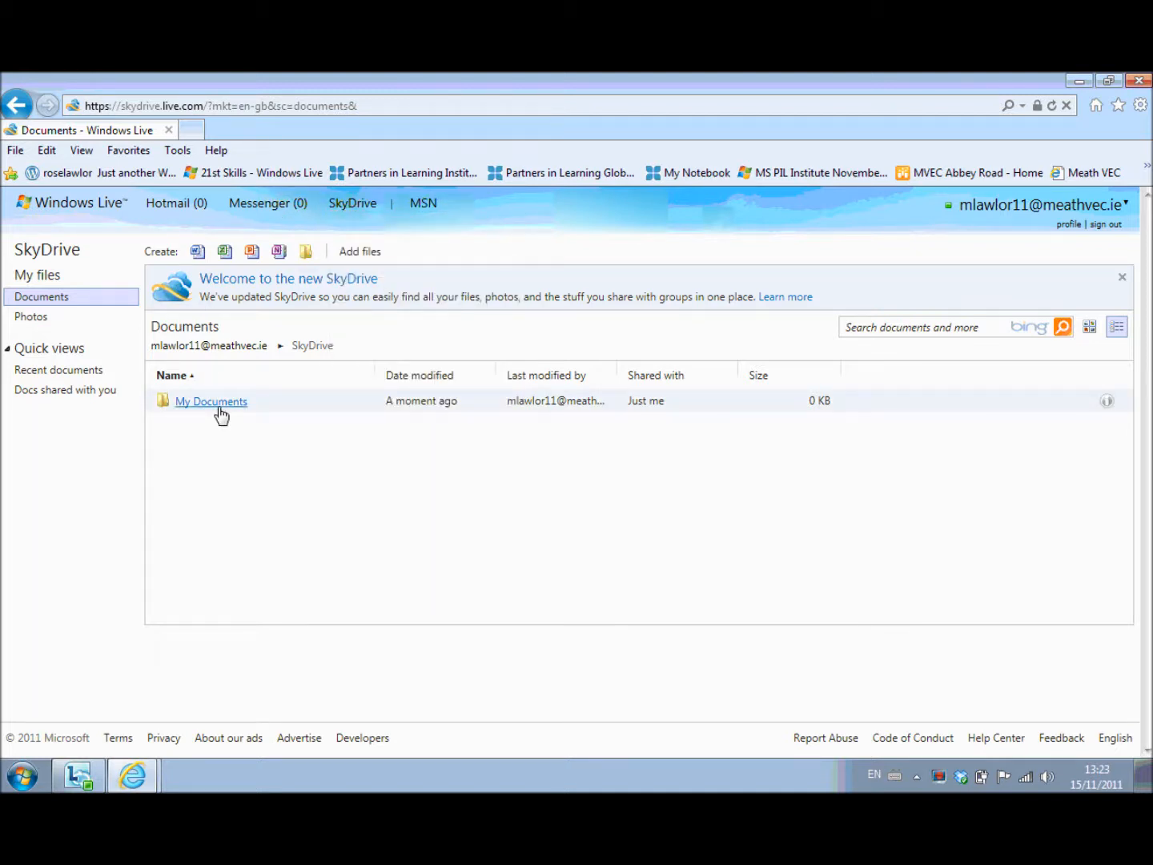
mouse_move(201, 445)
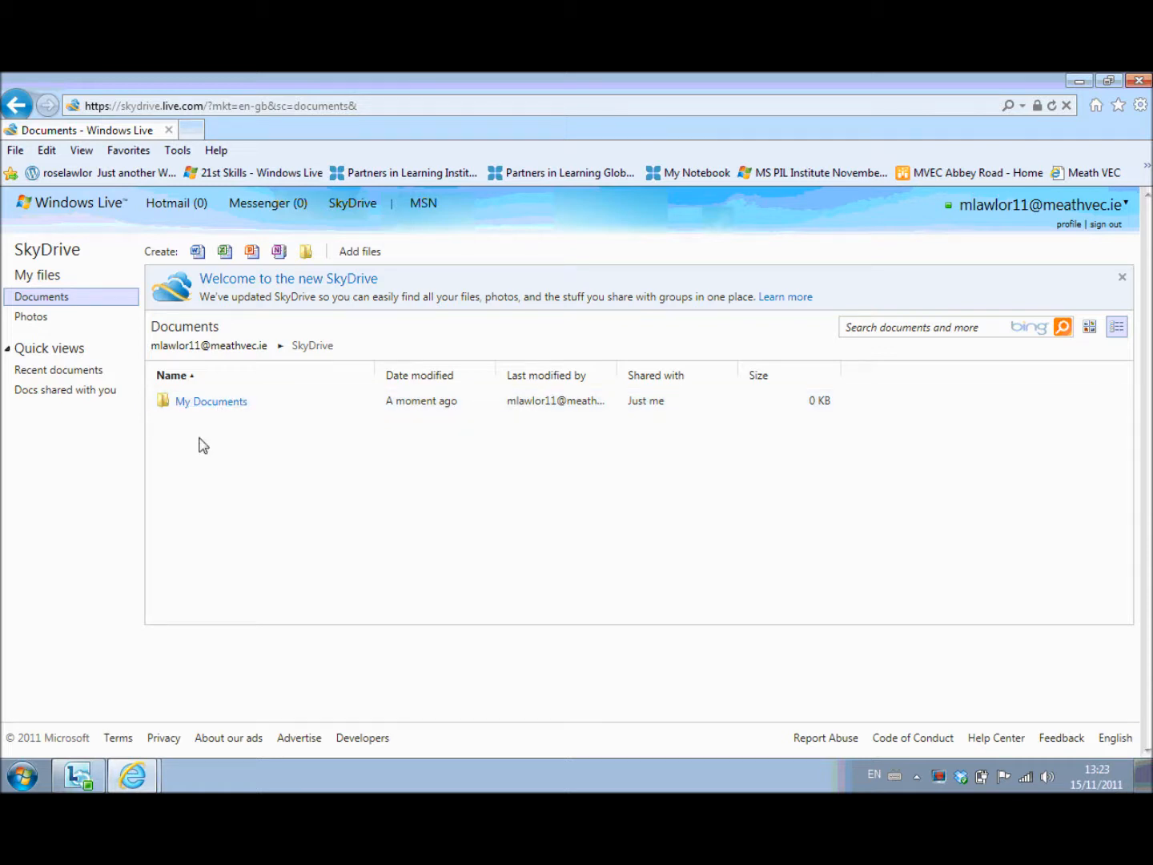
mouse_move(80, 672)
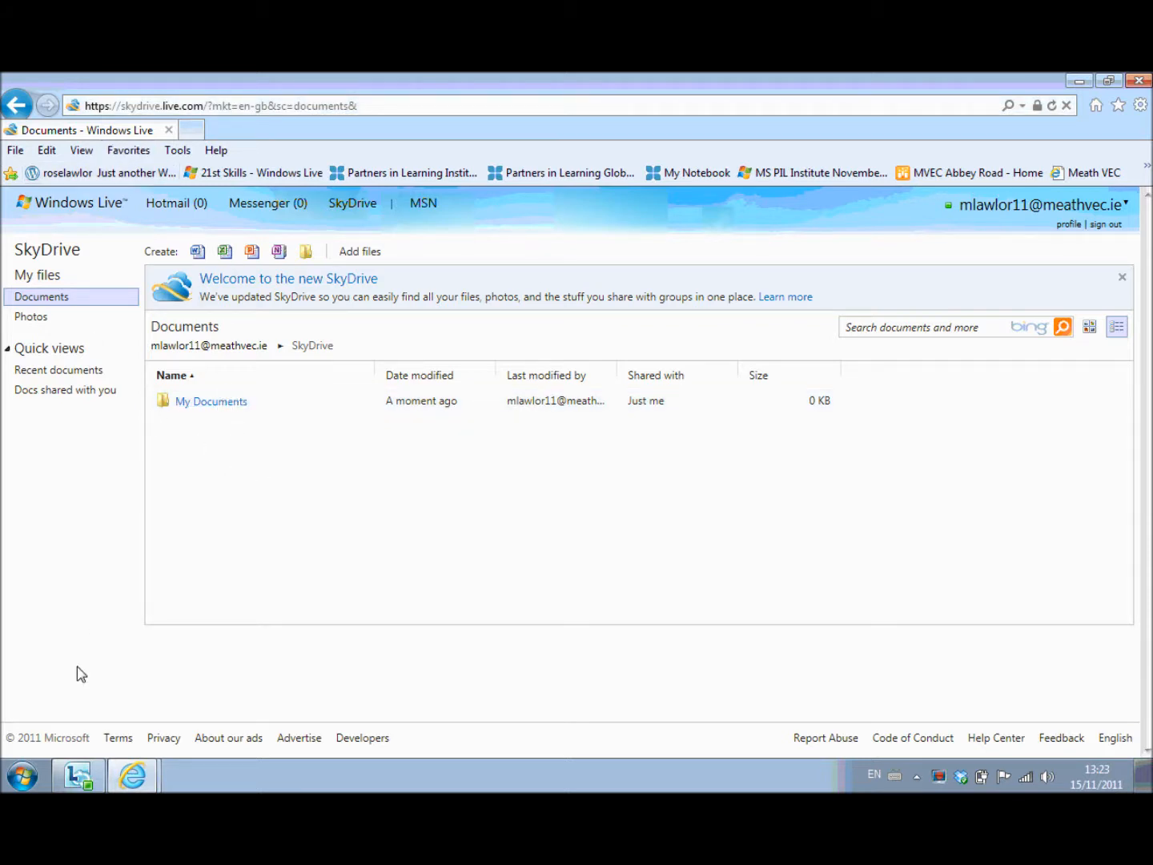
click(23, 776)
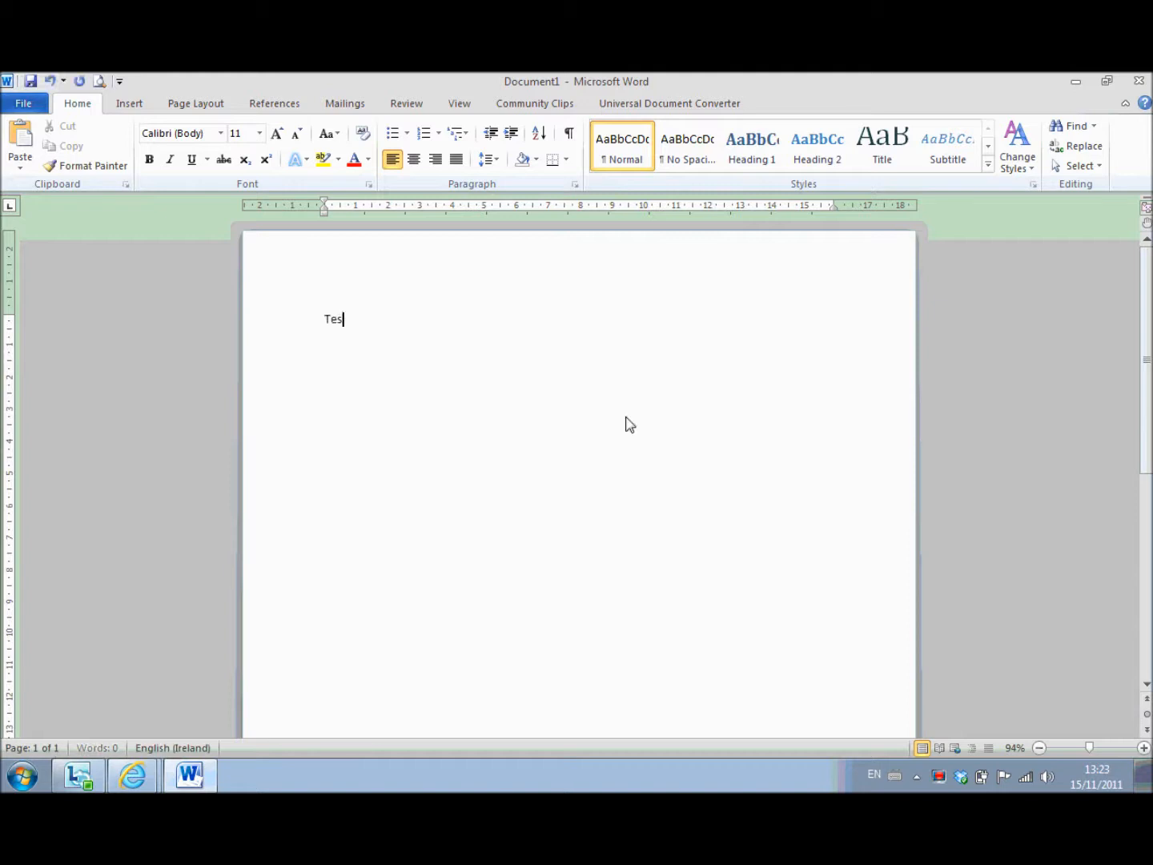
Enter the word Test on the first line of the blank document
text(t)
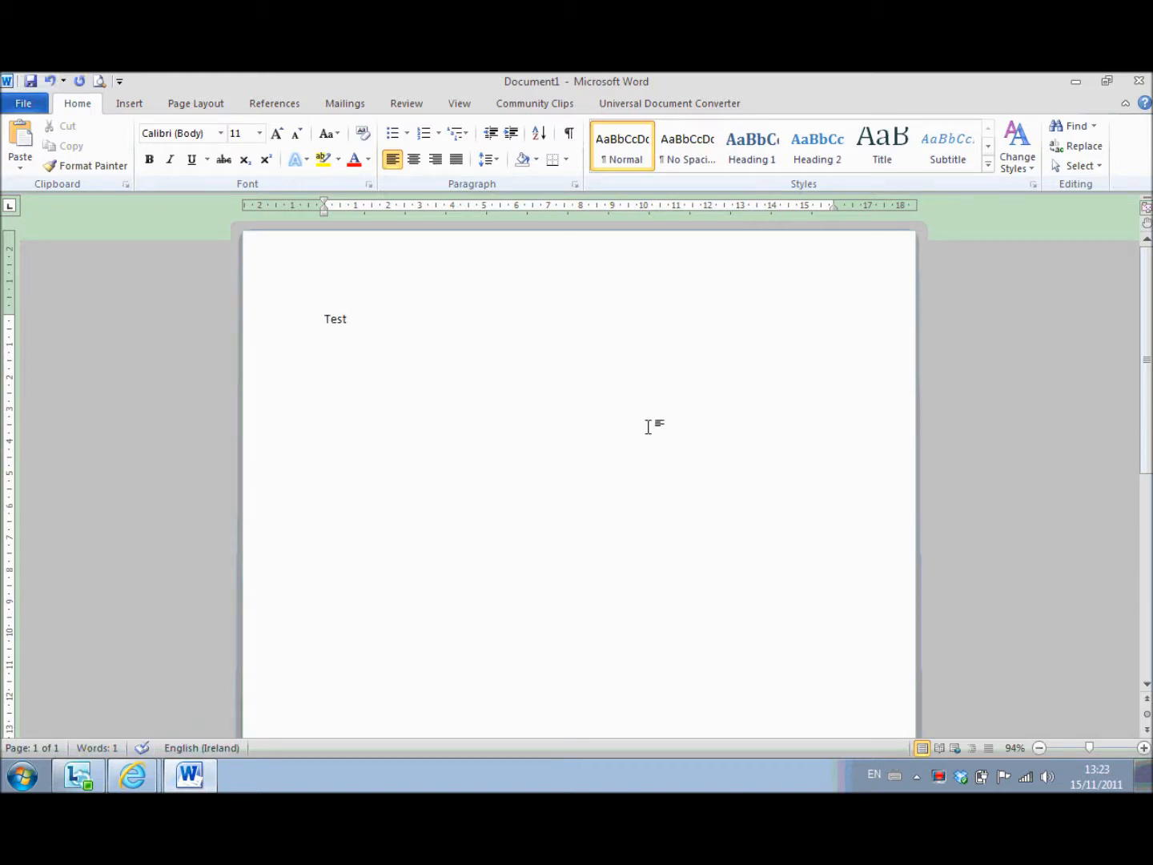
mouse_move(653, 436)
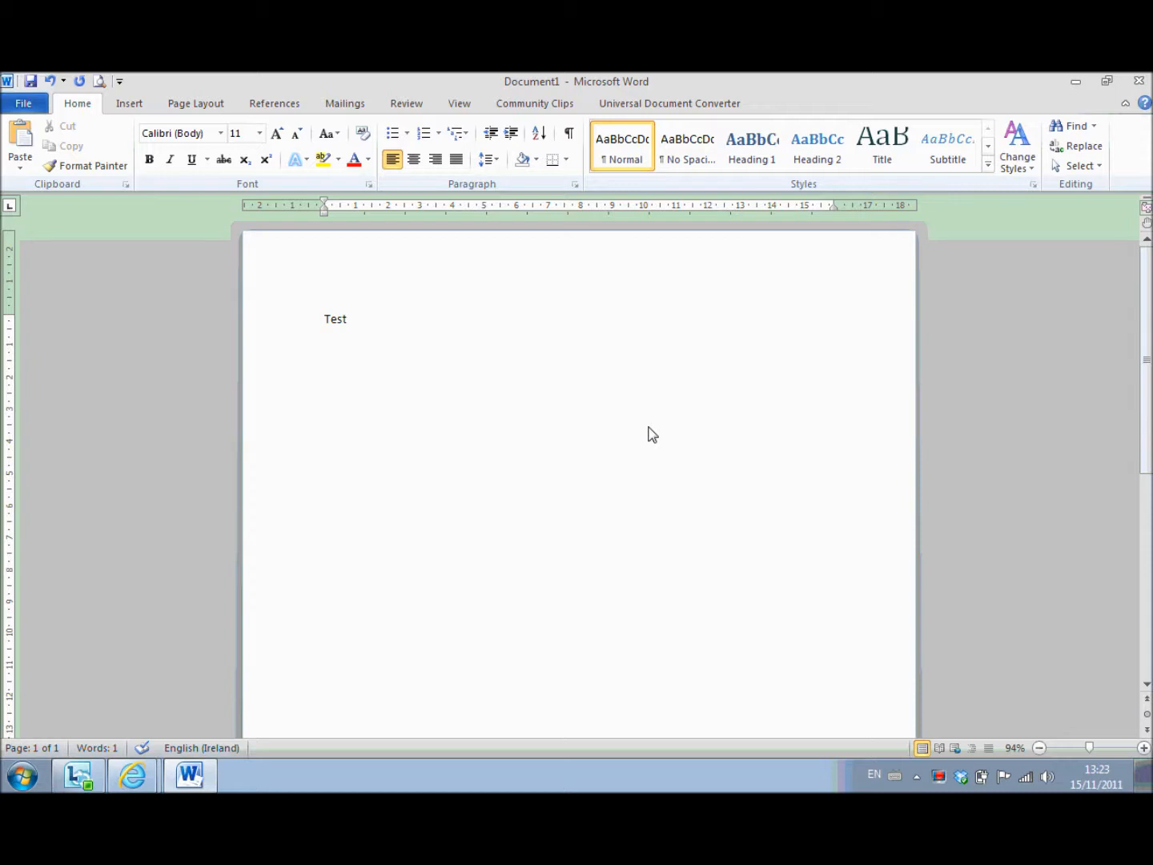
mouse_move(28, 120)
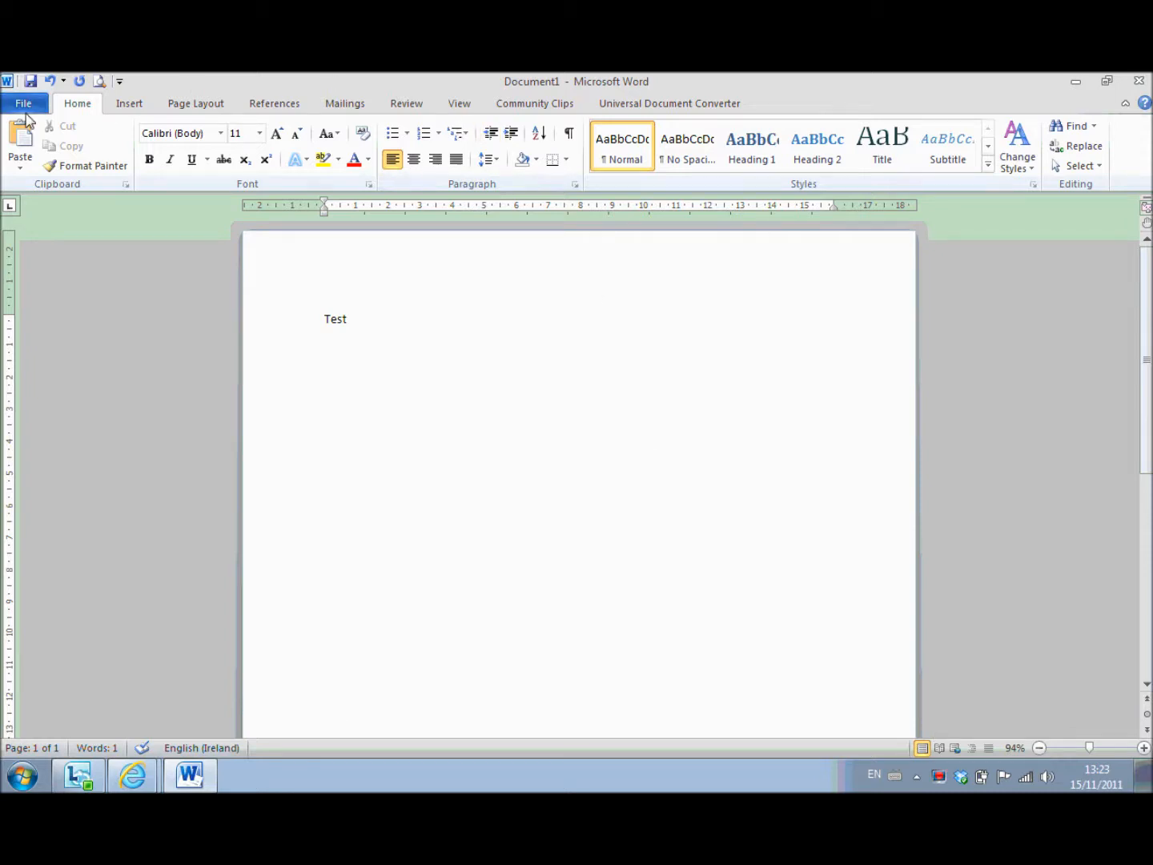
Go to File > Save & Send > Save to Web and follow the link to SkyDrive online
click(24, 103)
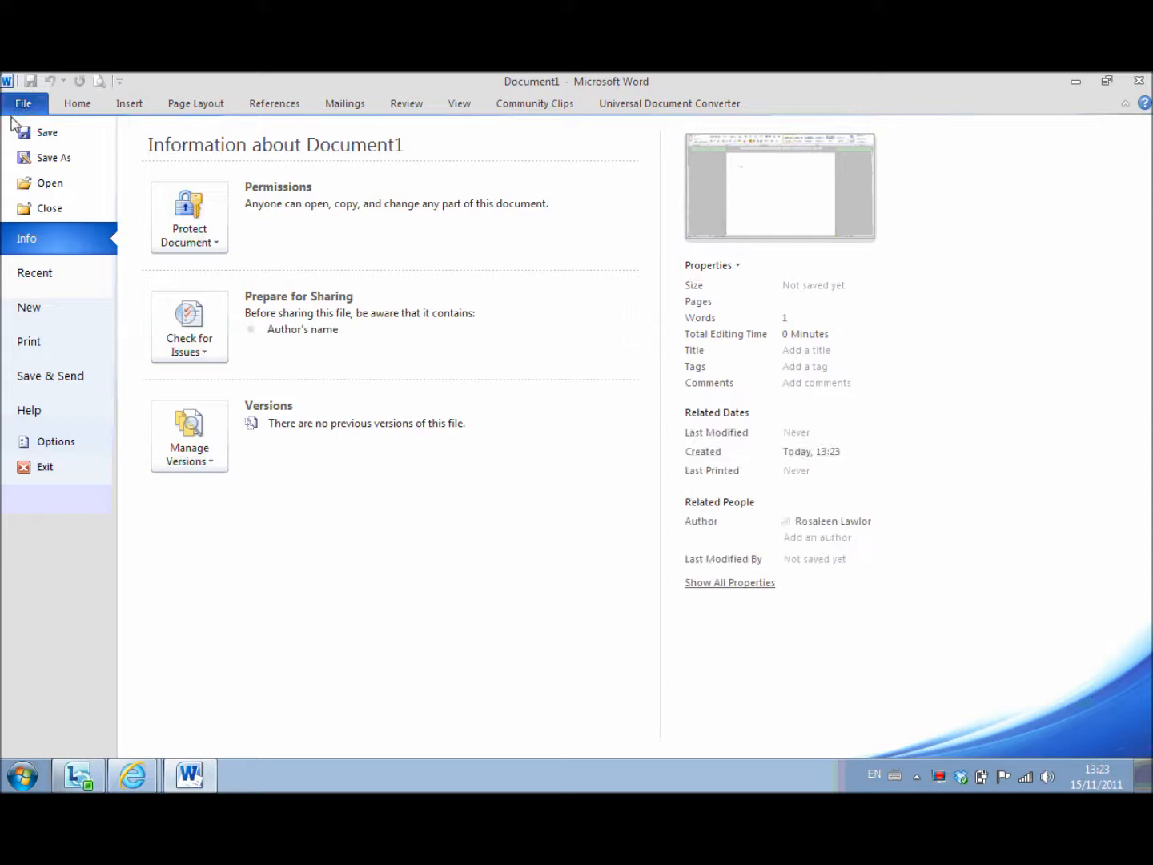
mouse_move(50, 375)
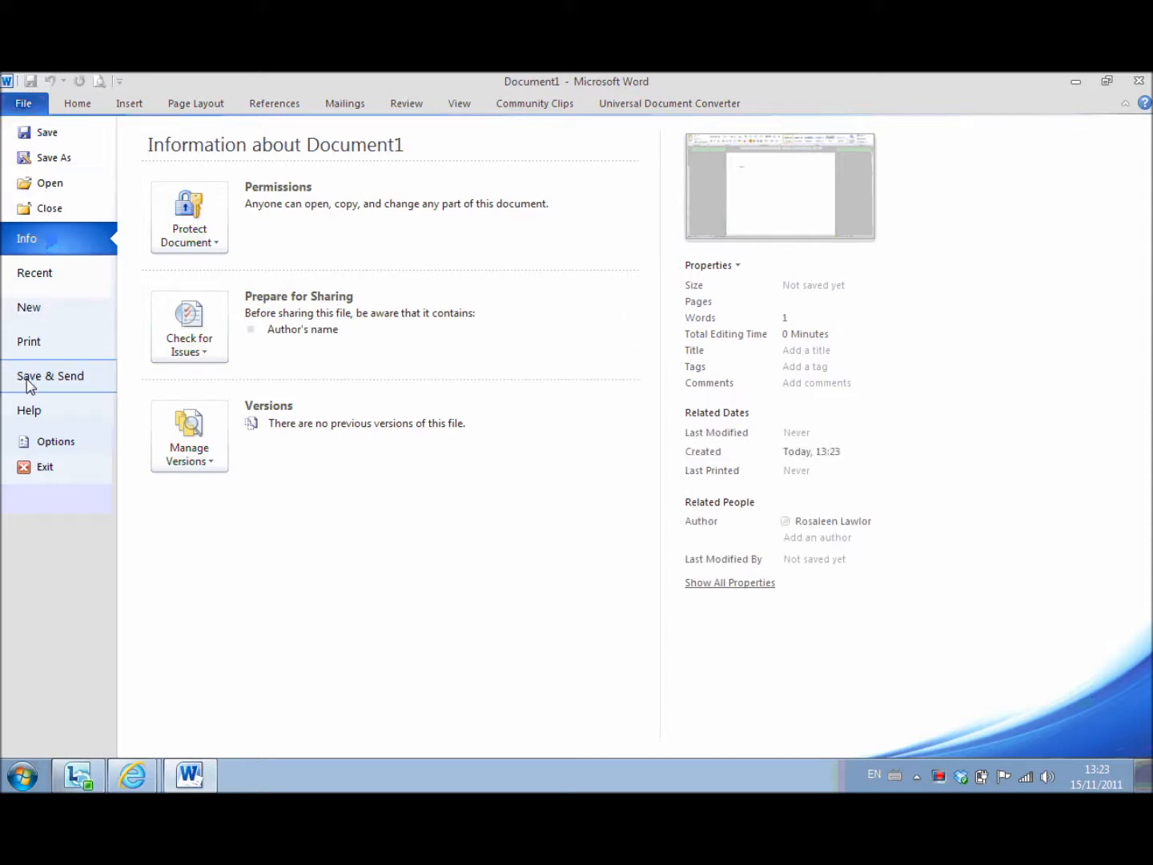
mouse_move(35, 202)
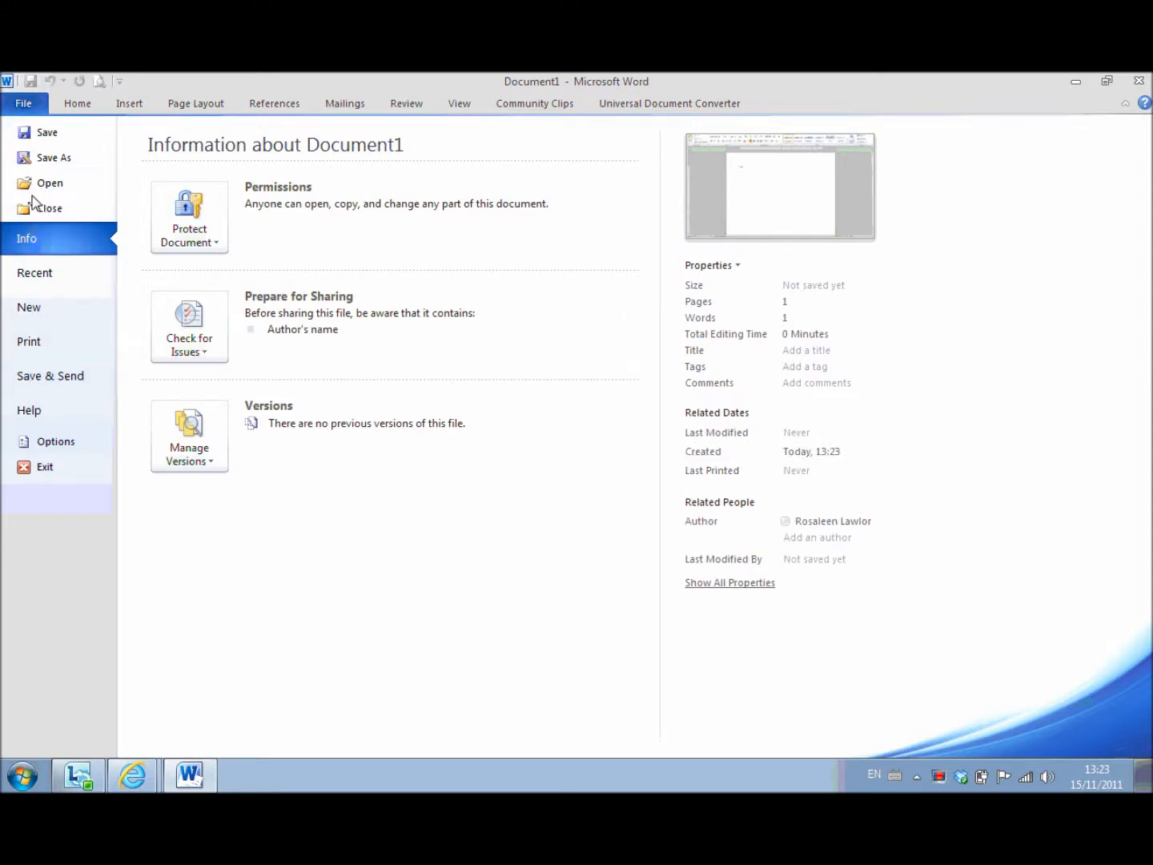
mouse_move(41, 239)
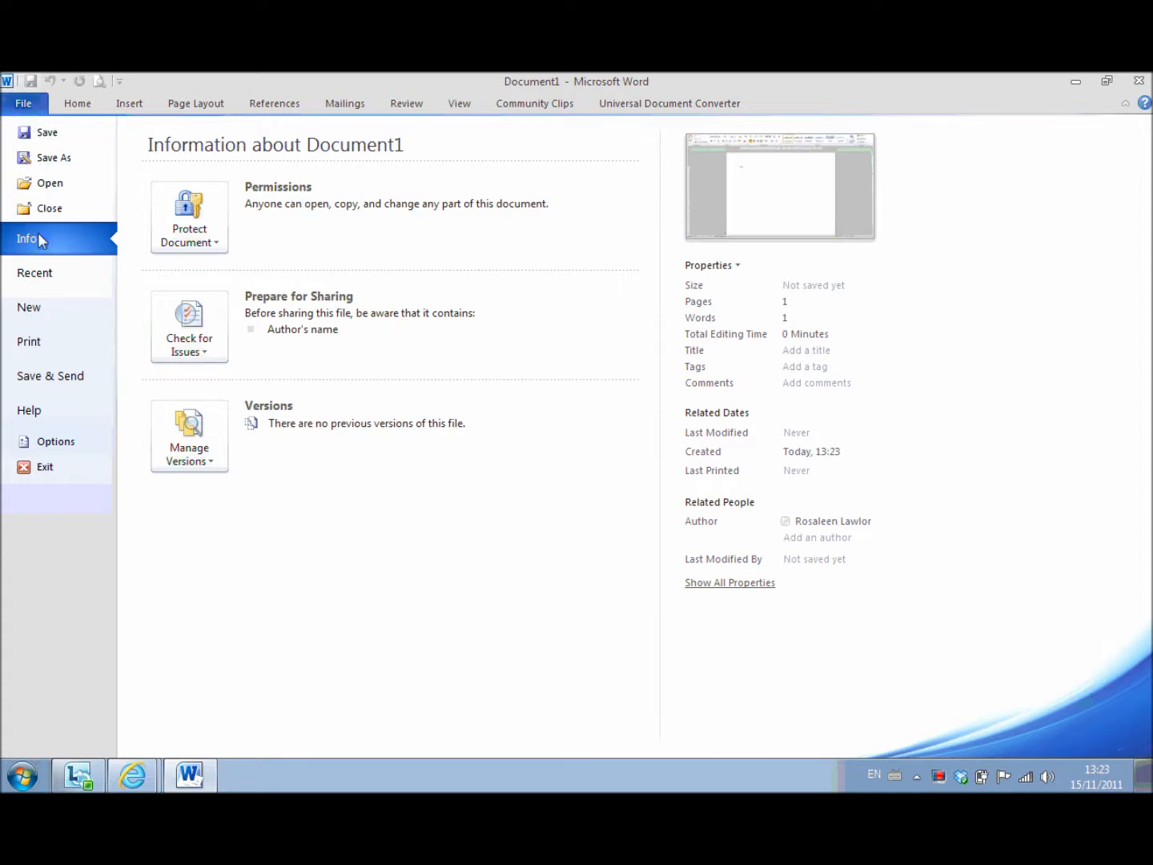
mouse_move(50, 375)
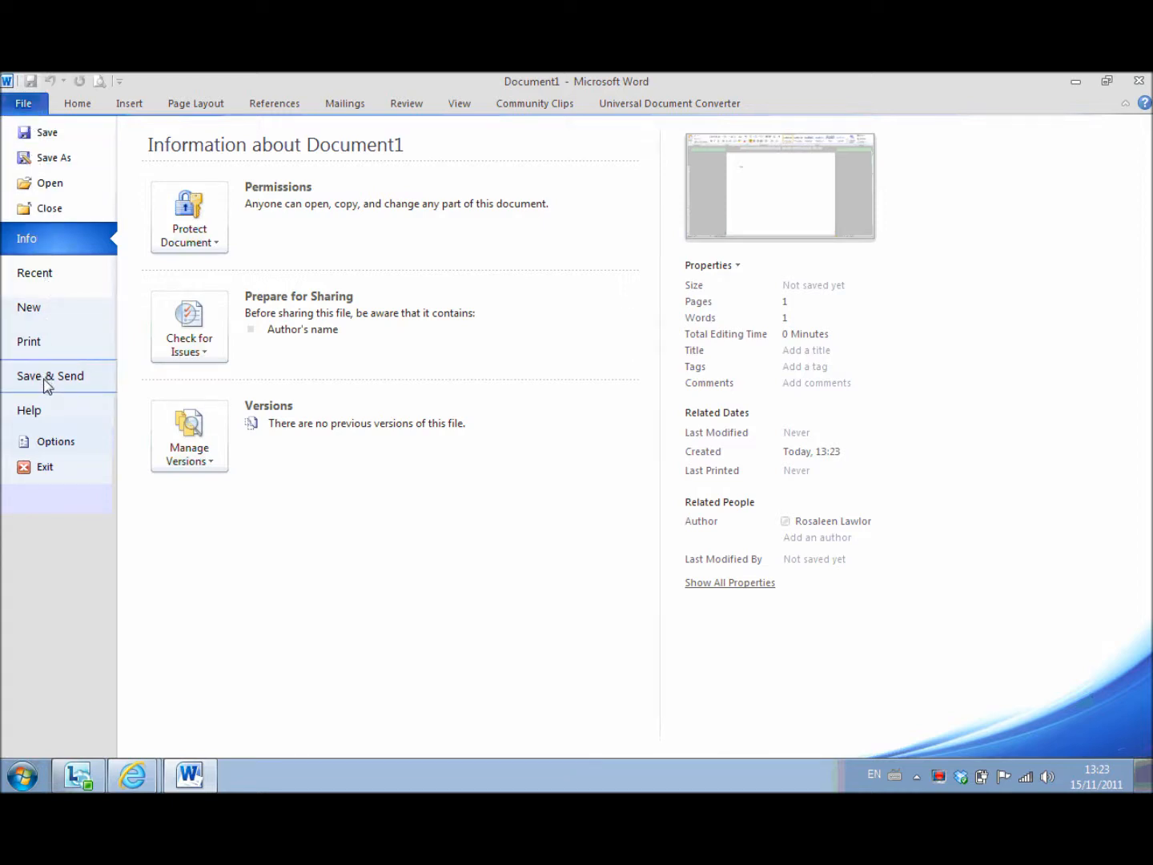
click(50, 375)
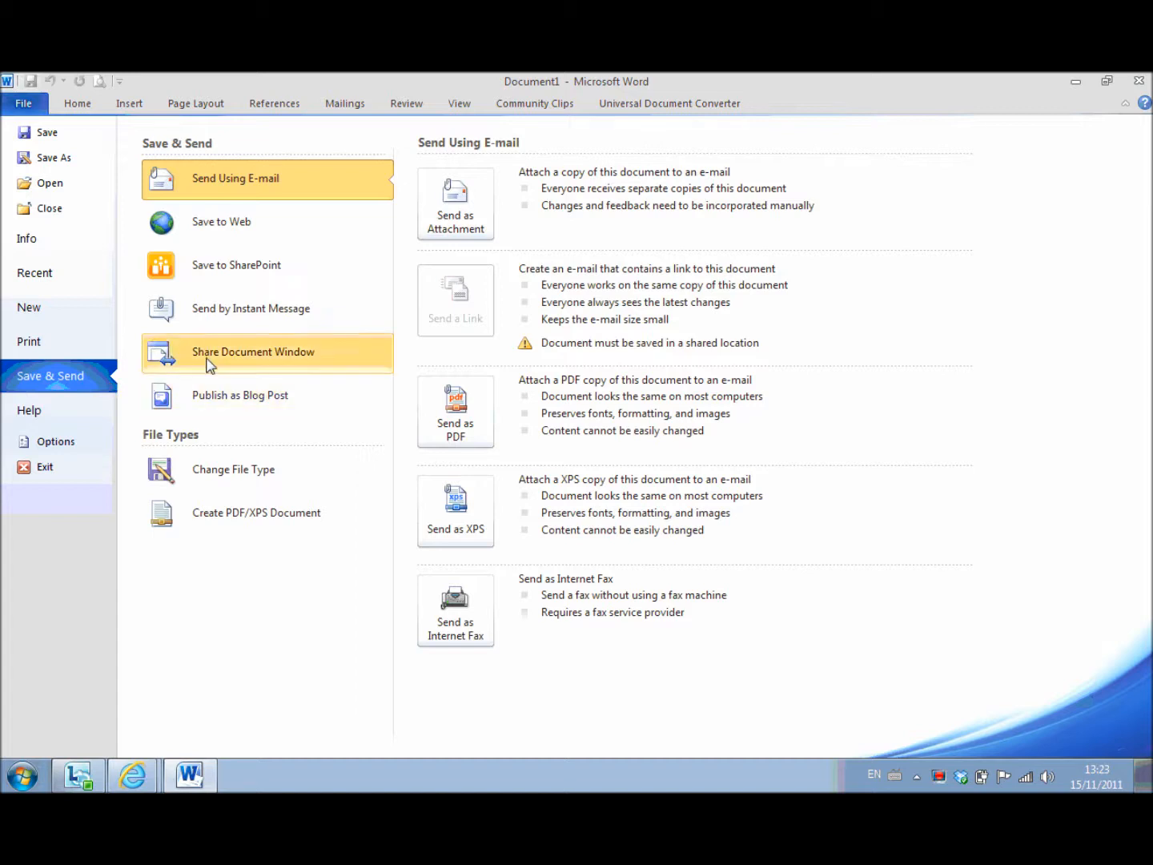
mouse_move(218, 231)
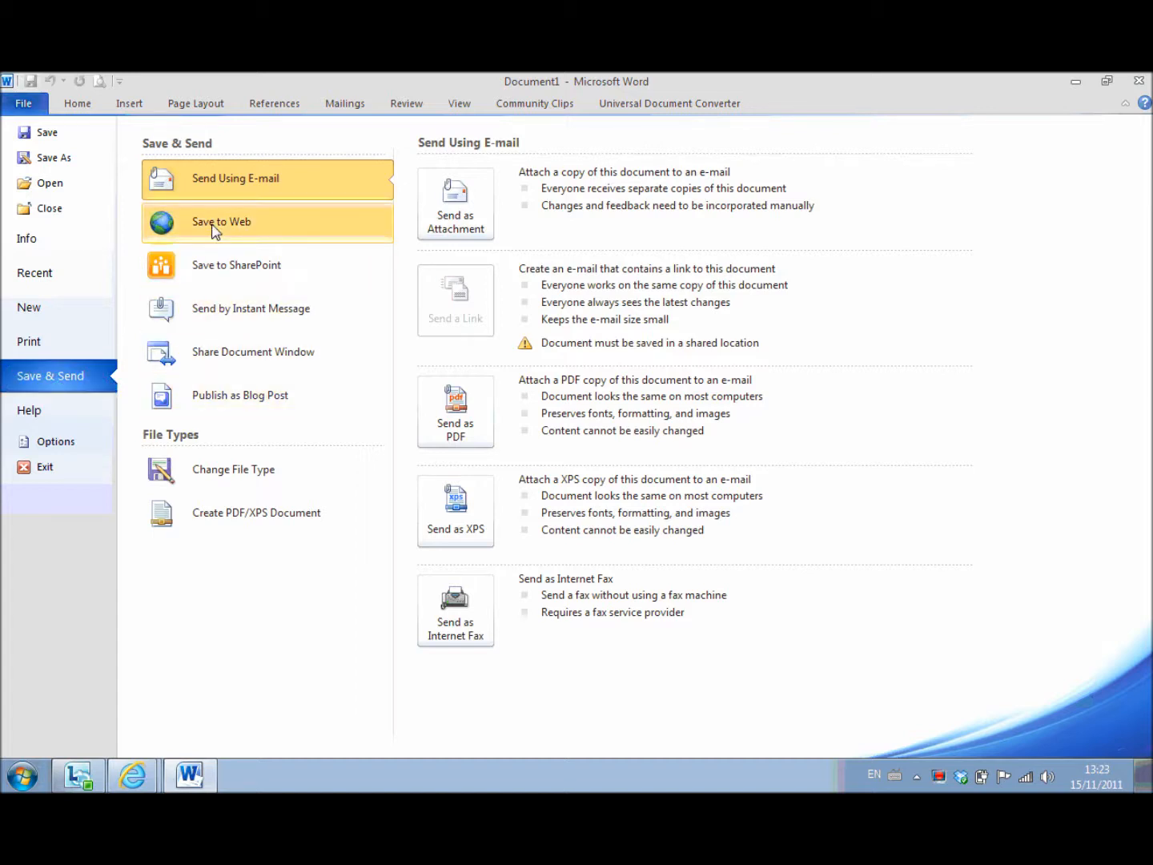
click(221, 221)
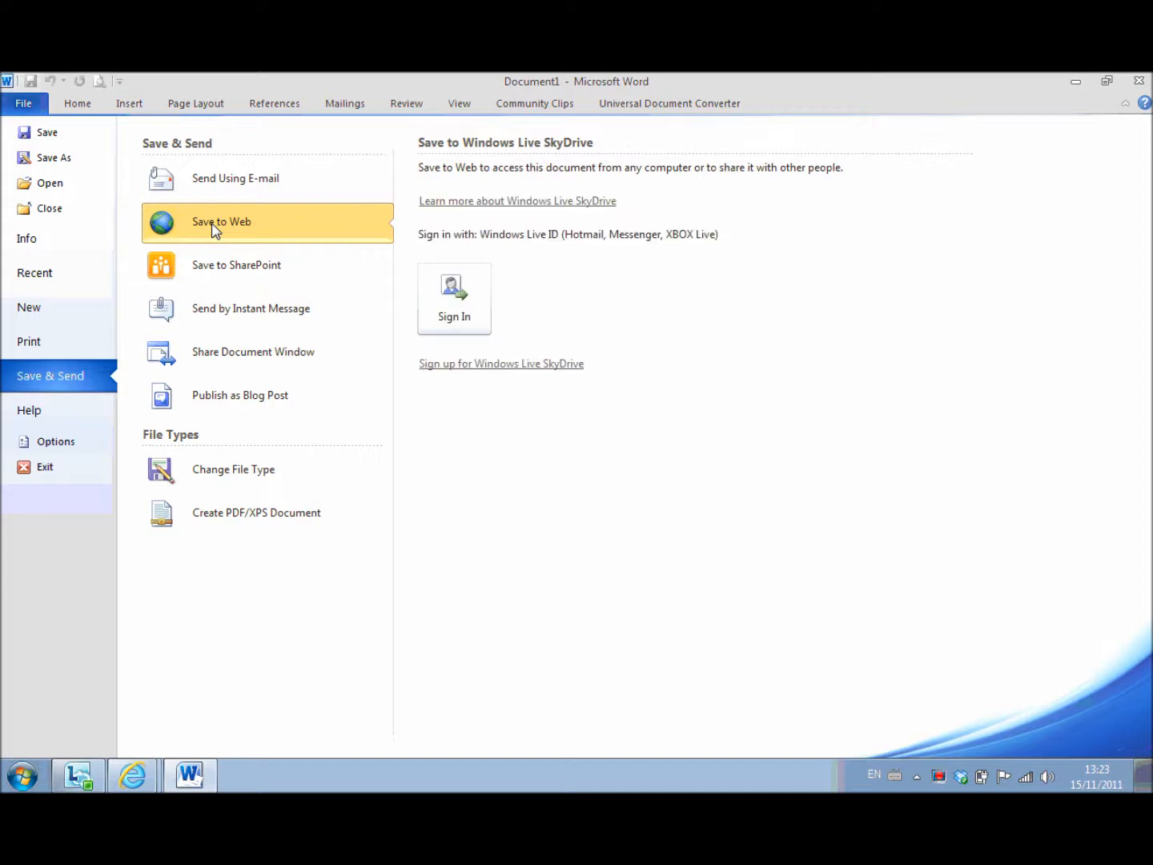
mouse_move(513, 368)
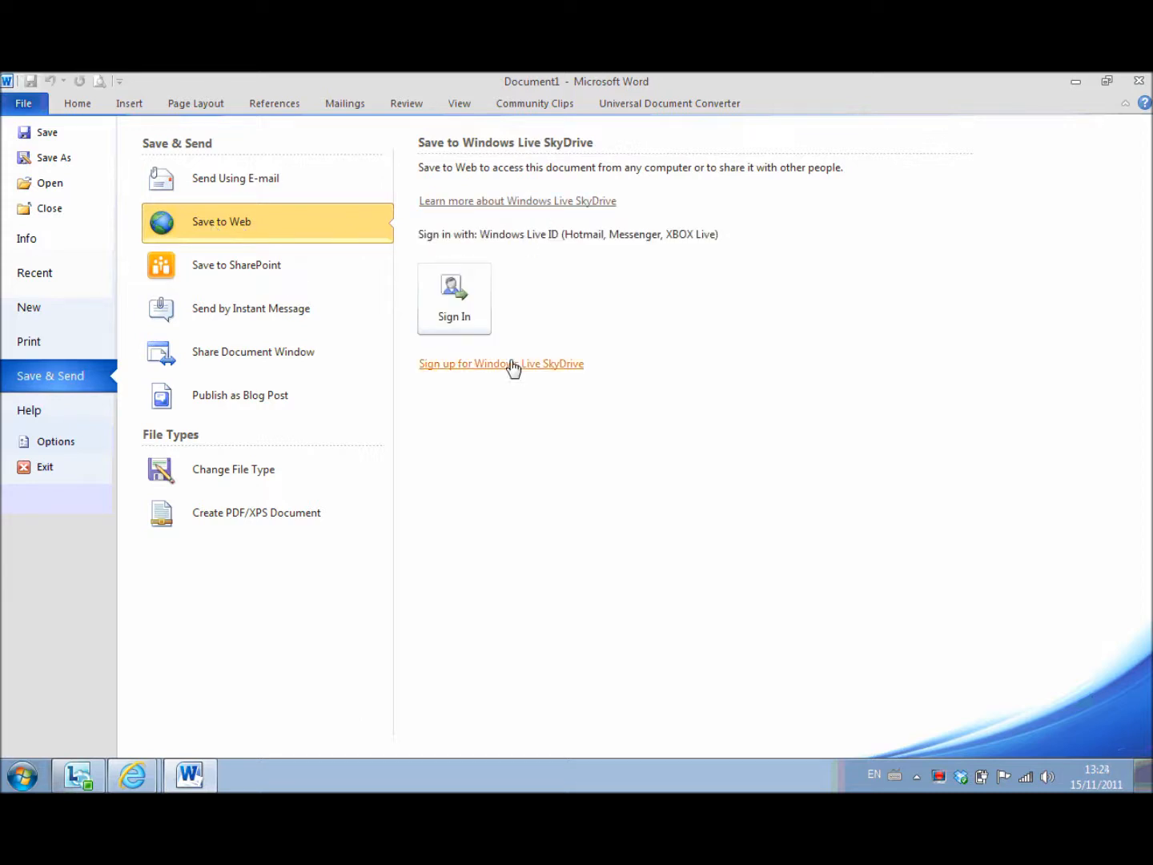
mouse_move(513, 372)
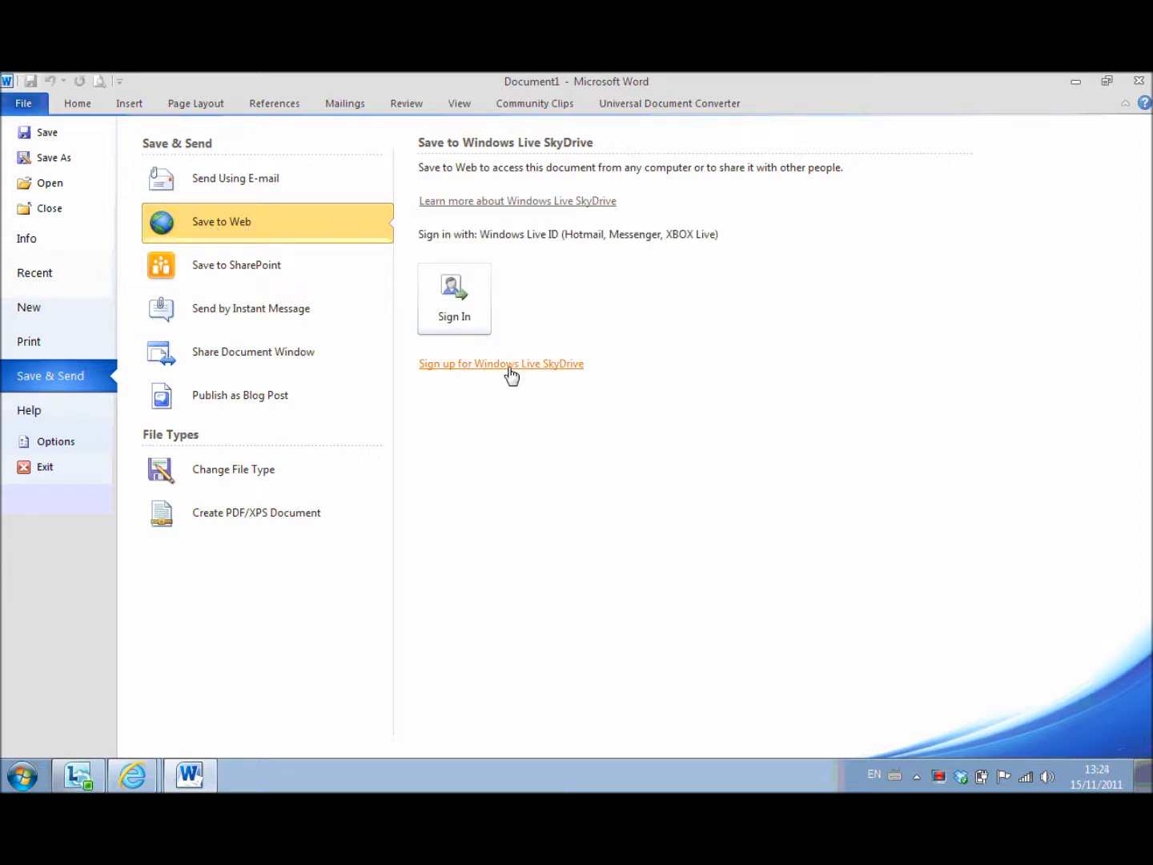
click(500, 363)
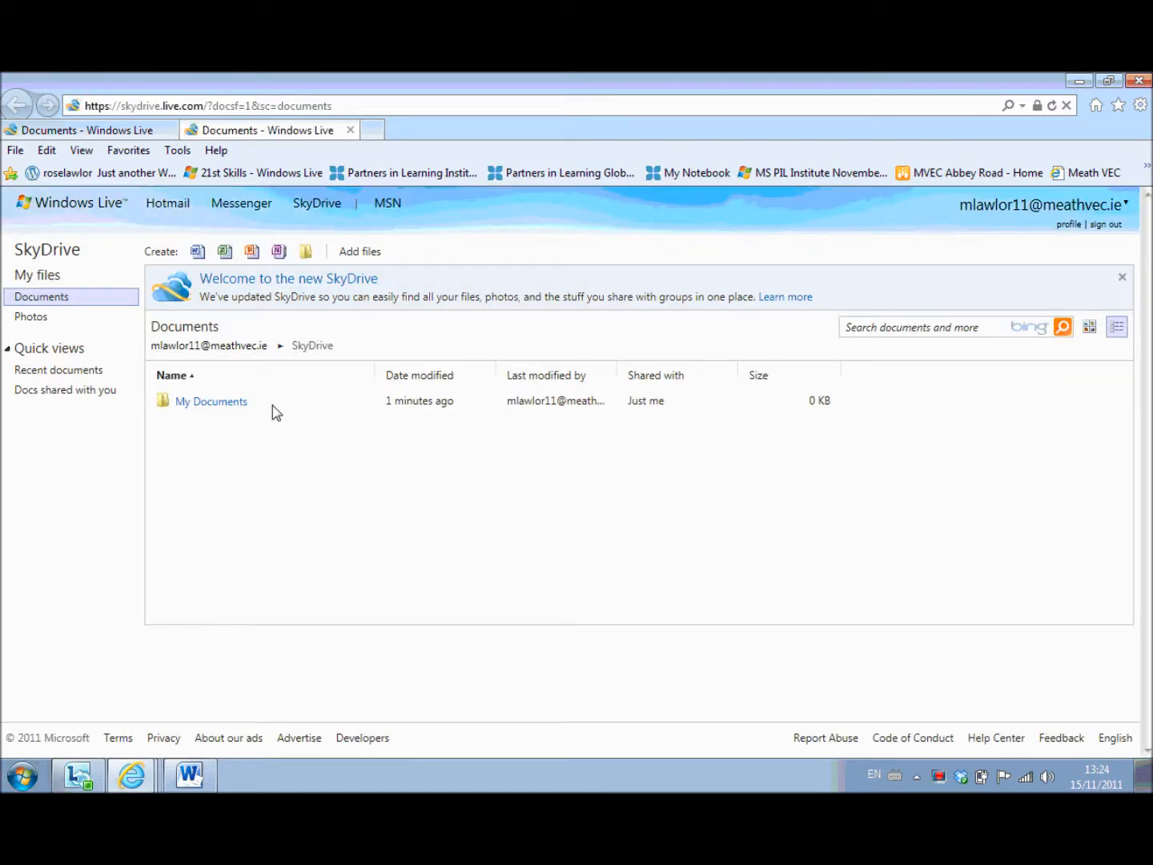
mouse_move(1012, 221)
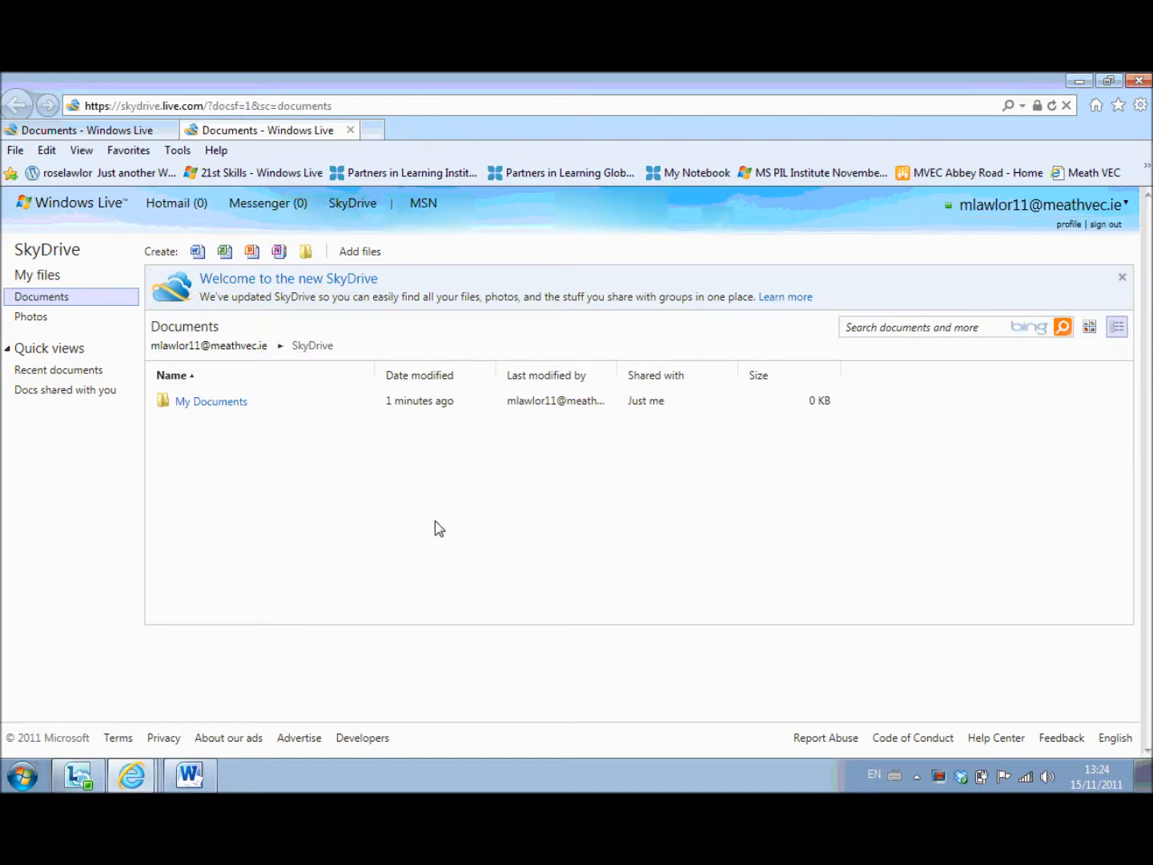
mouse_move(381, 549)
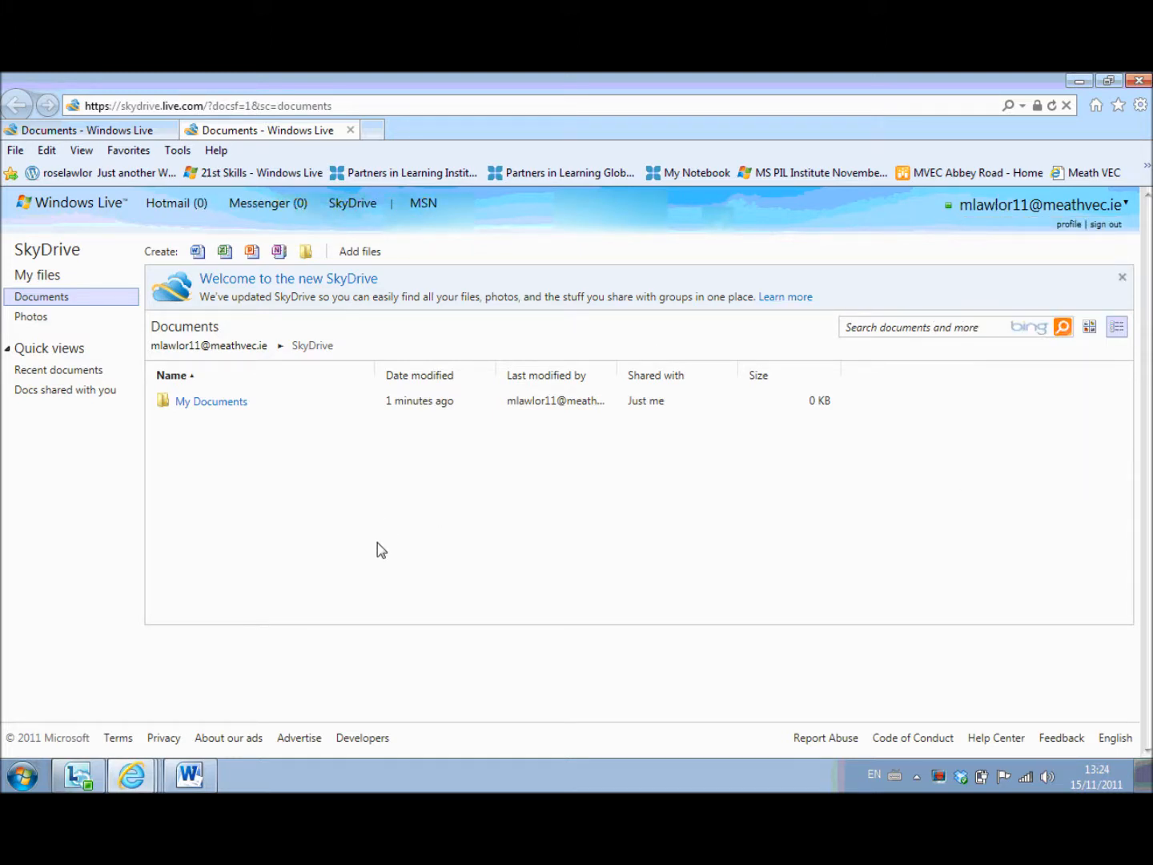
mouse_move(339, 523)
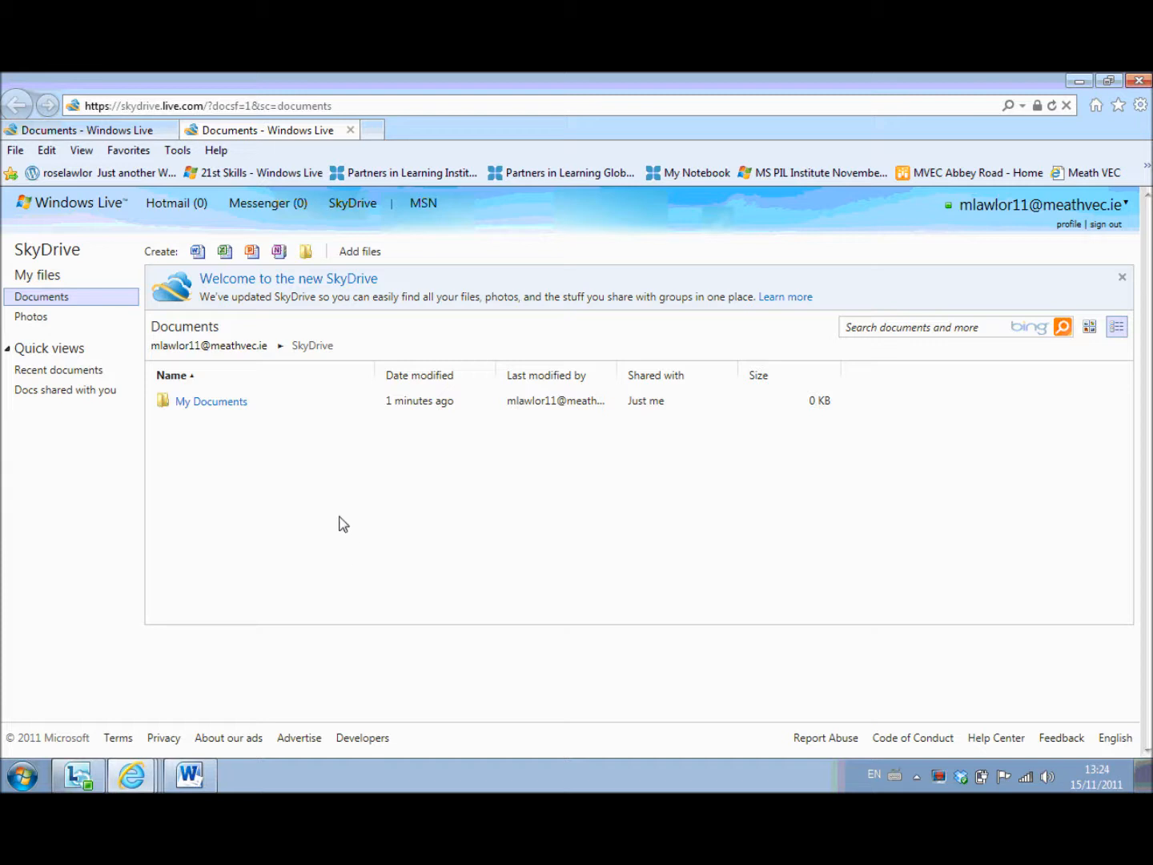
mouse_move(360, 503)
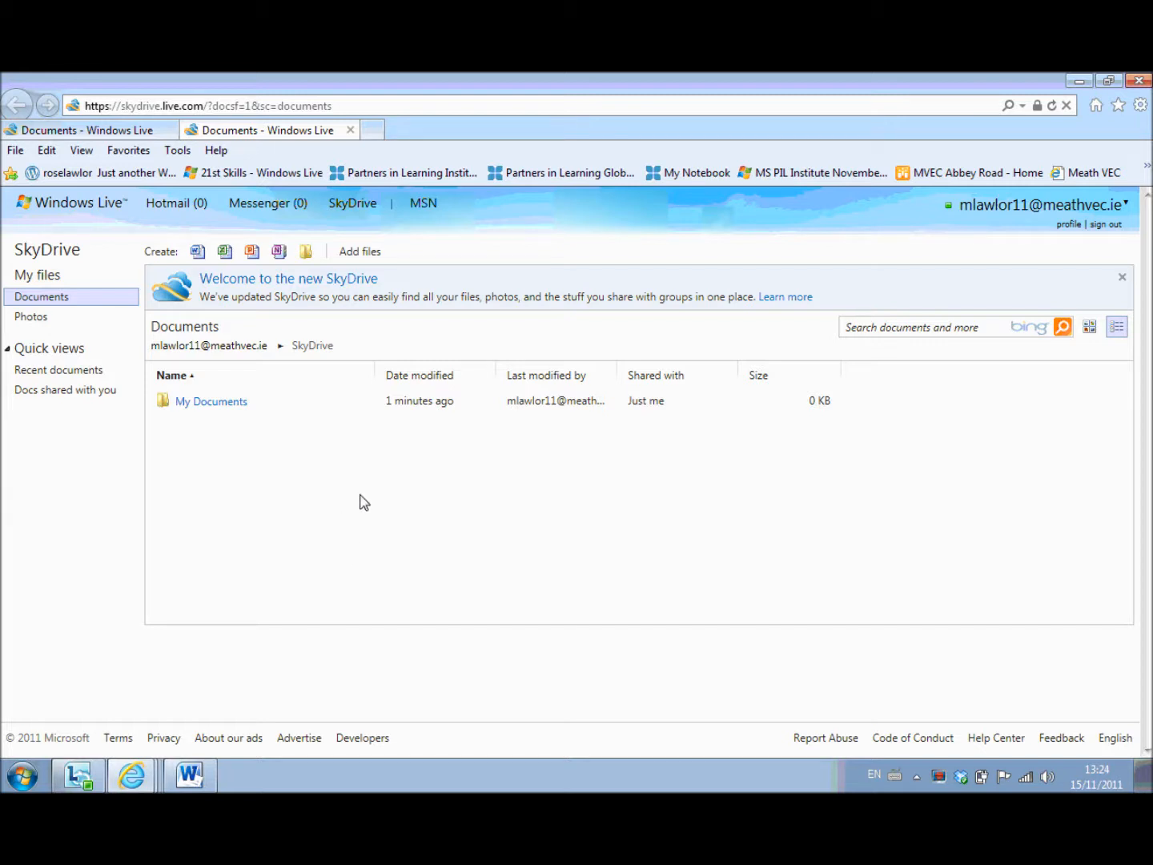
mouse_move(266, 328)
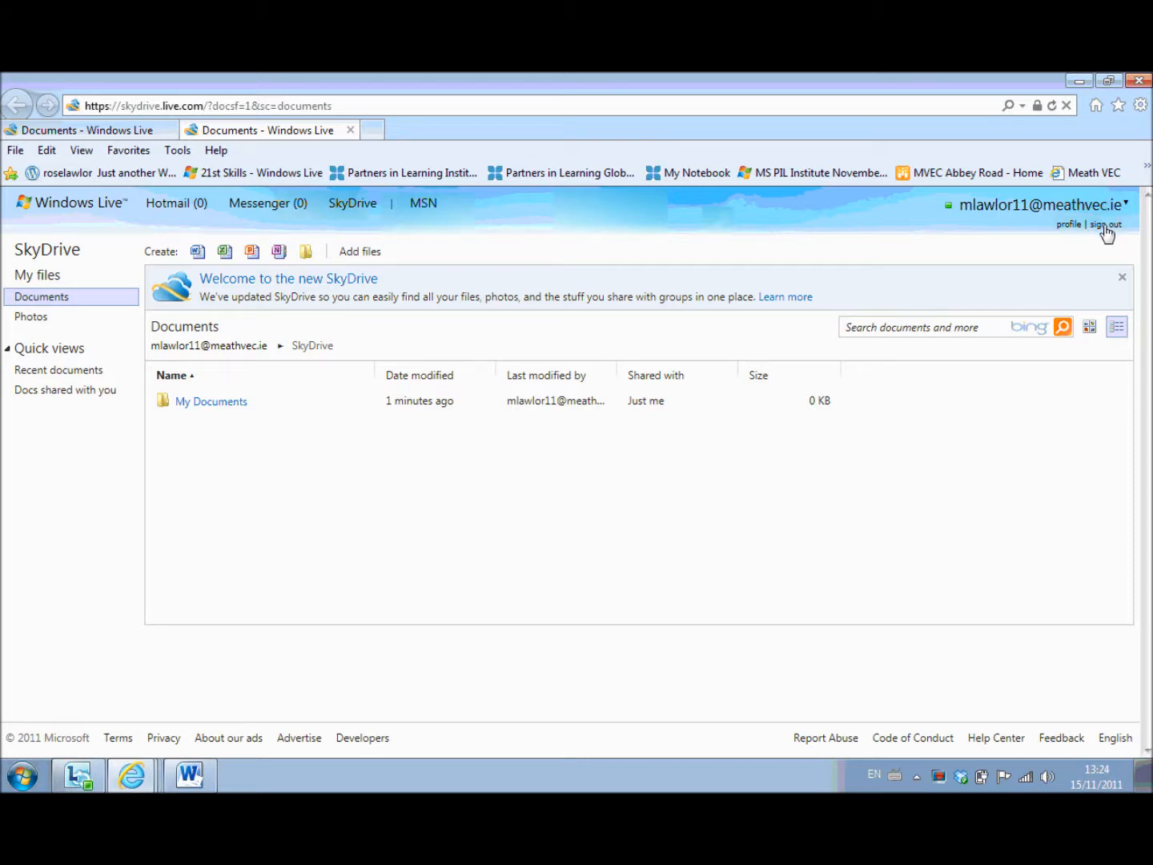
Sign out of Windows Live from the top right of the SkyDrive page
click(1105, 224)
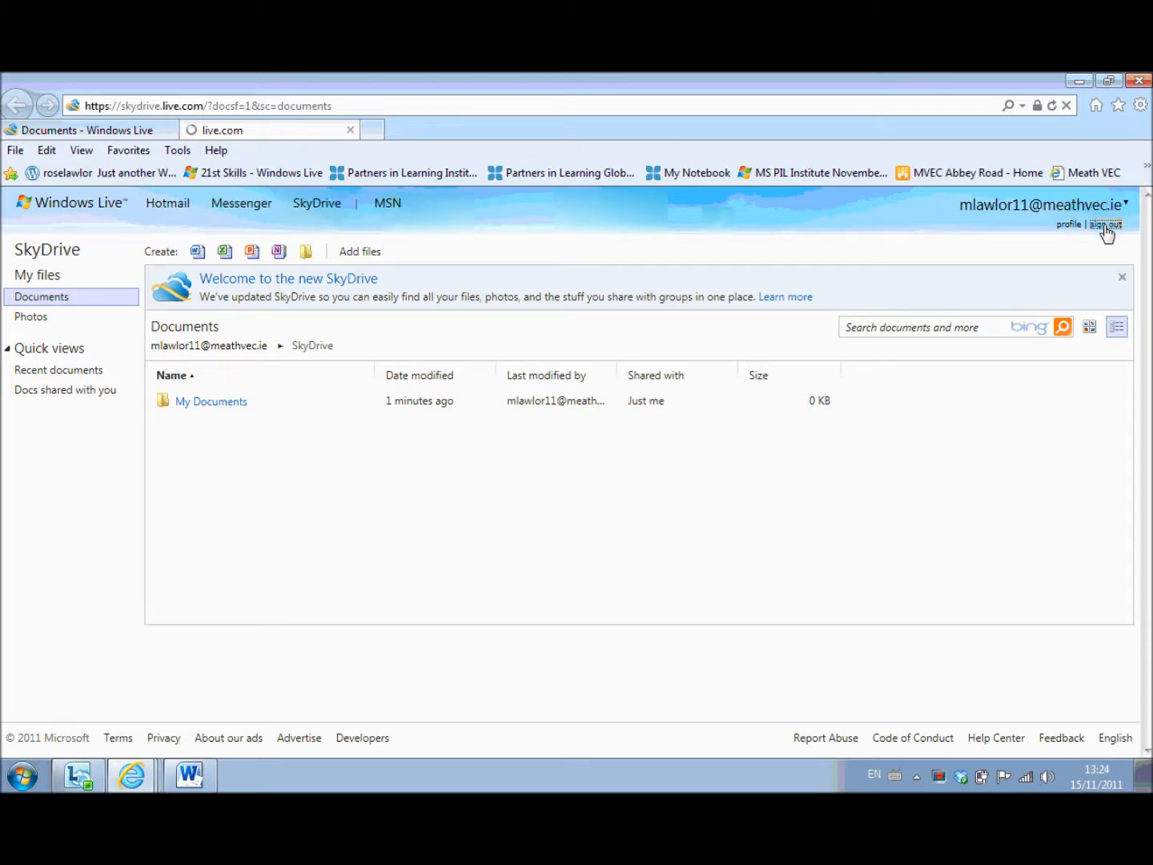
click(1107, 224)
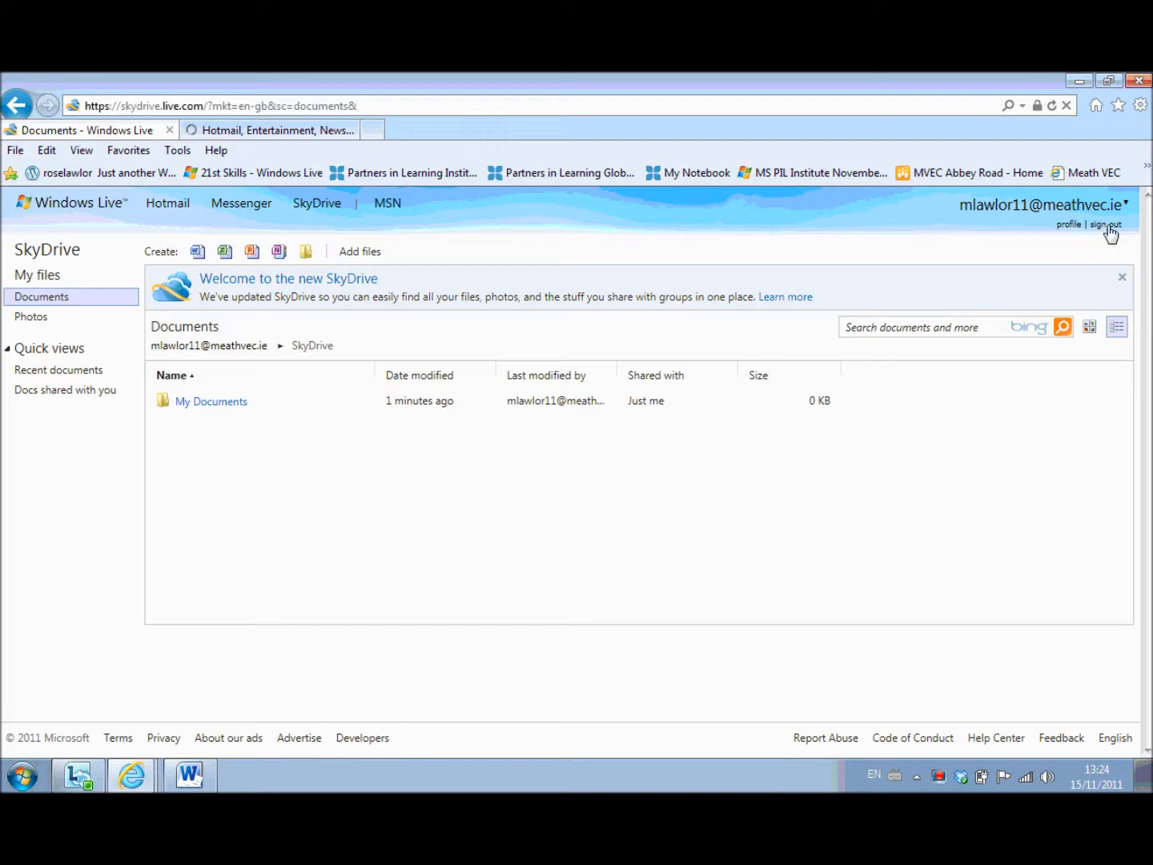
click(1105, 225)
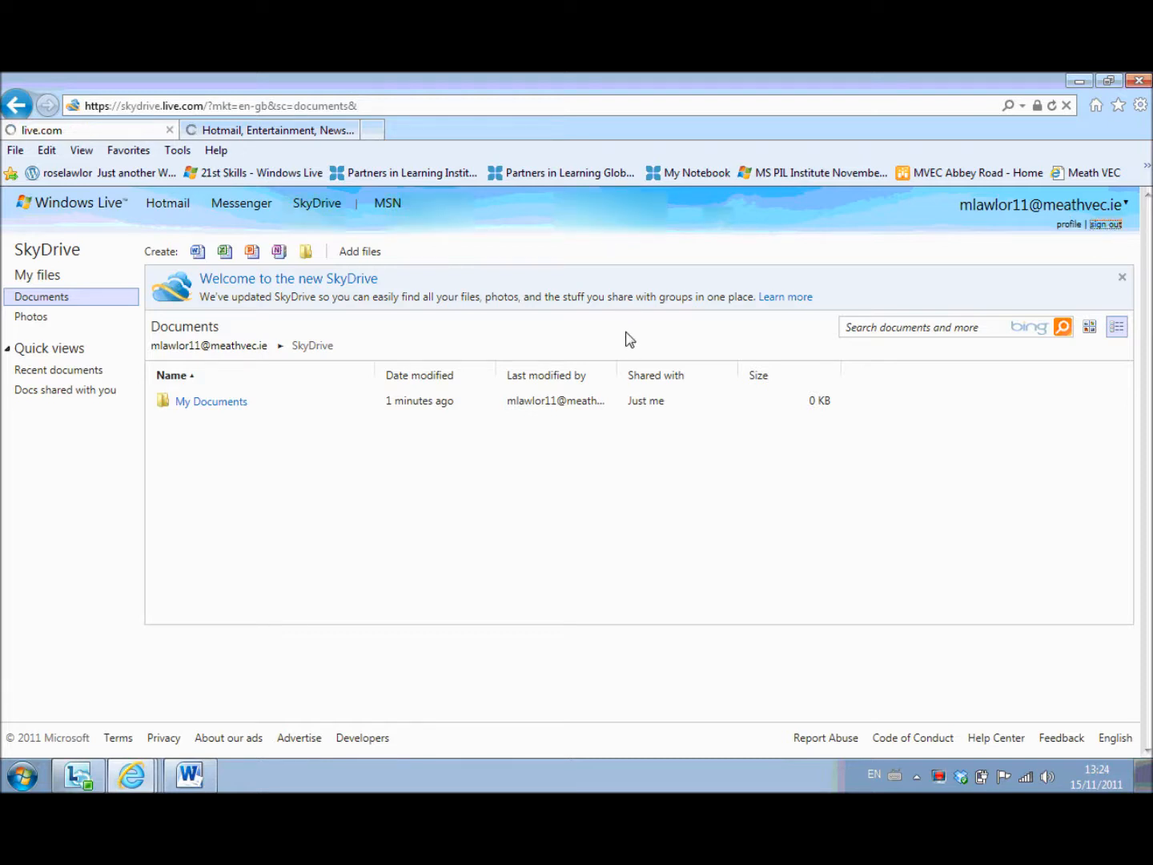
click(1105, 224)
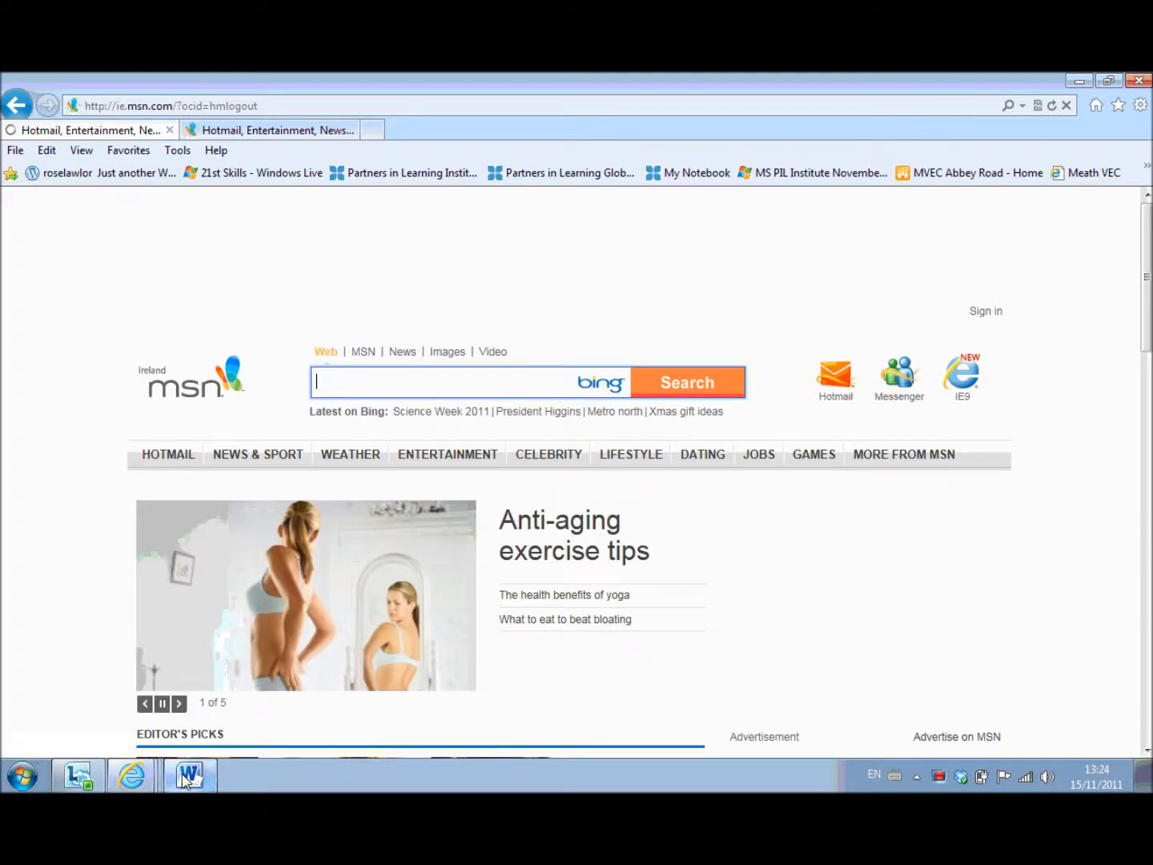
click(189, 775)
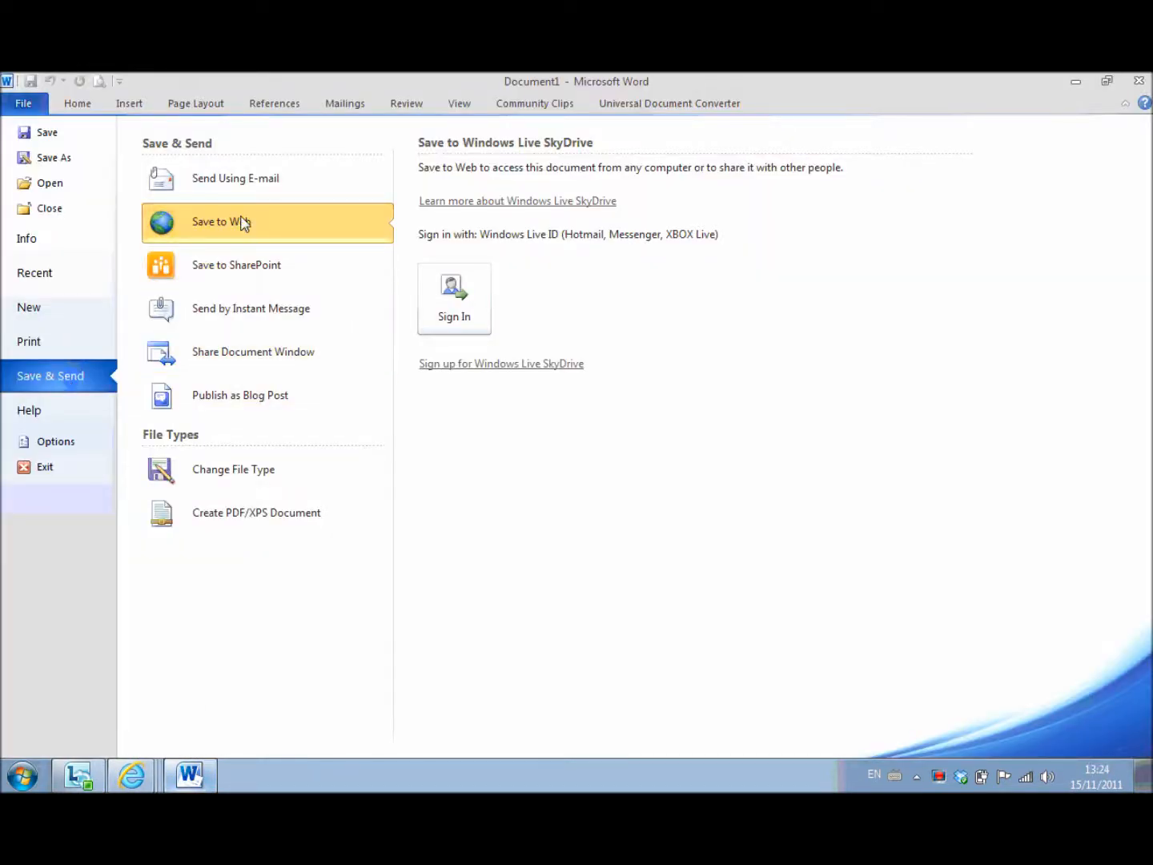
mouse_move(291, 228)
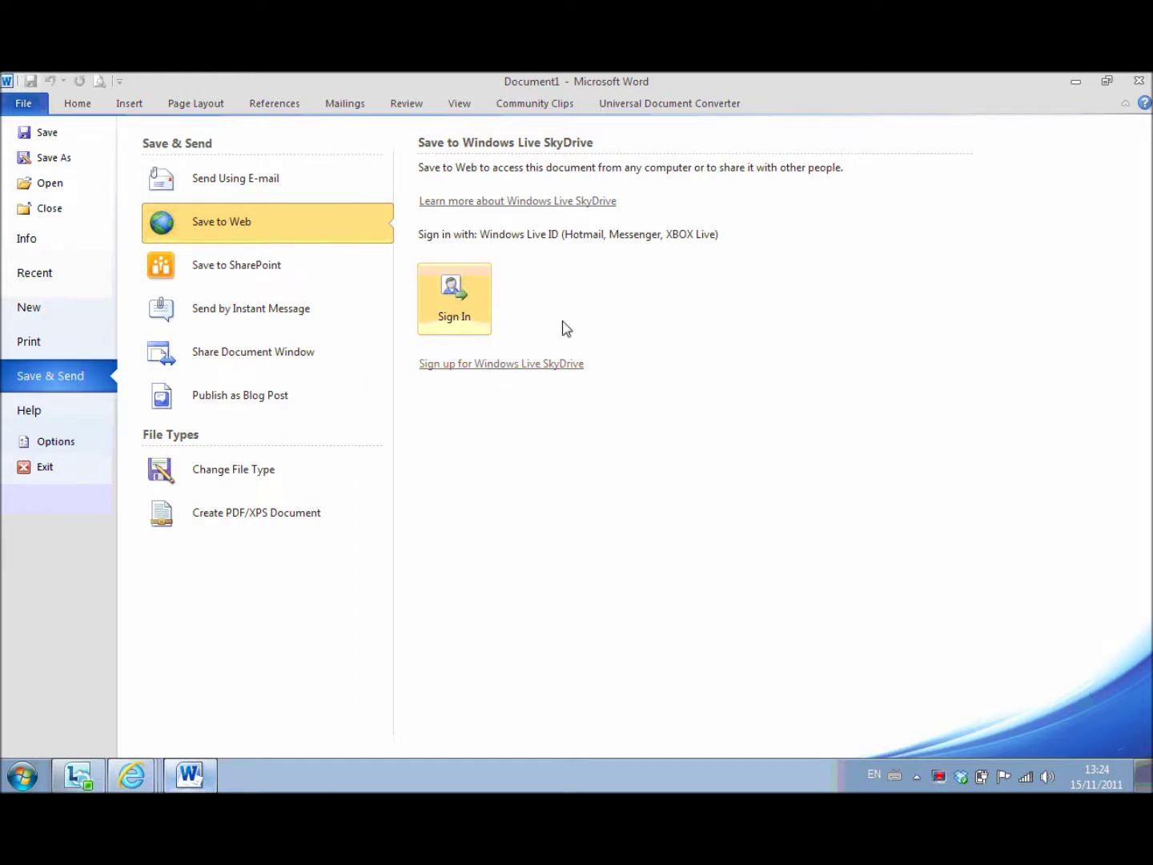
click(455, 298)
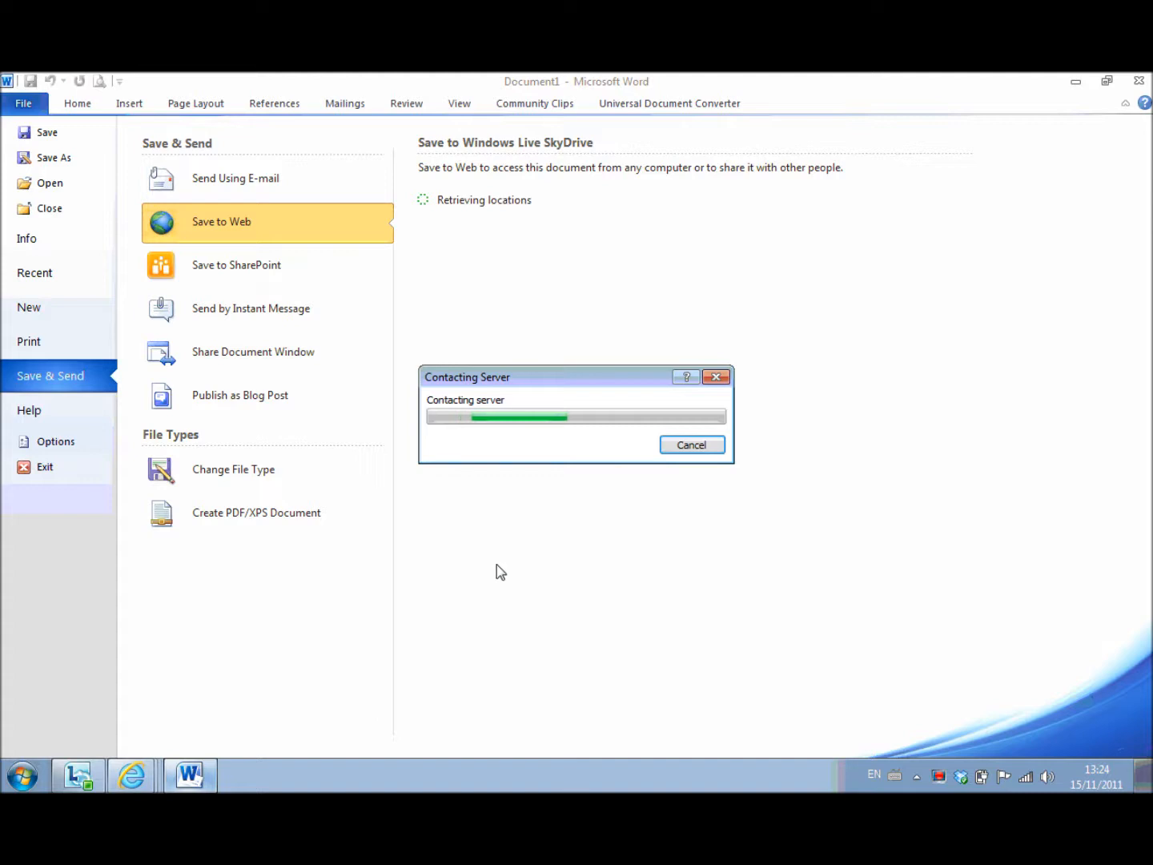
mouse_move(479, 574)
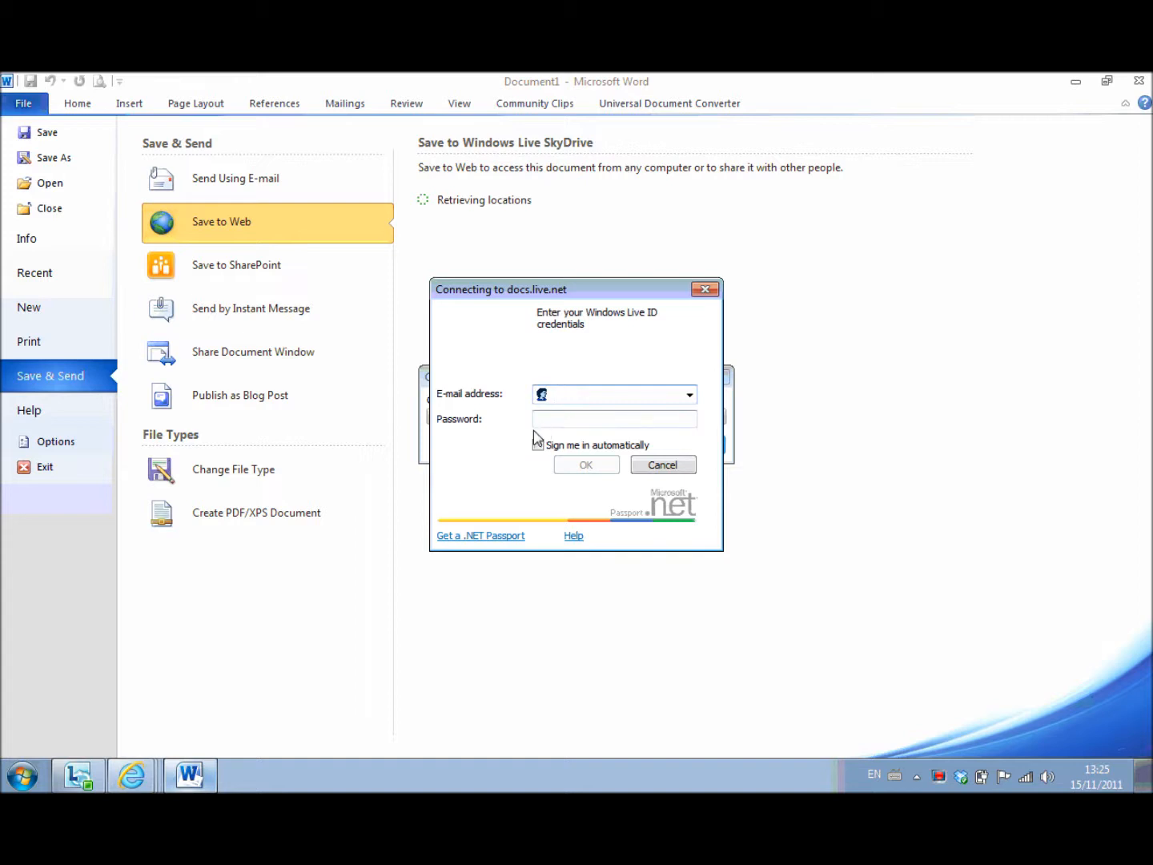
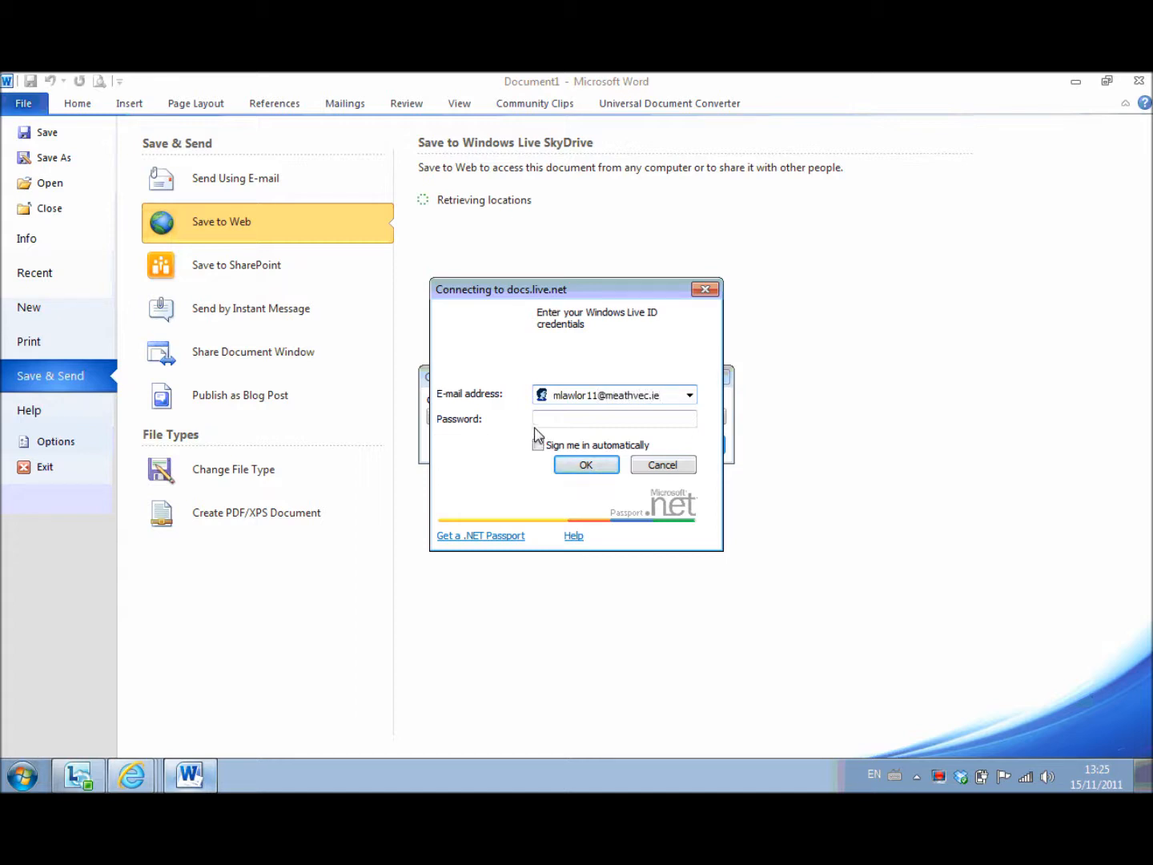
text(••)
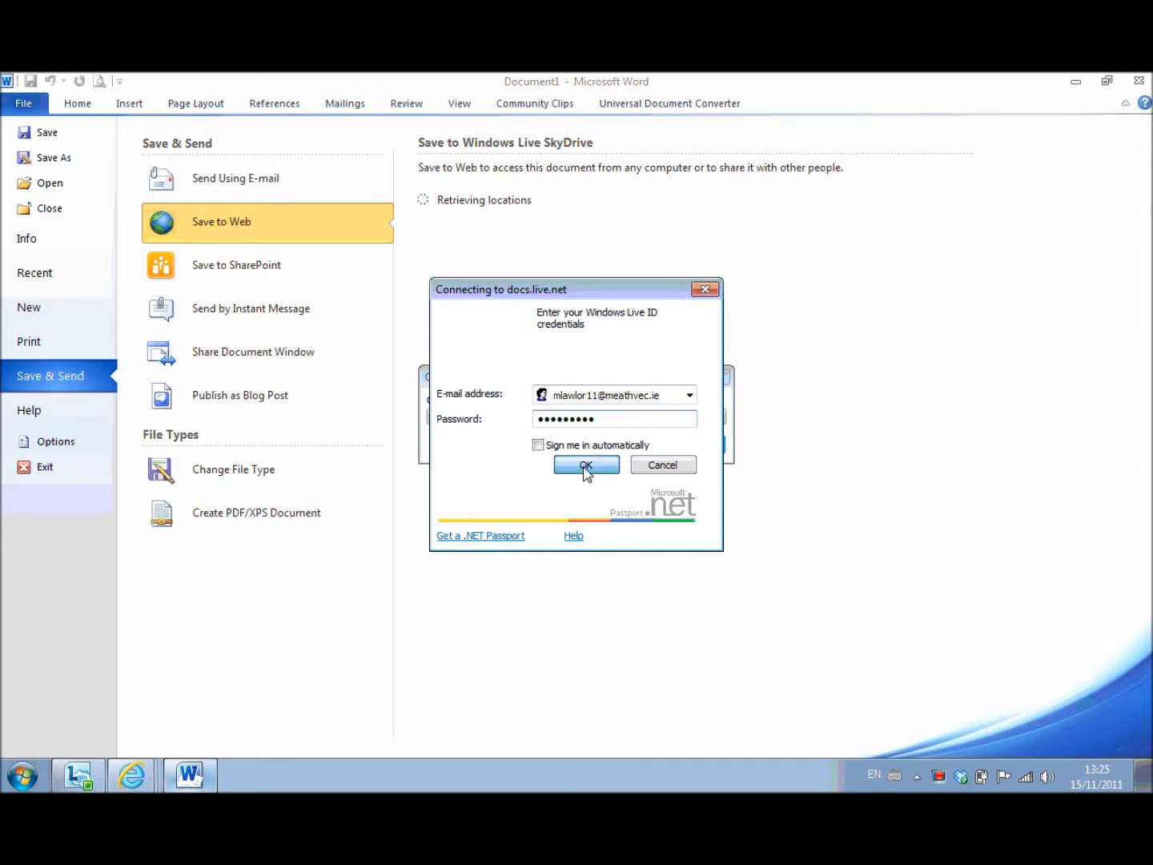
Confirm the Windows Live sign-in so SkyDrive's My Documents appears as the destination
click(586, 464)
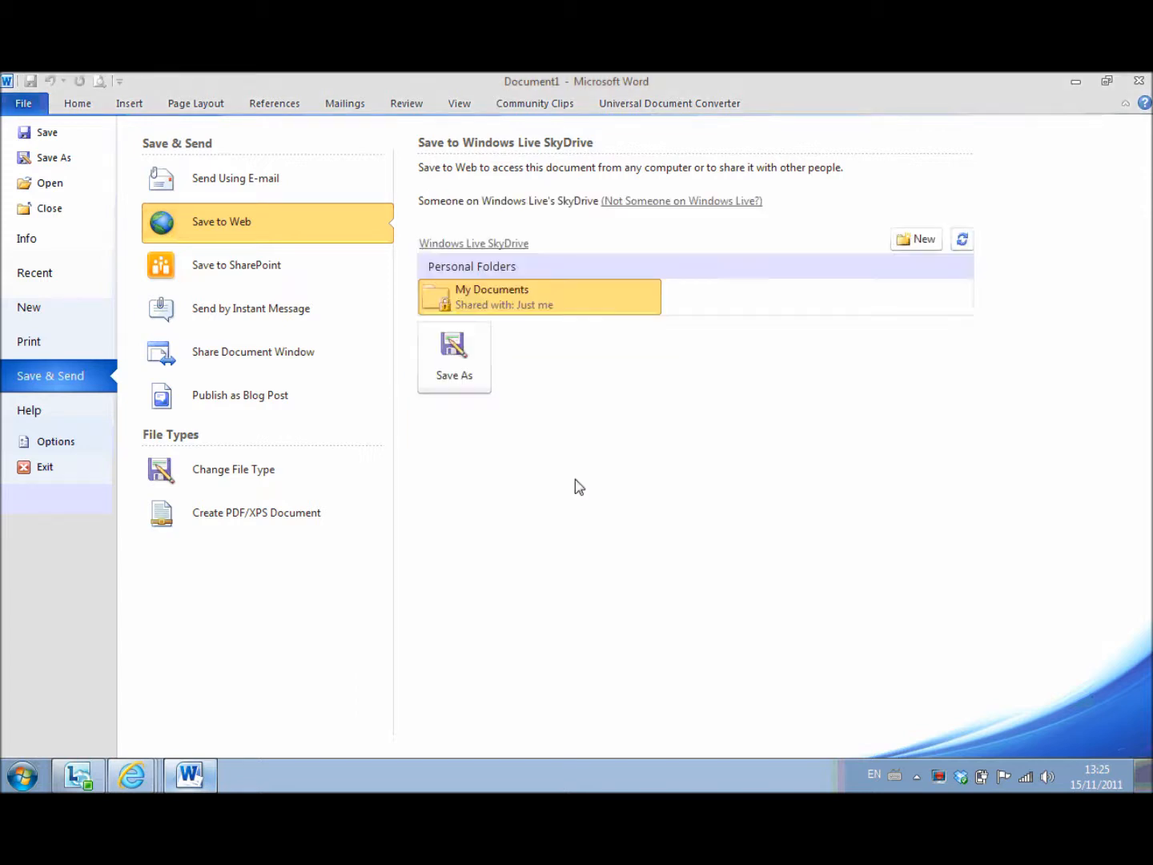
mouse_move(547, 474)
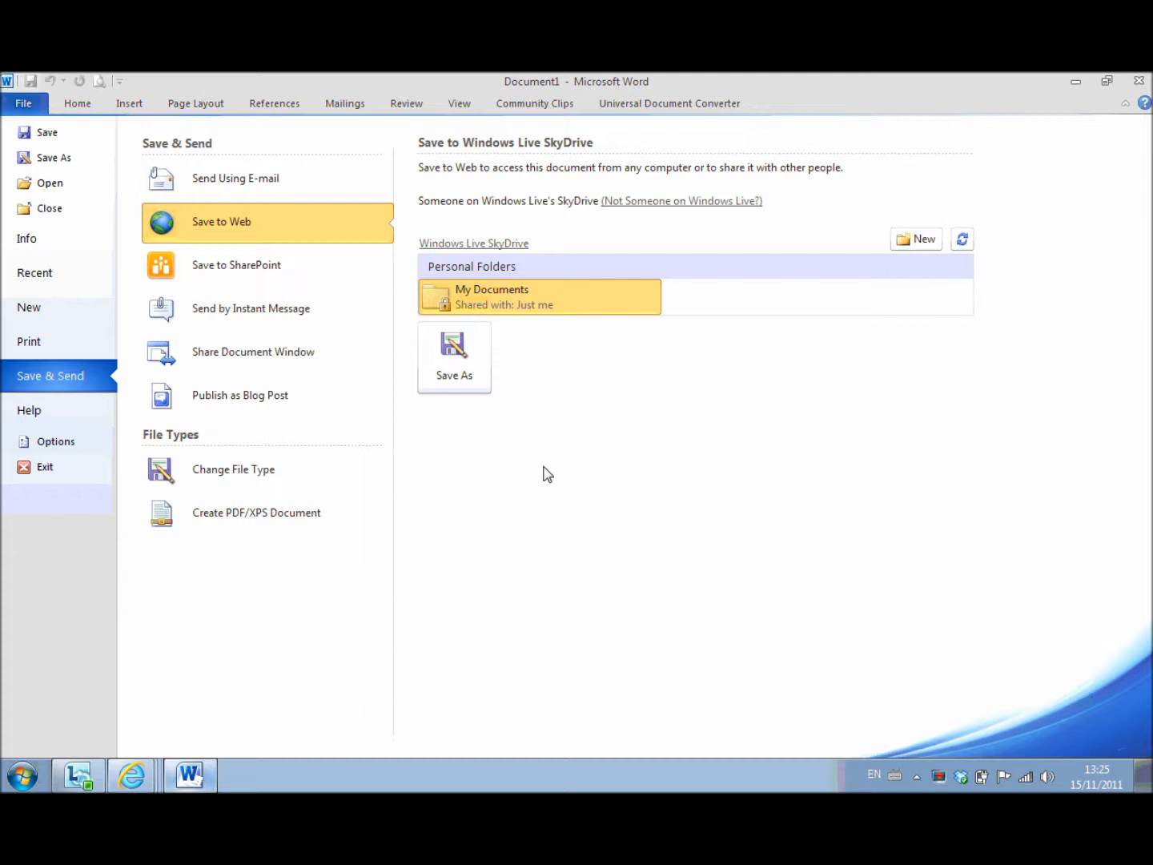
mouse_move(498, 516)
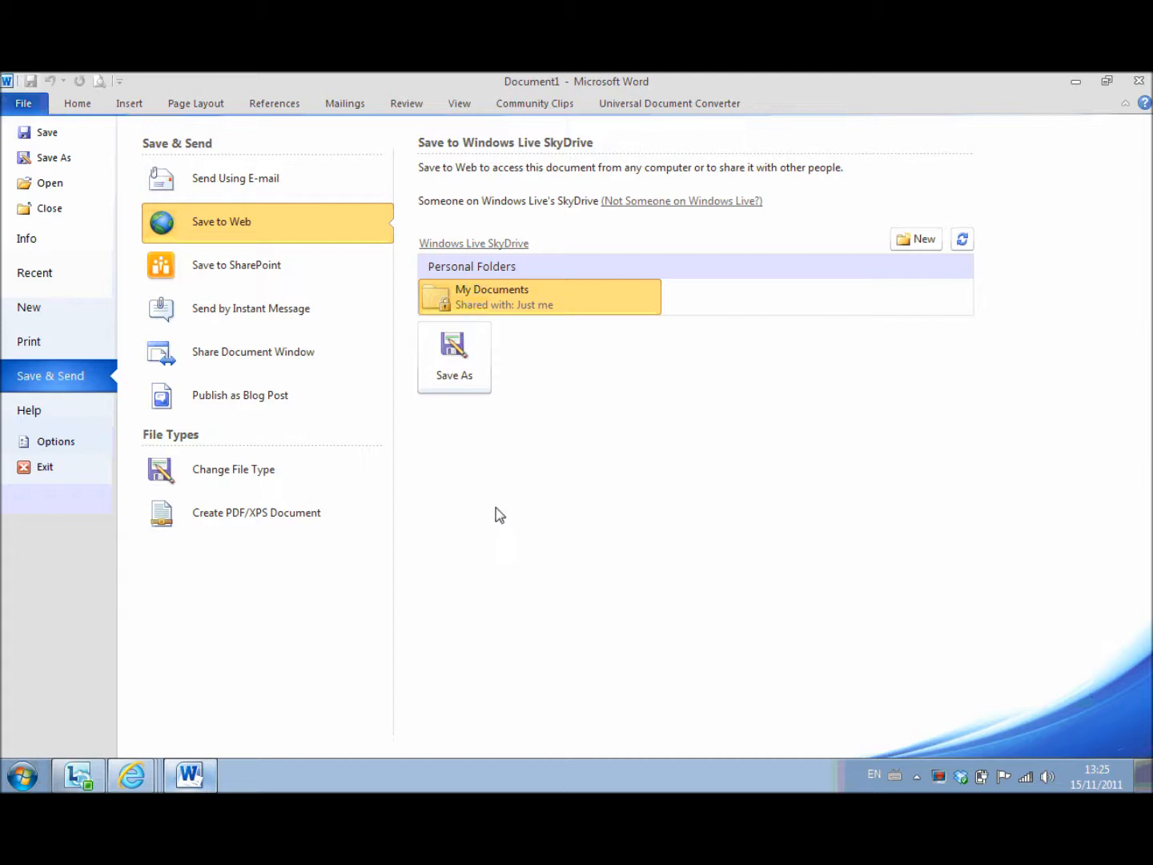
mouse_move(502, 506)
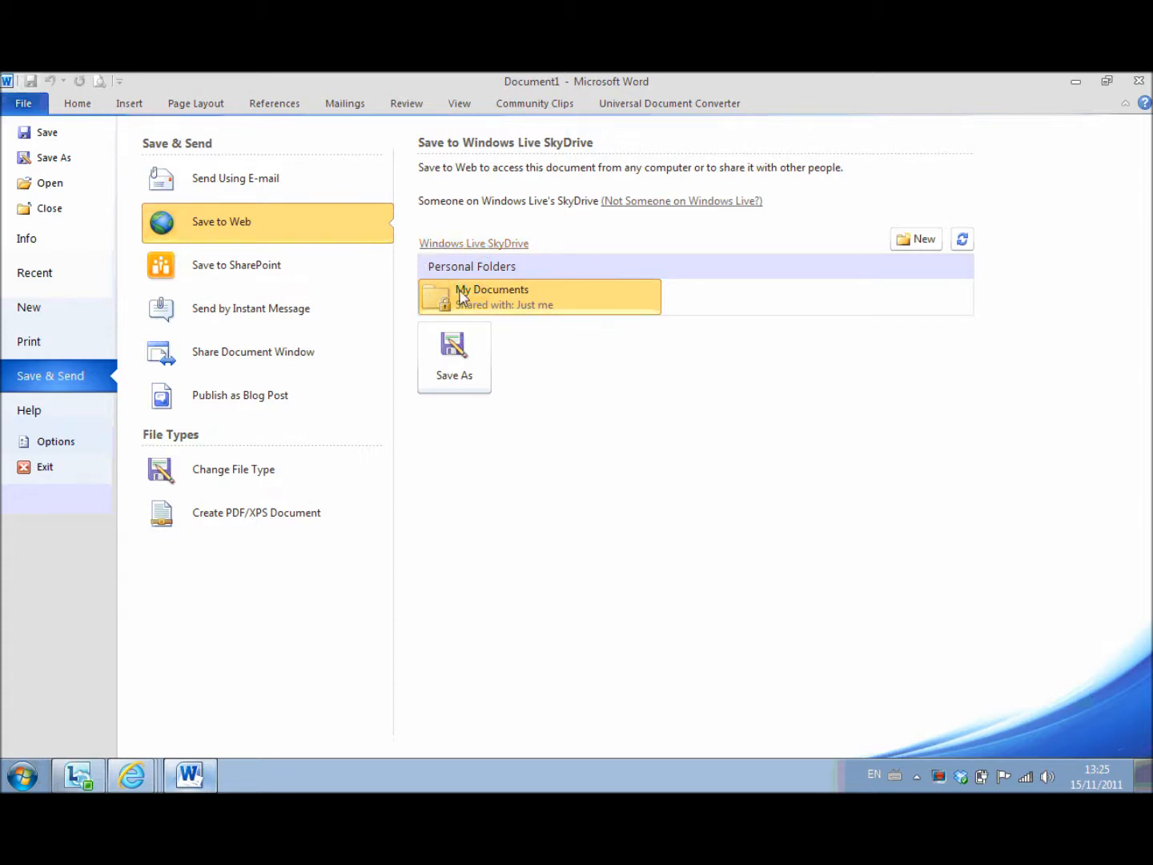
mouse_move(455, 356)
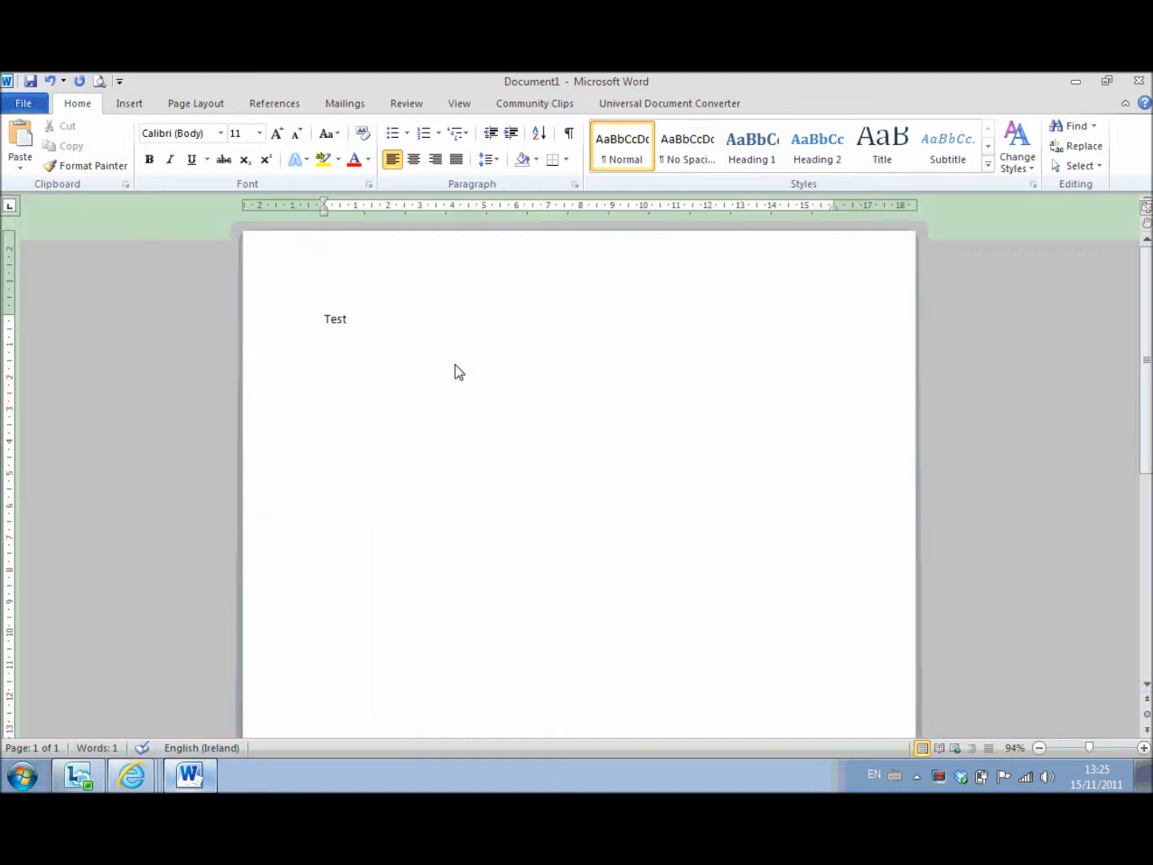
mouse_move(442, 384)
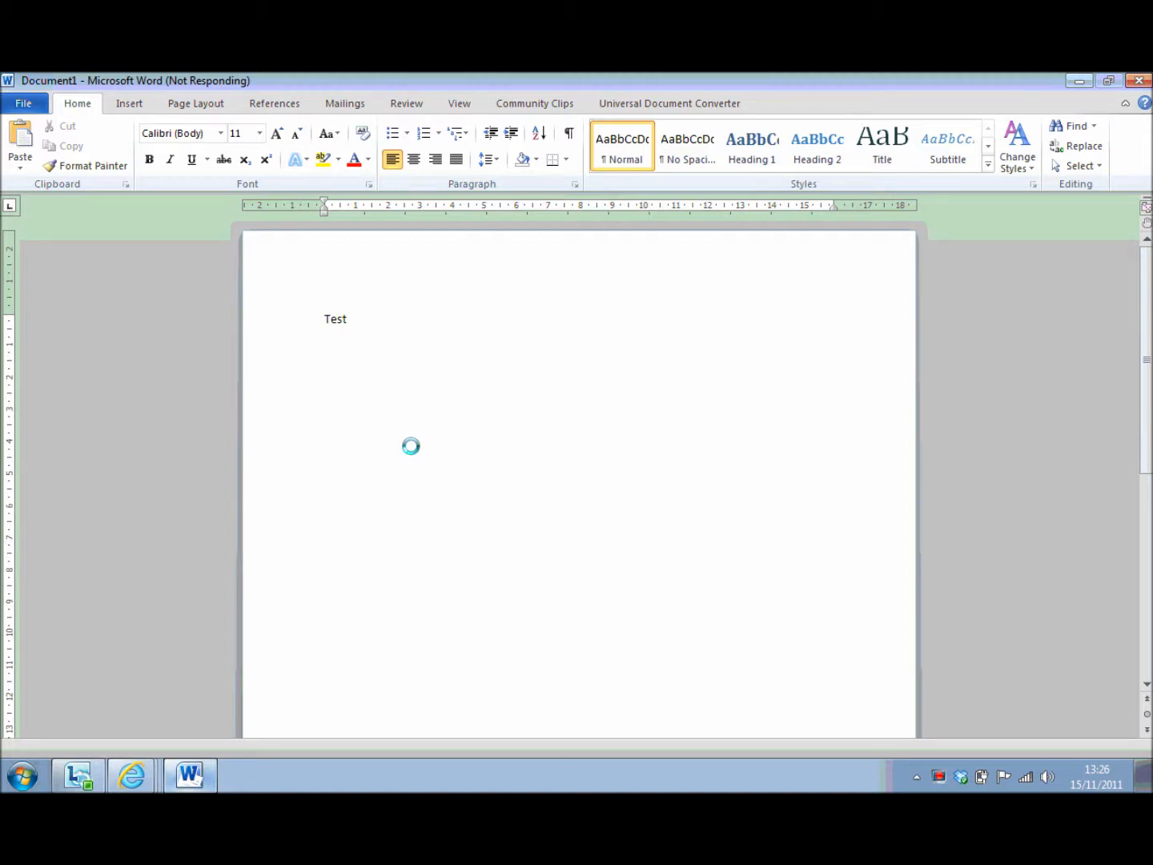
mouse_move(490, 545)
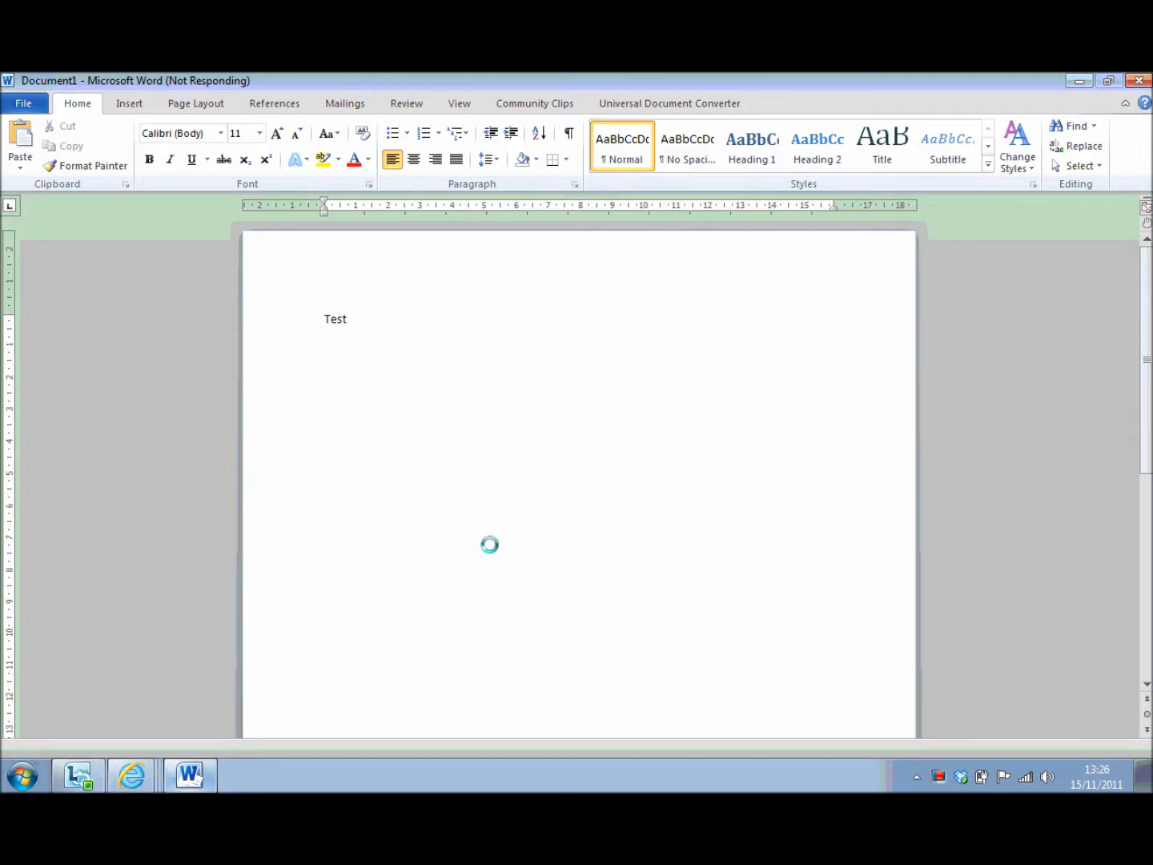
click(132, 775)
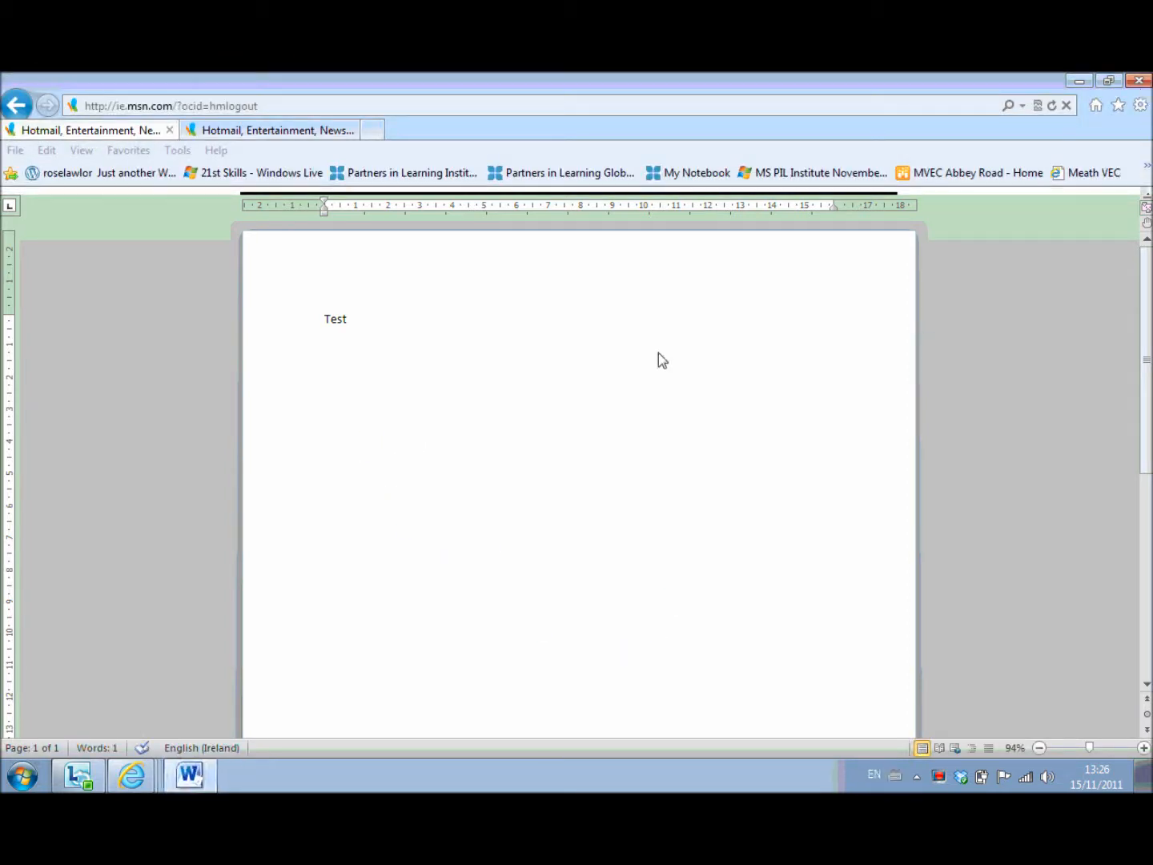
Save the document to SkyDrive My Documents under the name 'Test 2'
click(189, 776)
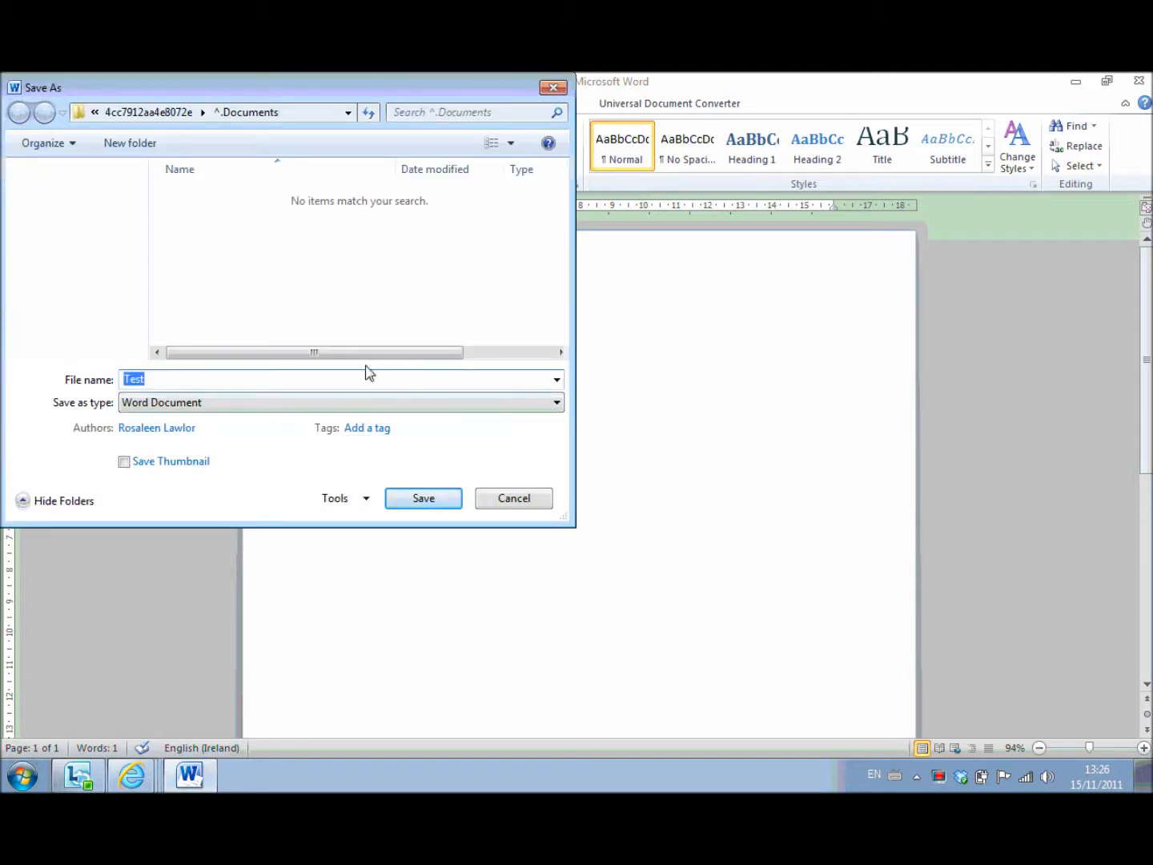
mouse_move(345, 351)
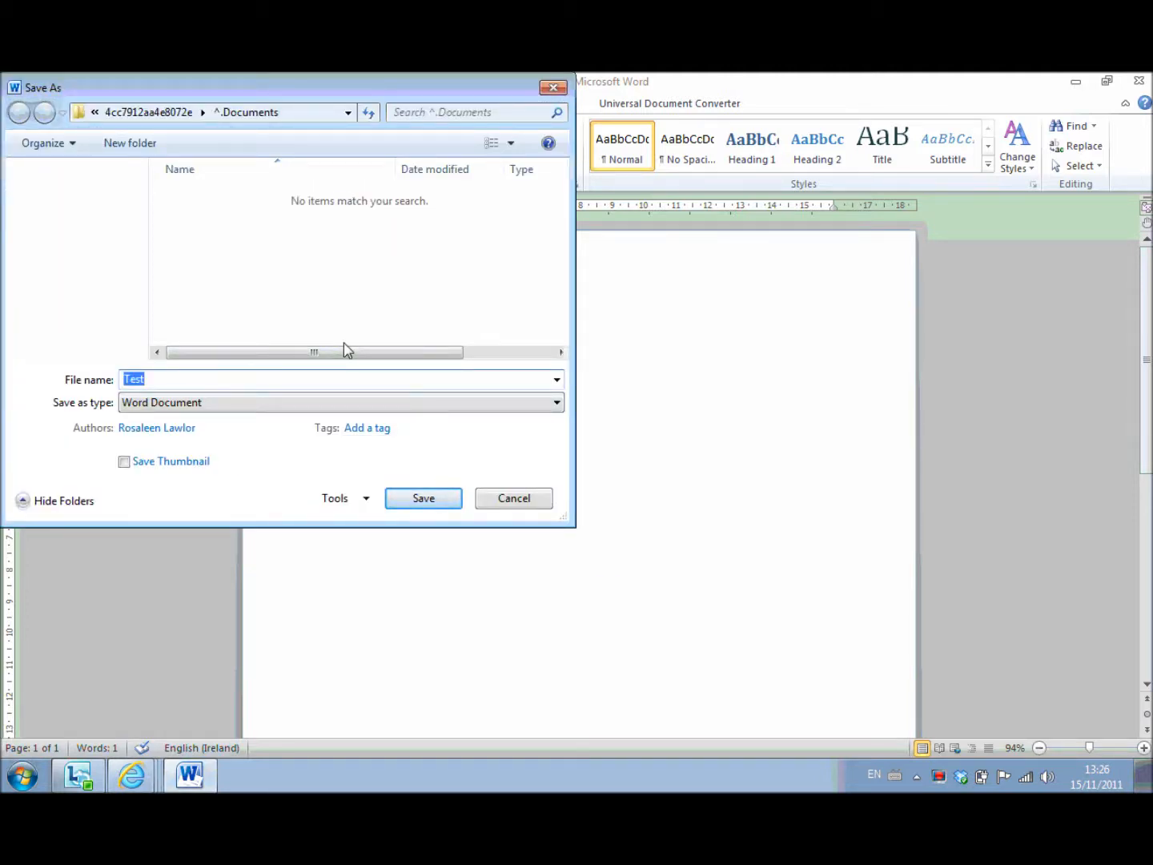
mouse_move(367, 273)
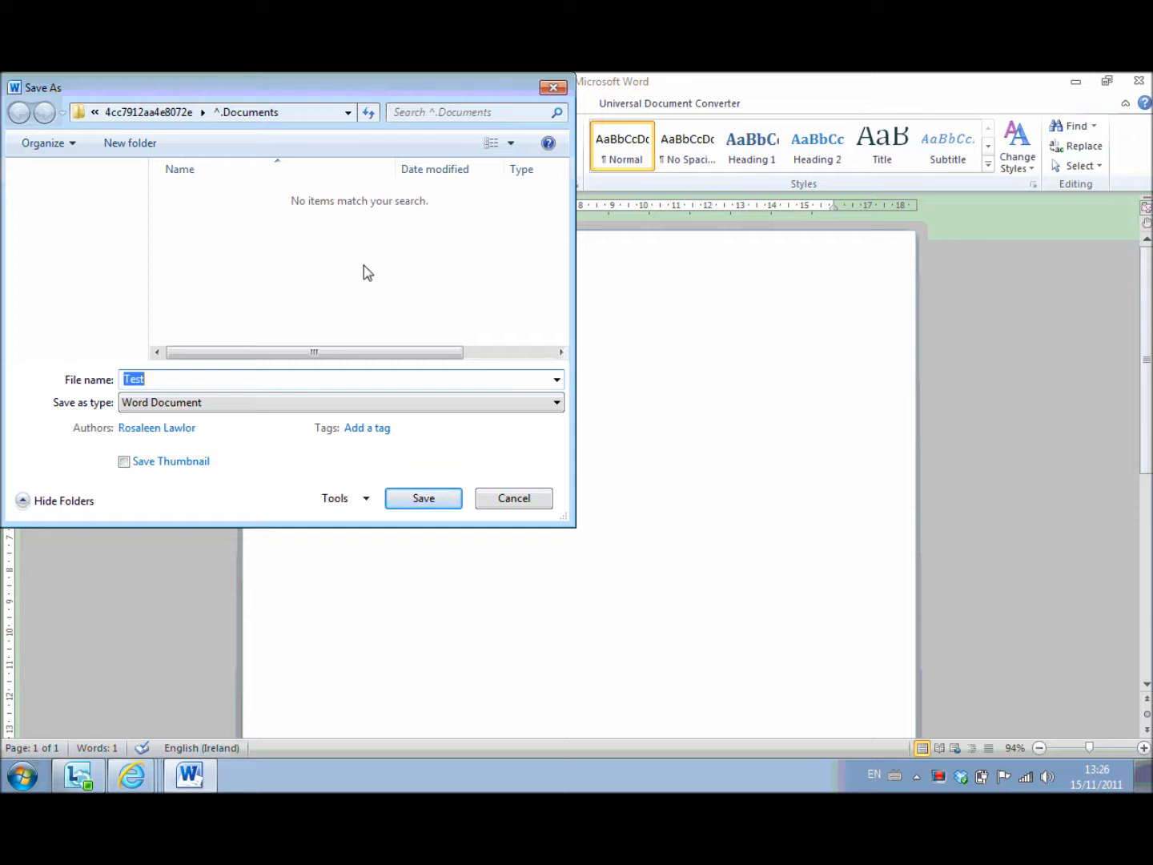
mouse_move(304, 344)
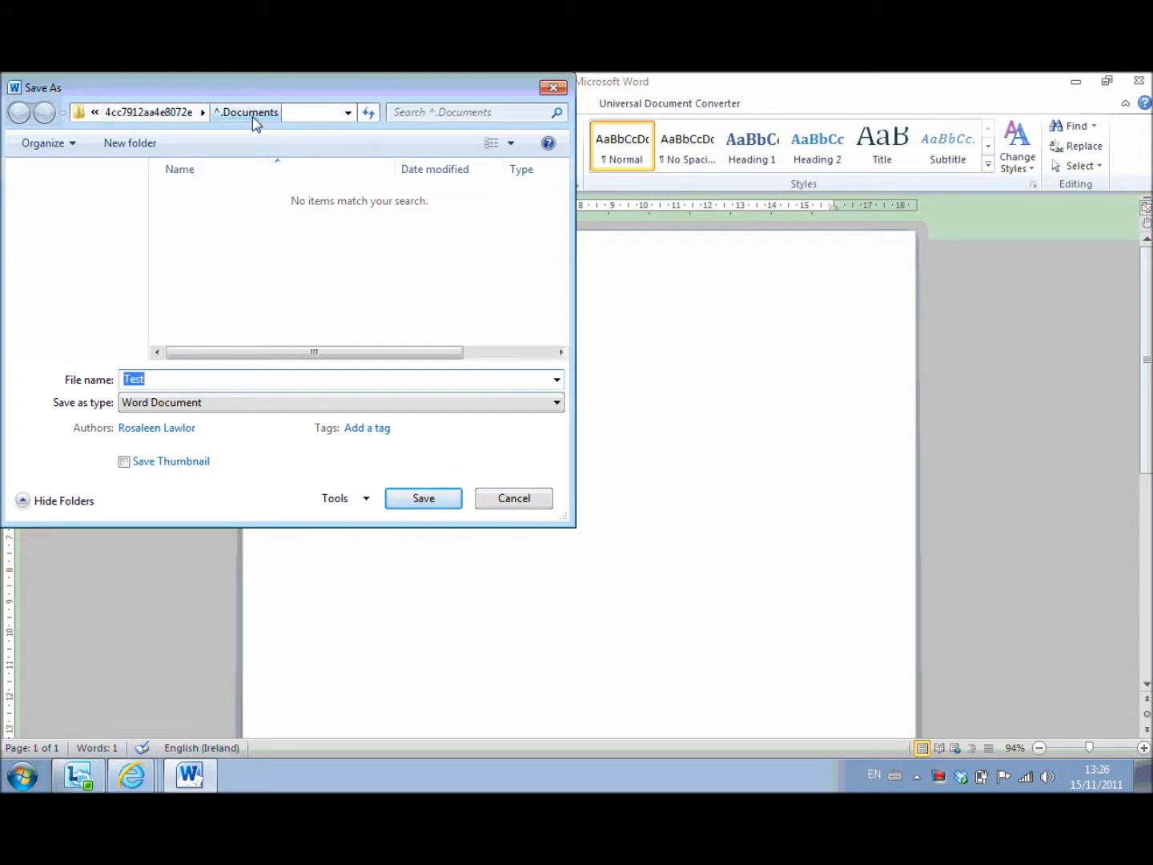
click(175, 378)
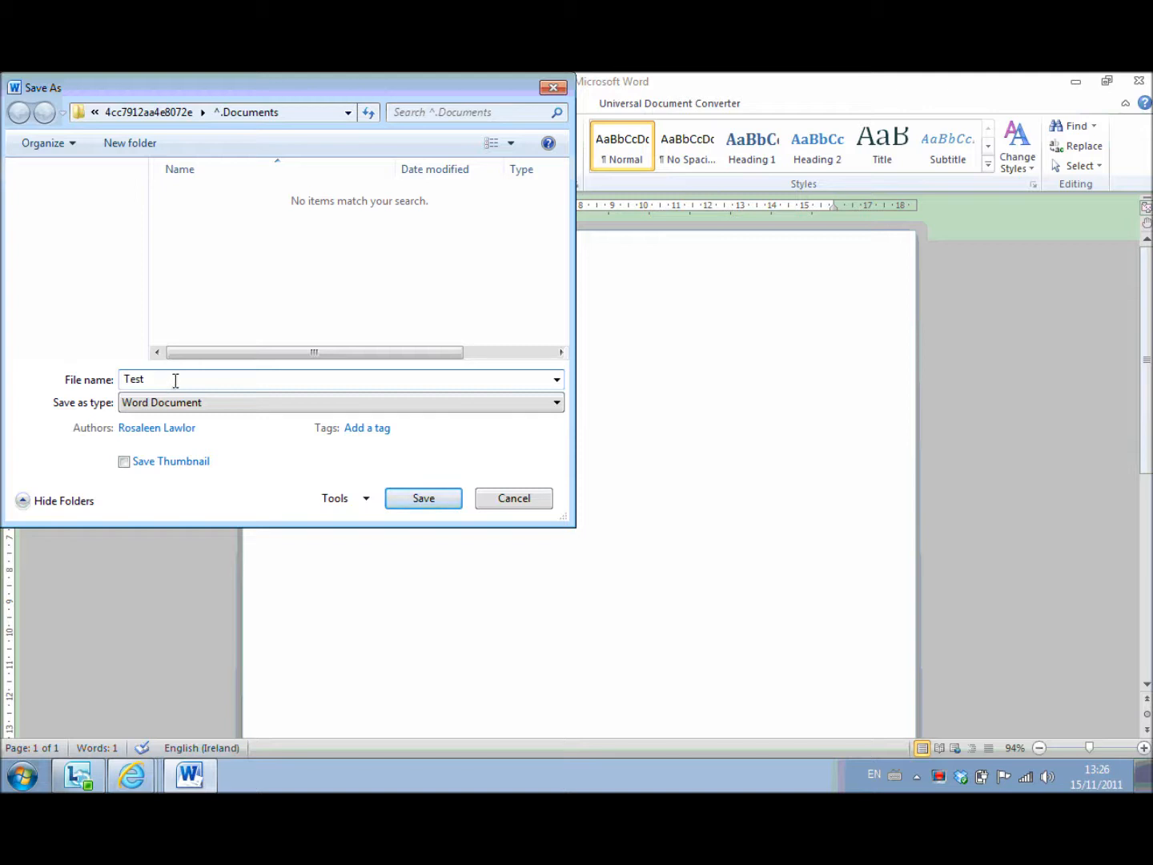
text(2)
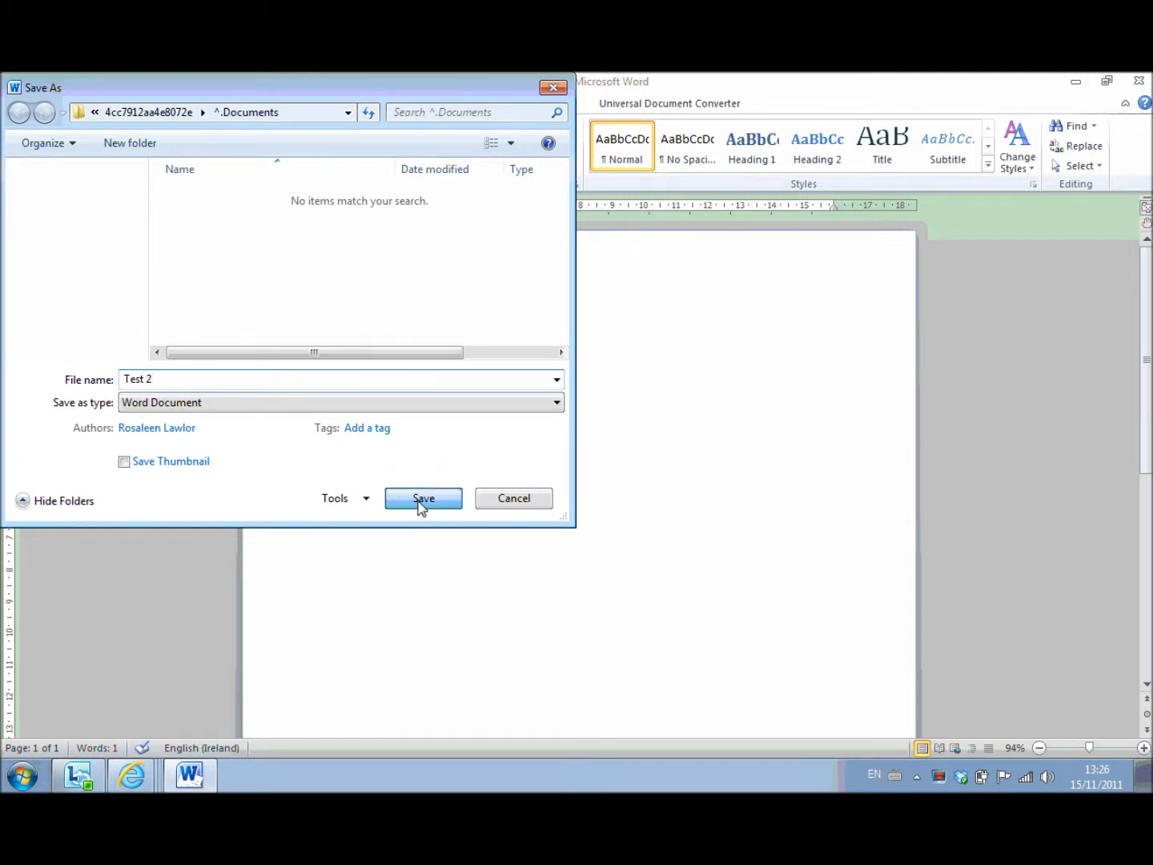
click(422, 498)
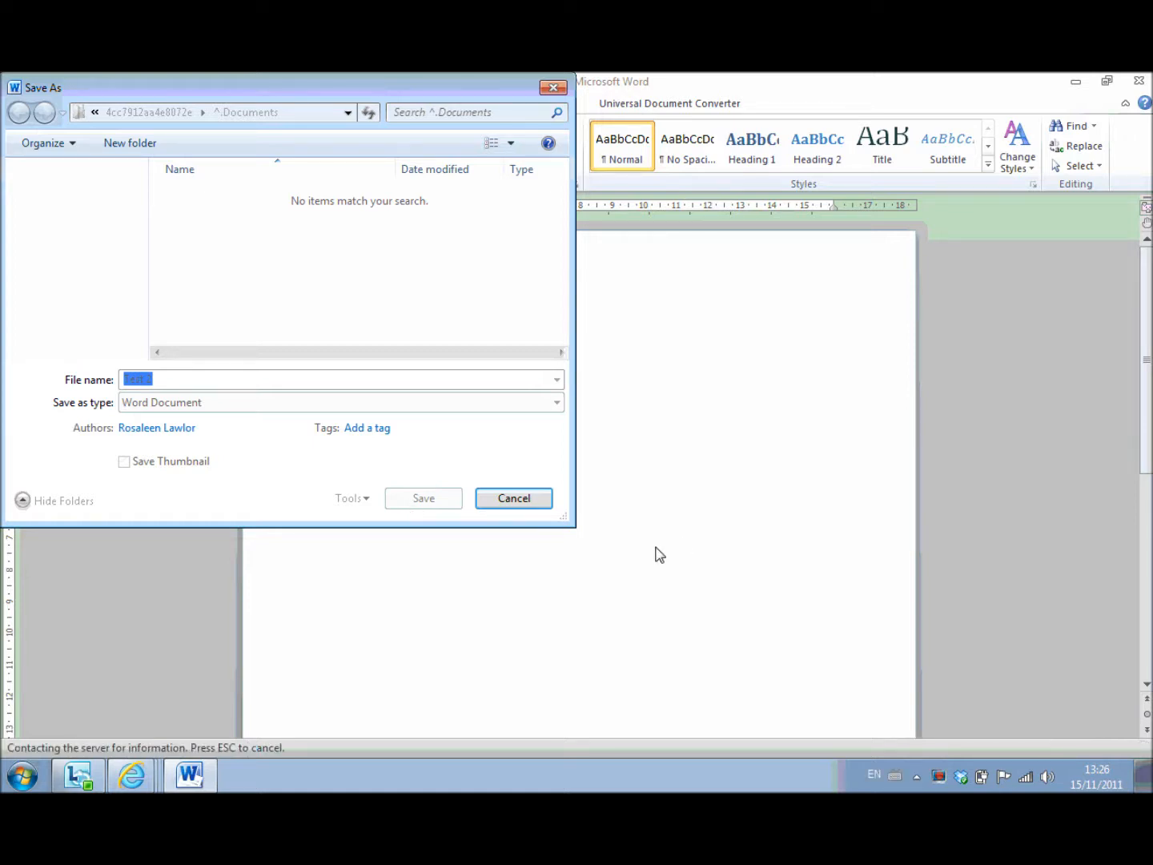
click(423, 498)
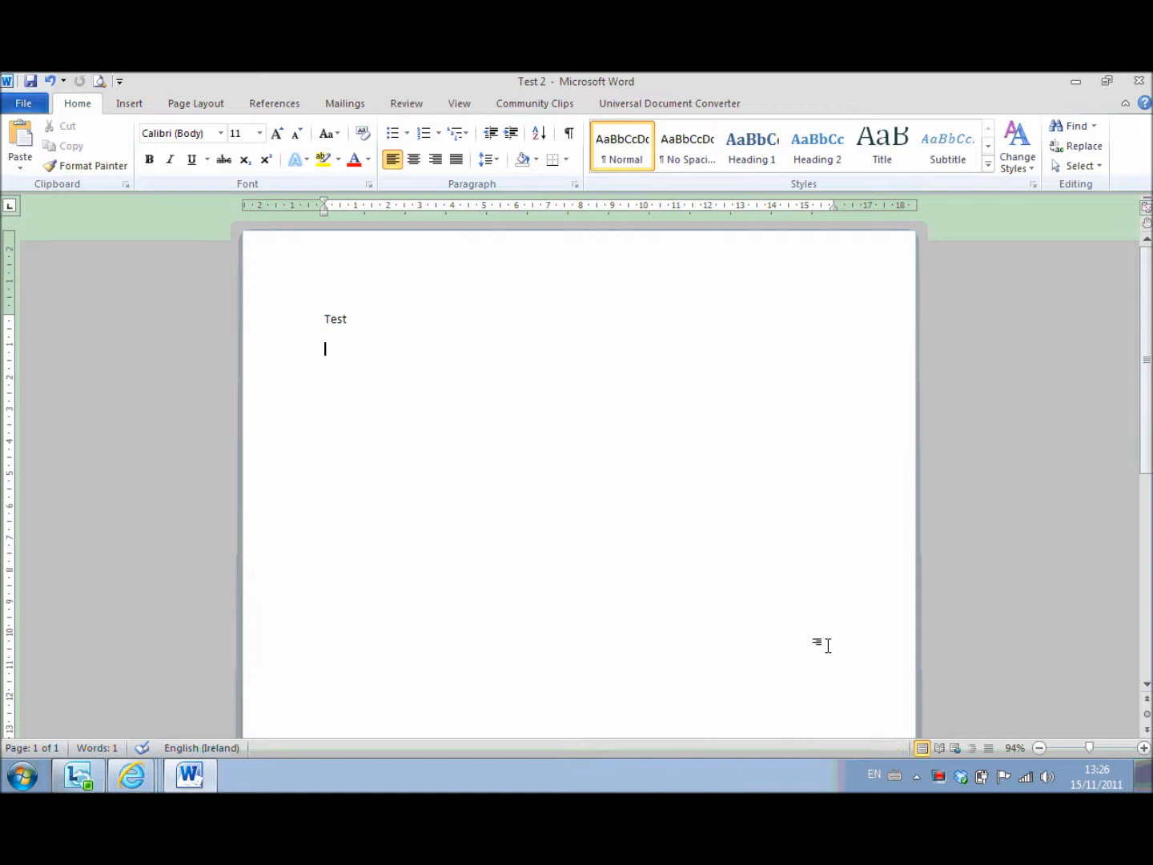
mouse_move(328, 210)
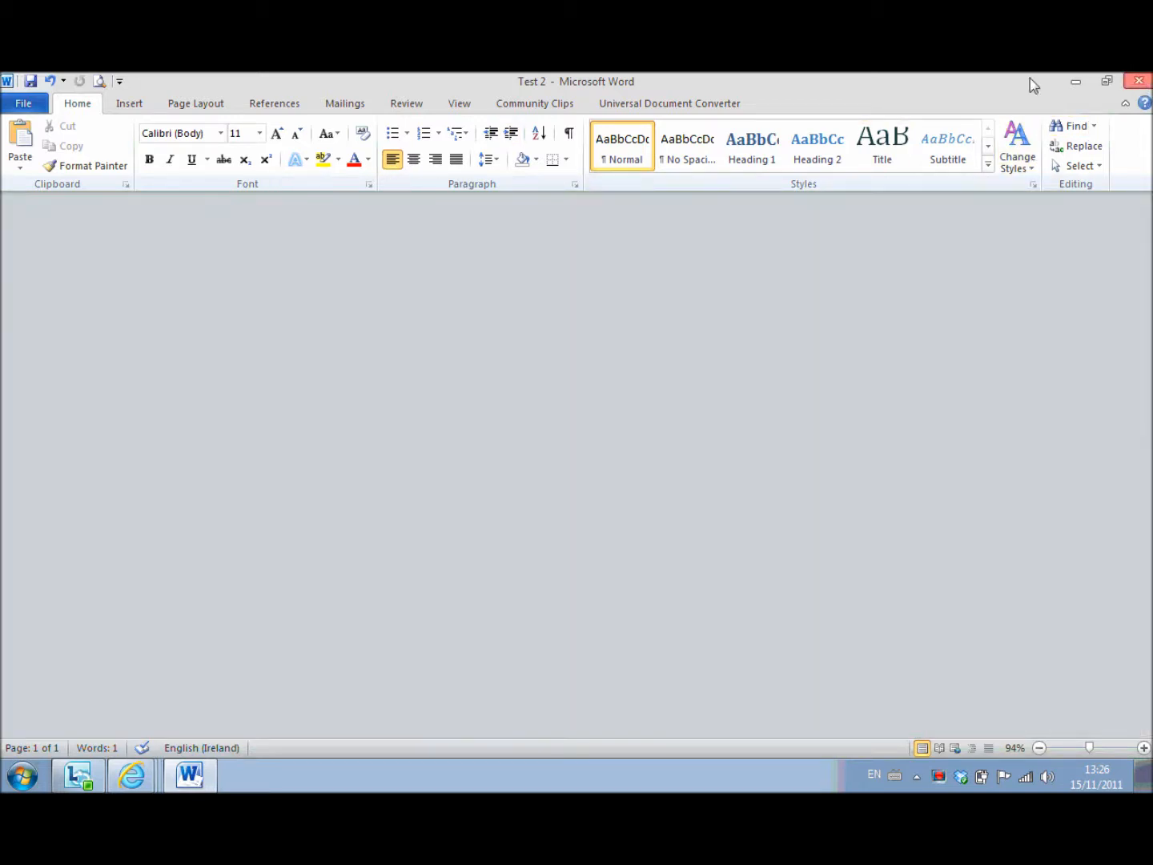
click(131, 775)
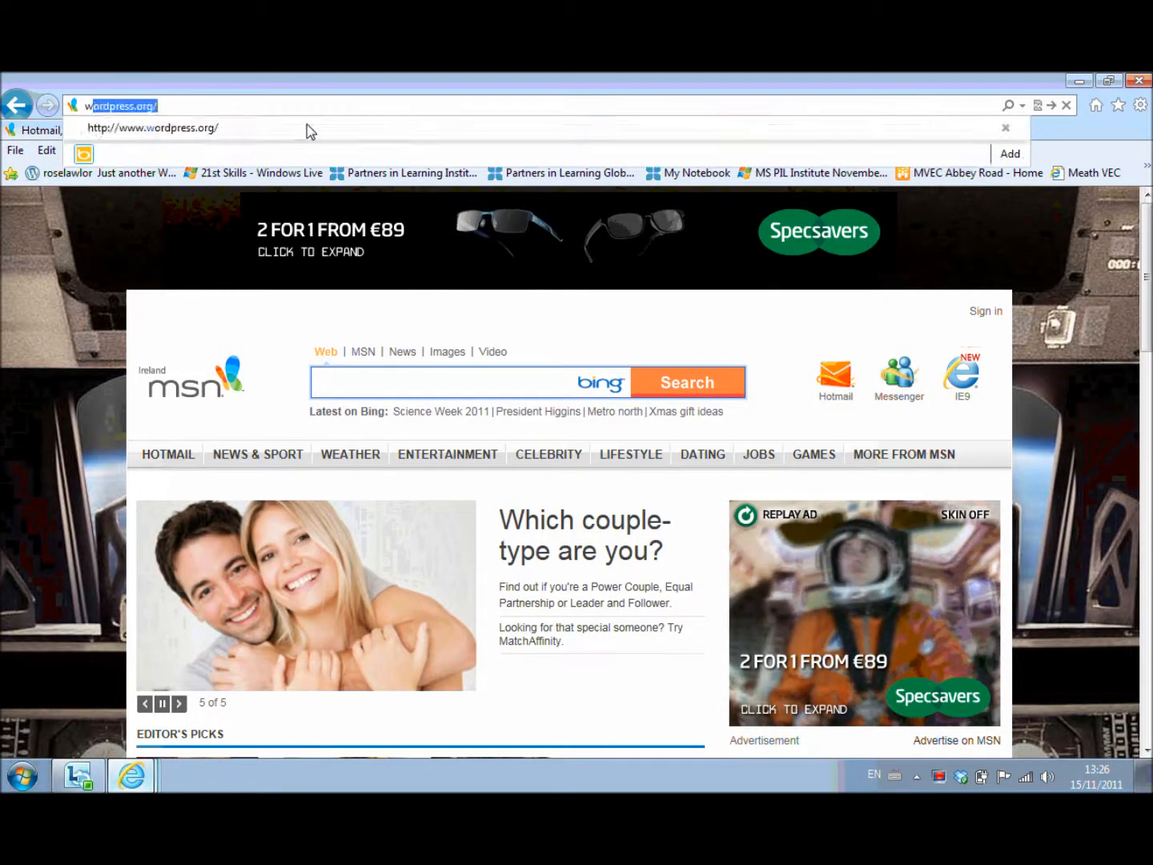
text(www.stfintinas.ie)
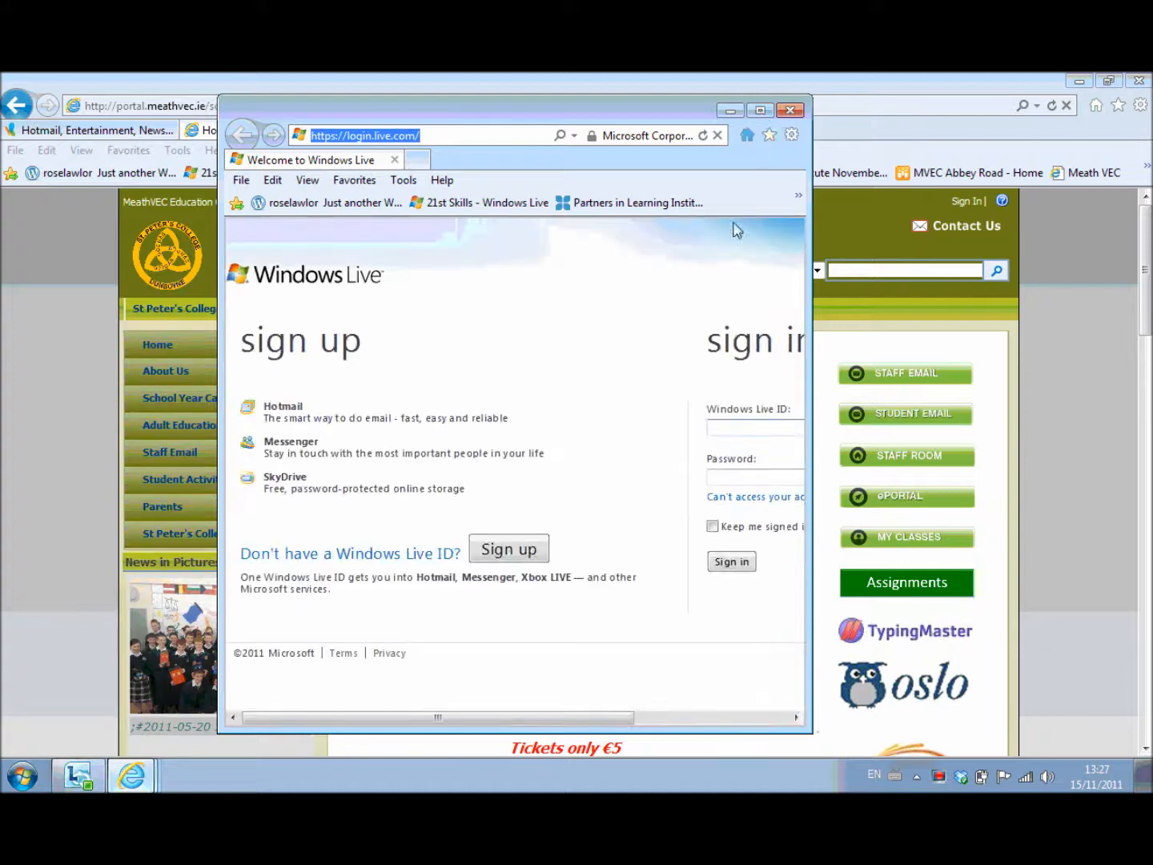
click(759, 109)
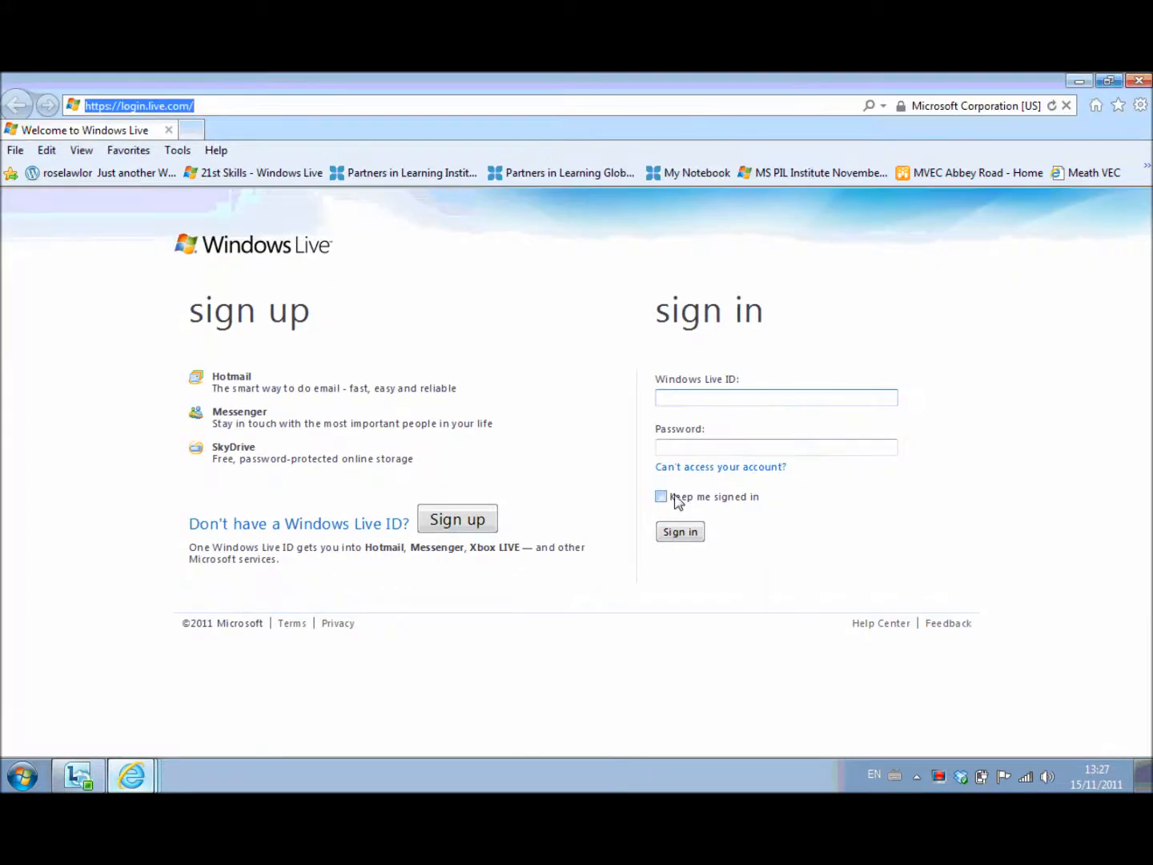
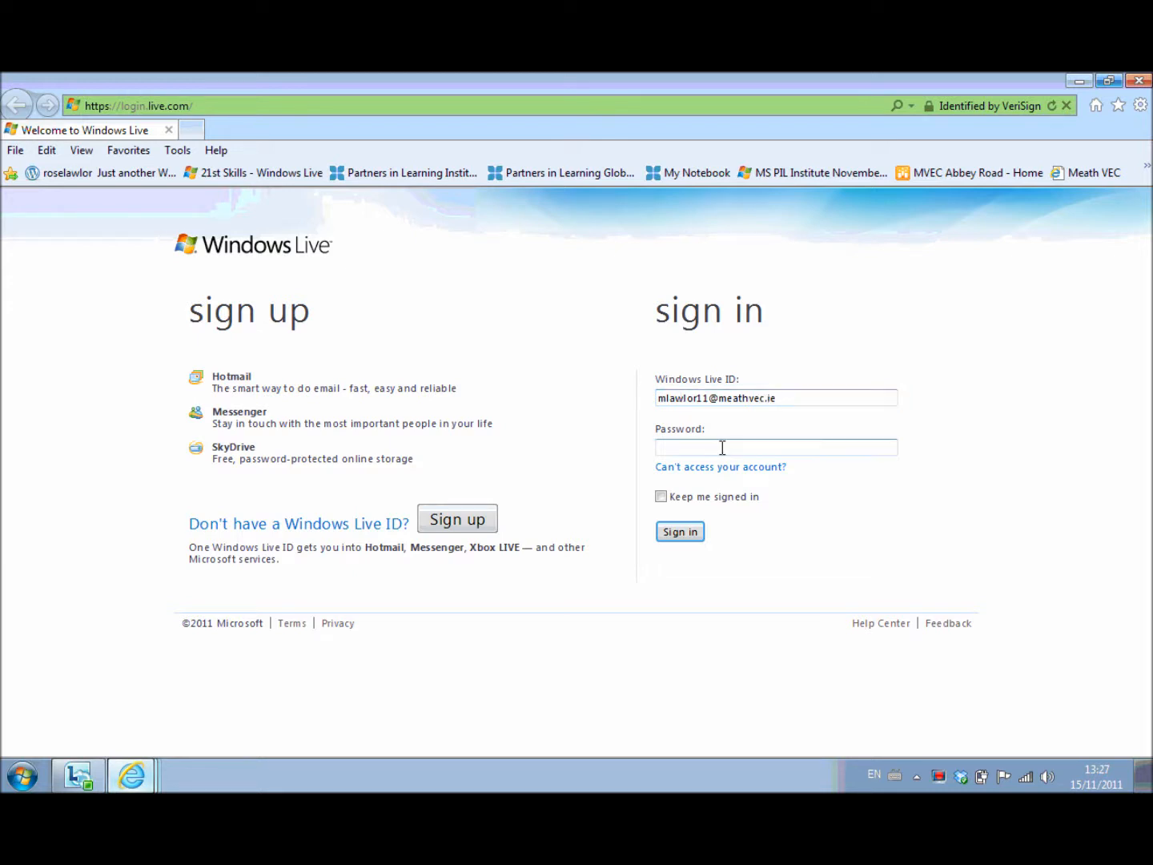
text(••••)
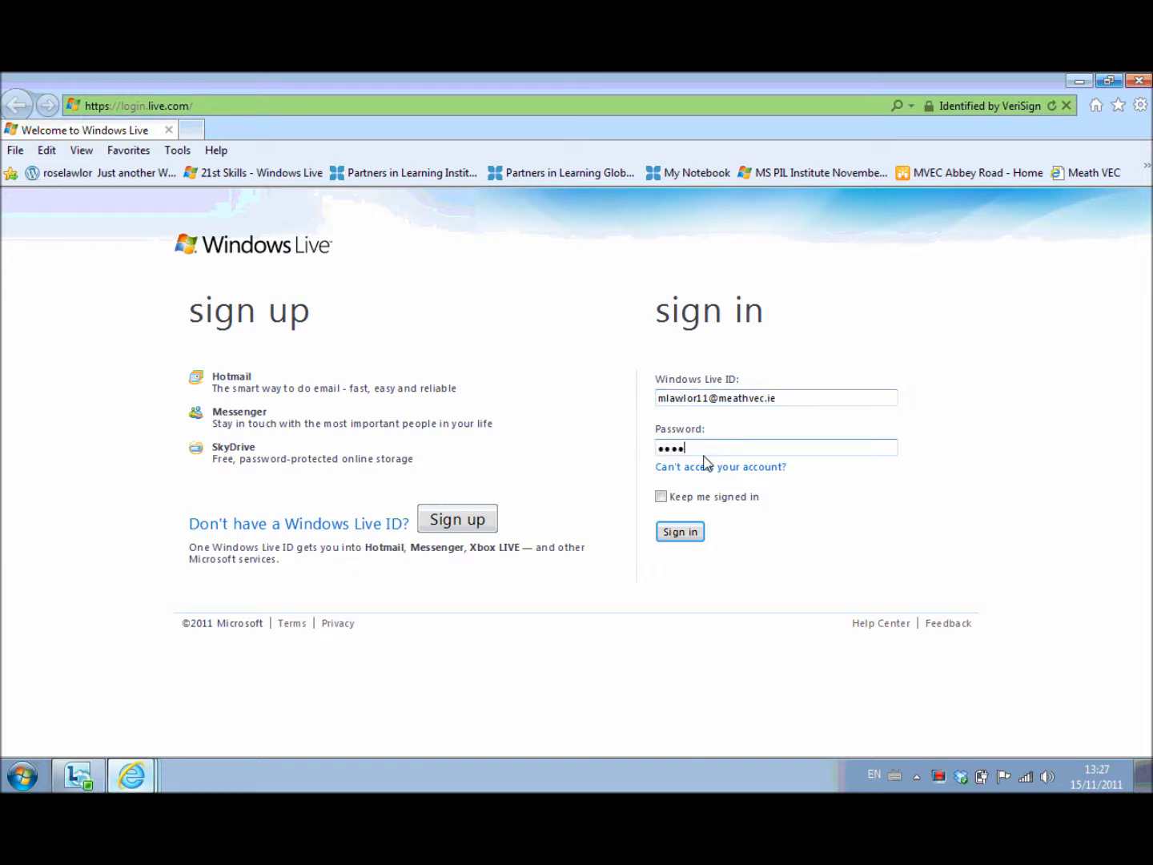
text(password)
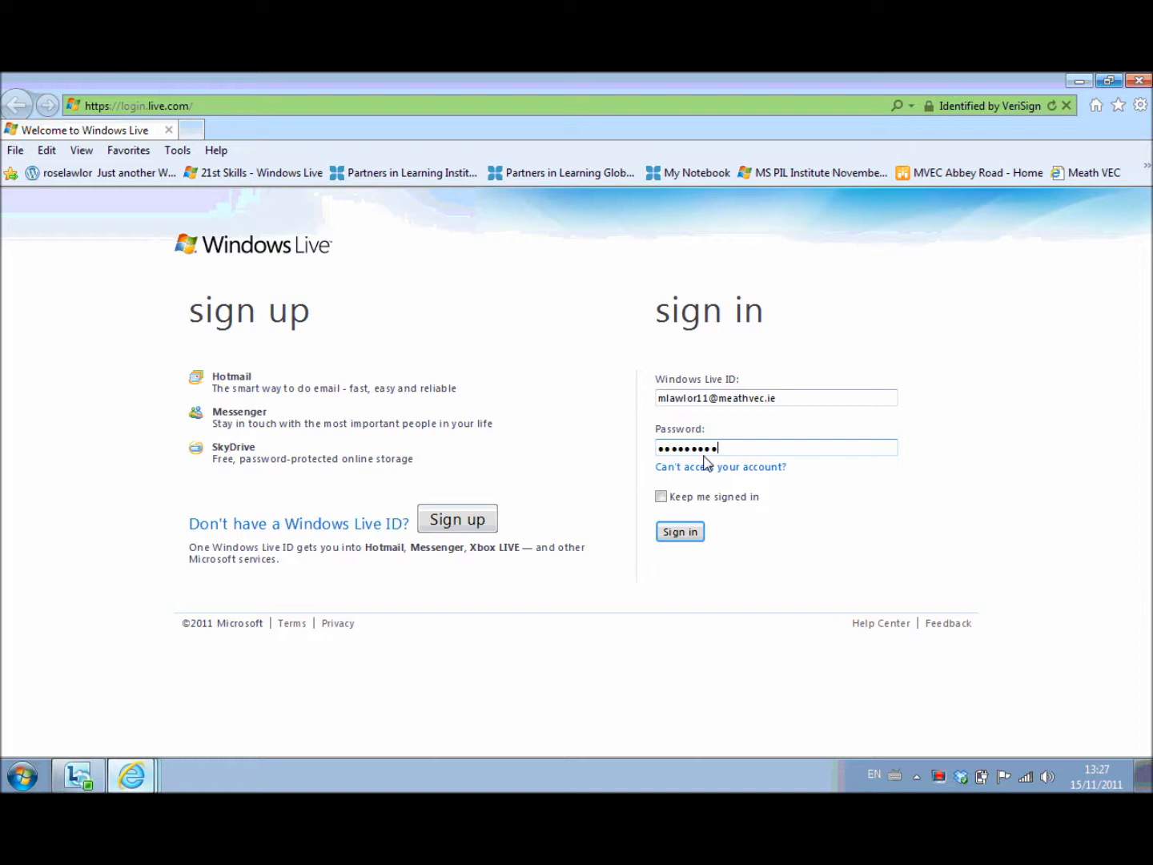
Sign in to Windows Live so the Account overview page appears
click(679, 532)
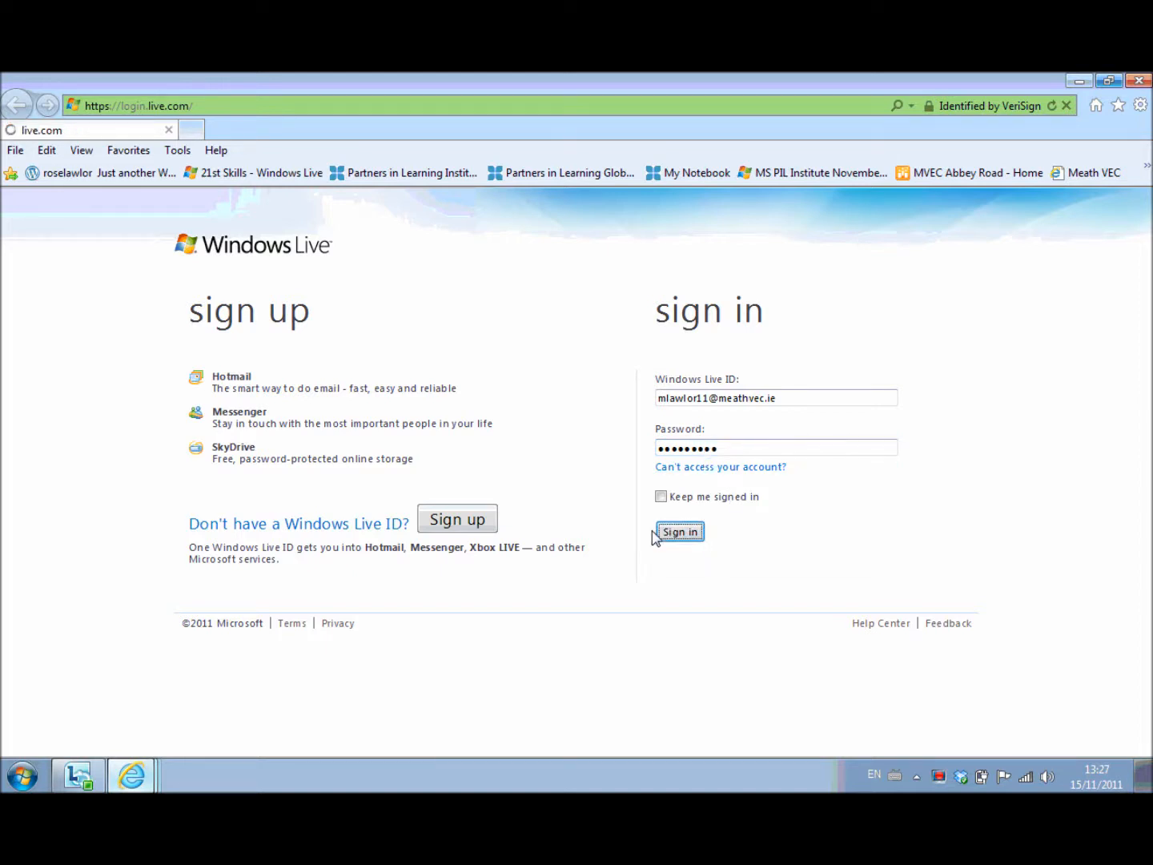
click(679, 532)
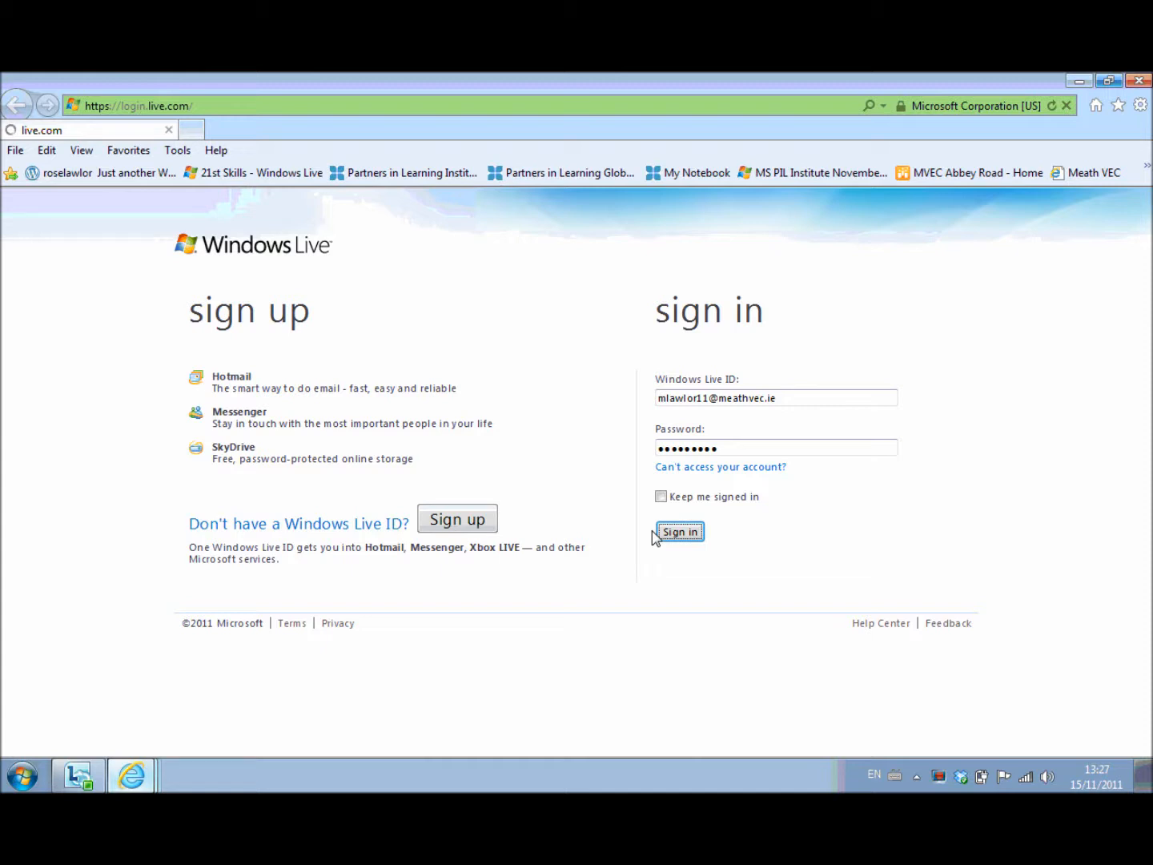
click(679, 531)
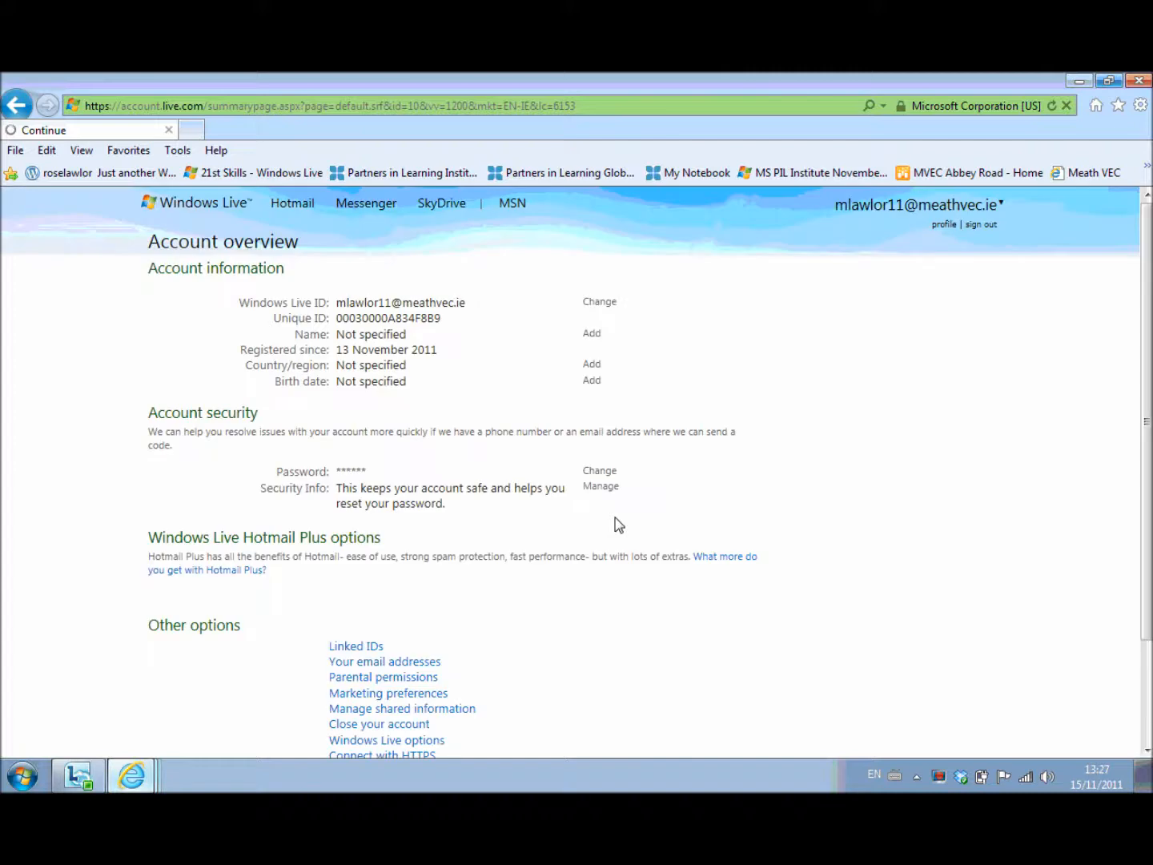
Go to SkyDrive, enter the My Documents folder and open the Test 2 document online
click(442, 202)
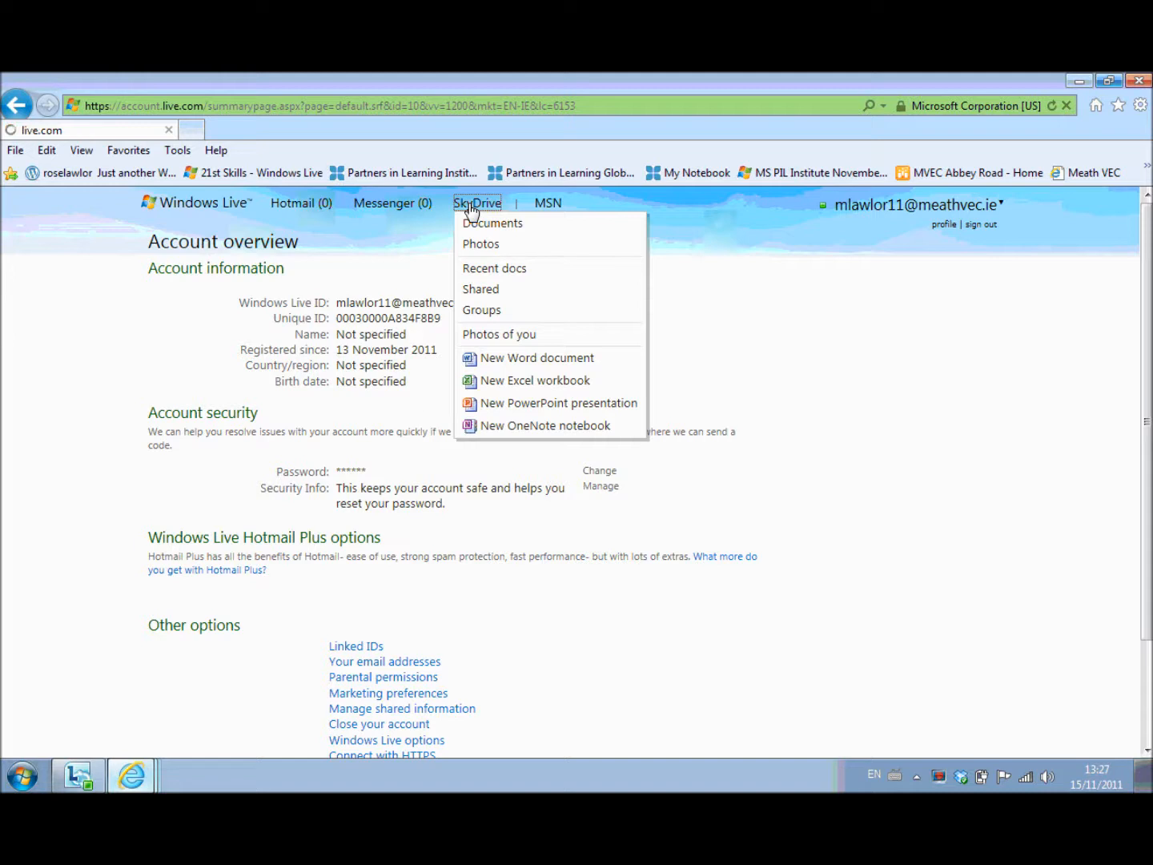
click(477, 202)
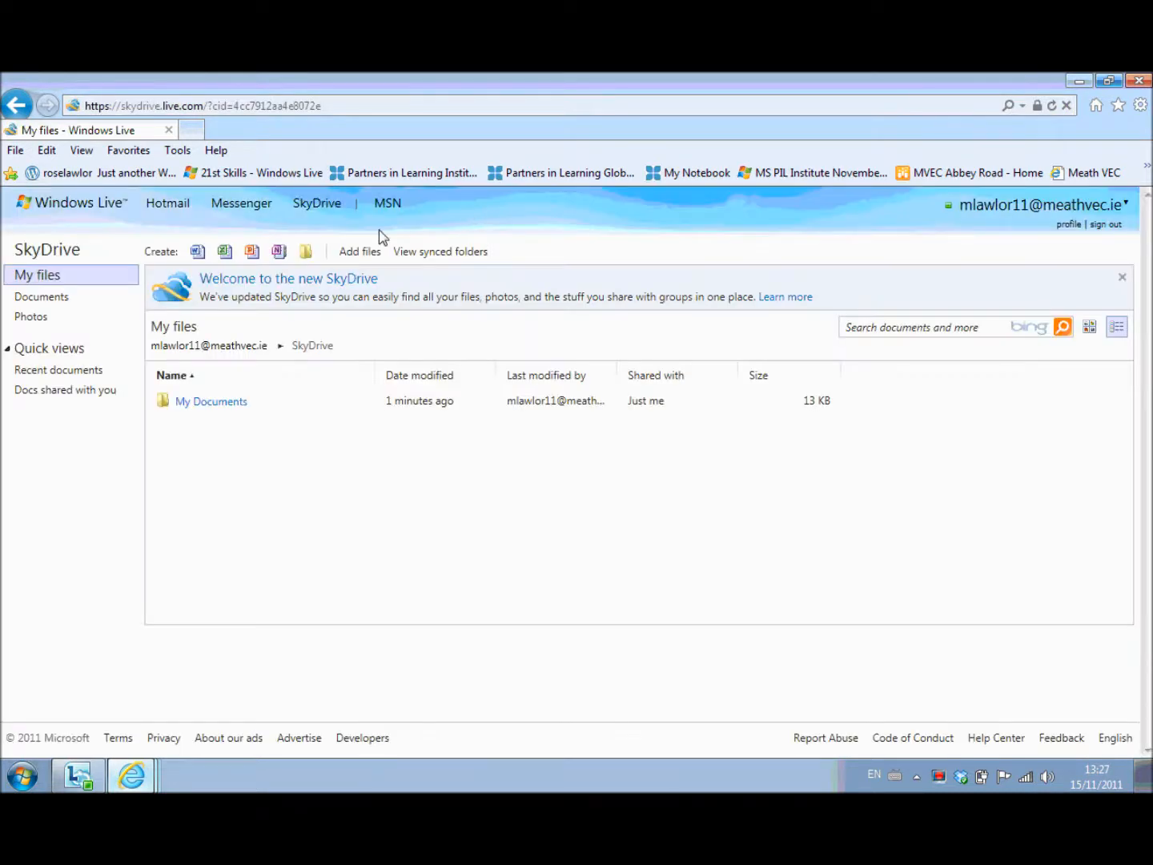
mouse_move(211, 400)
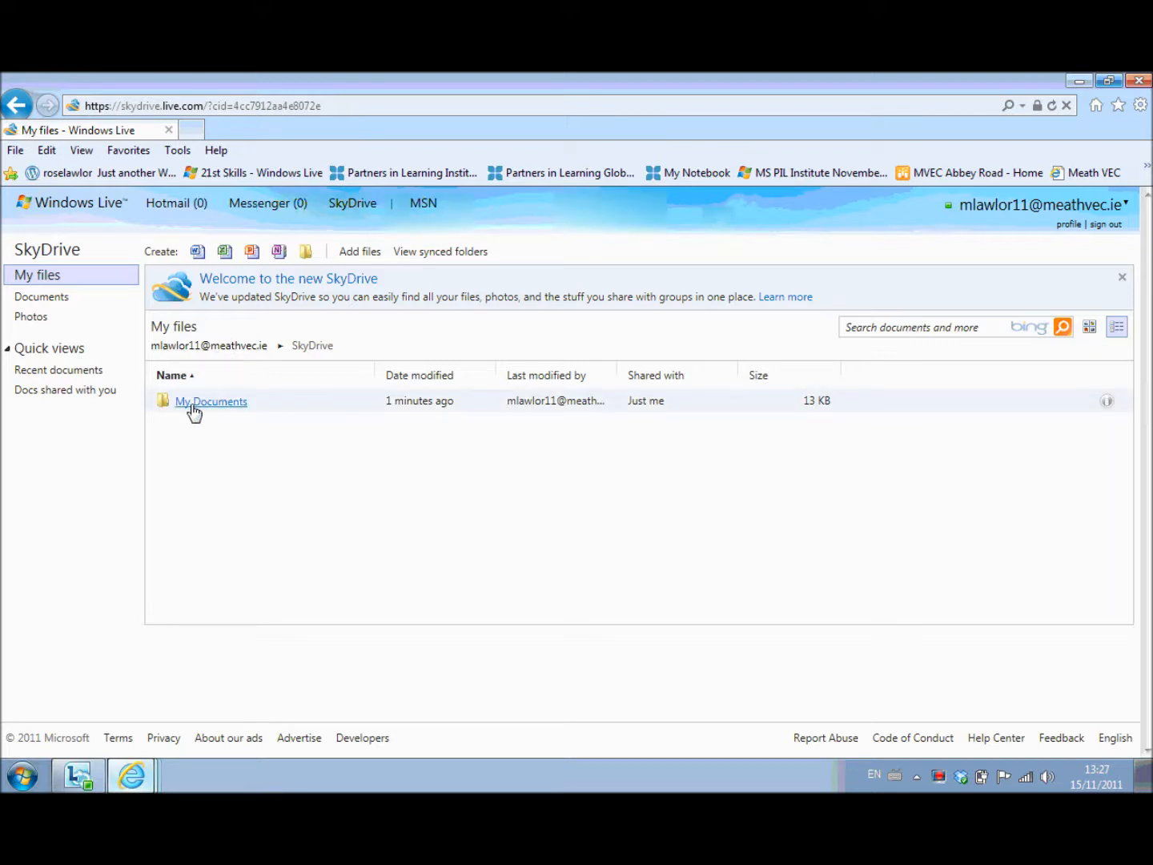
click(211, 400)
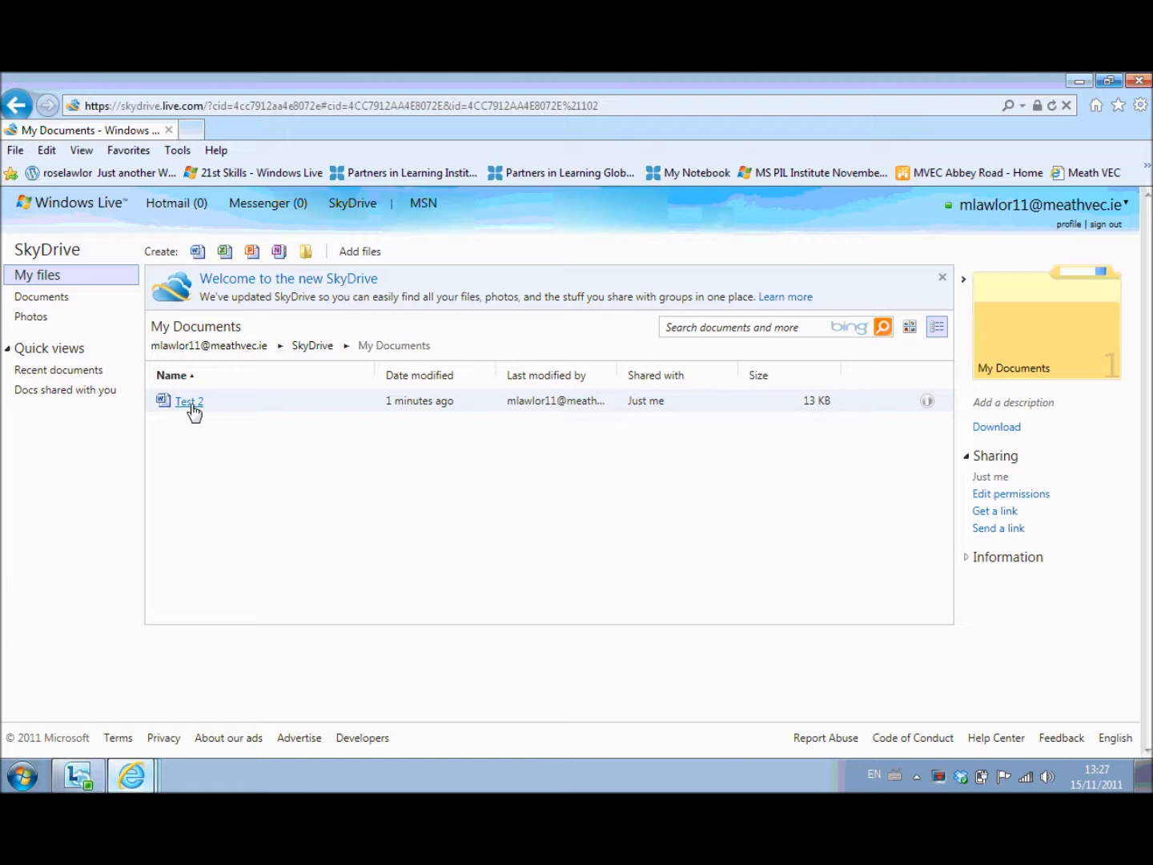
click(189, 400)
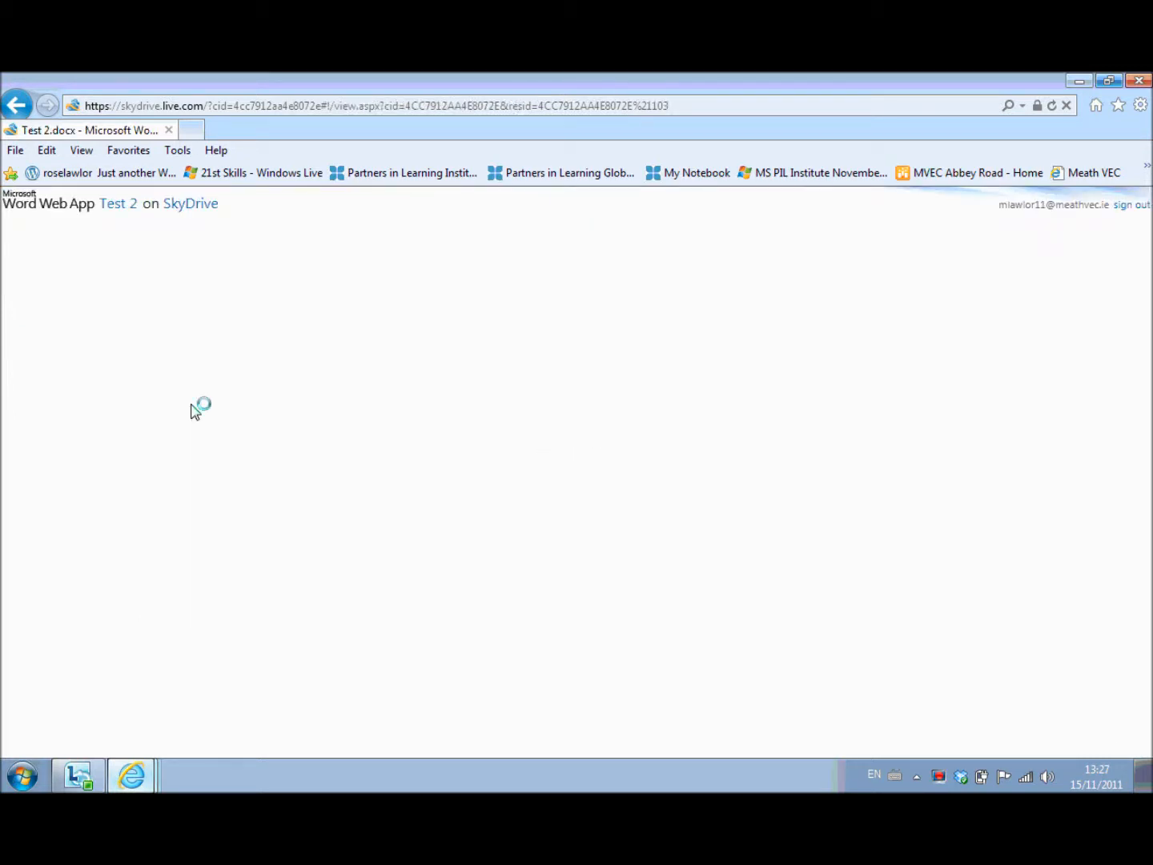
mouse_move(198, 411)
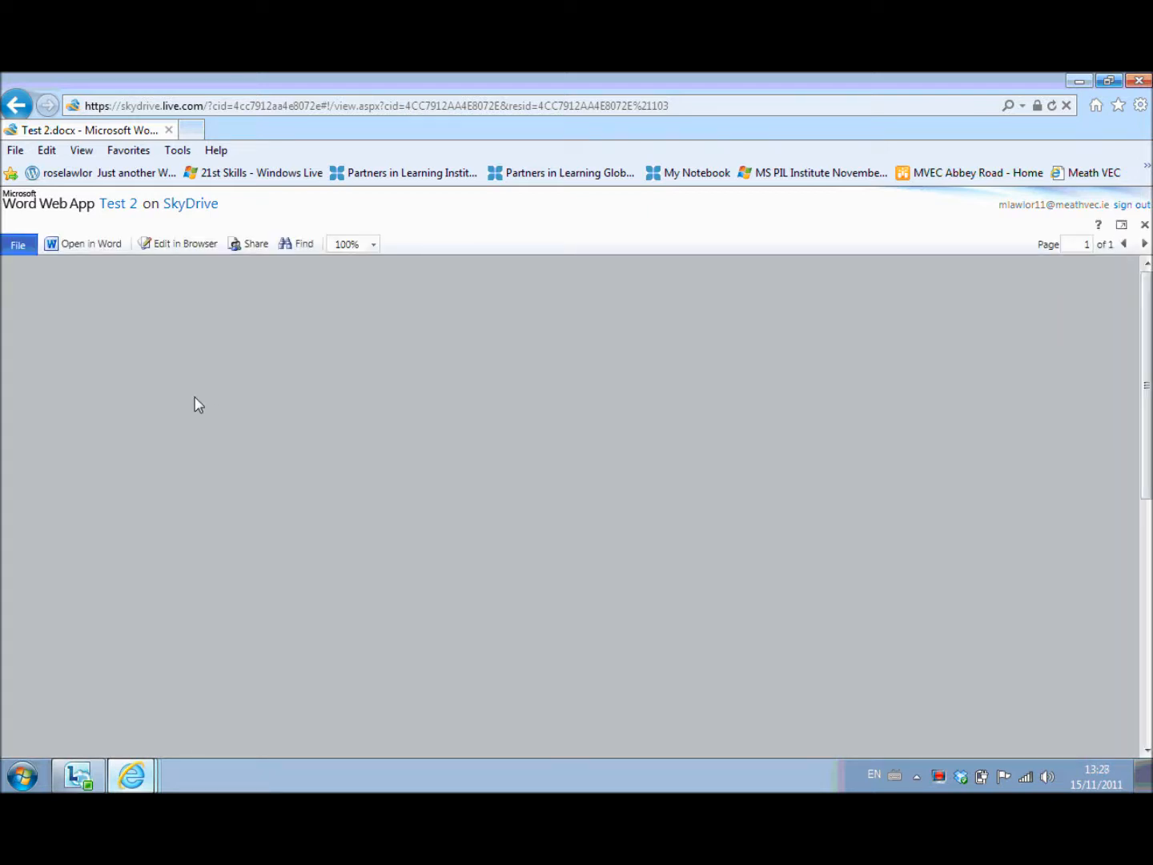
mouse_move(388, 369)
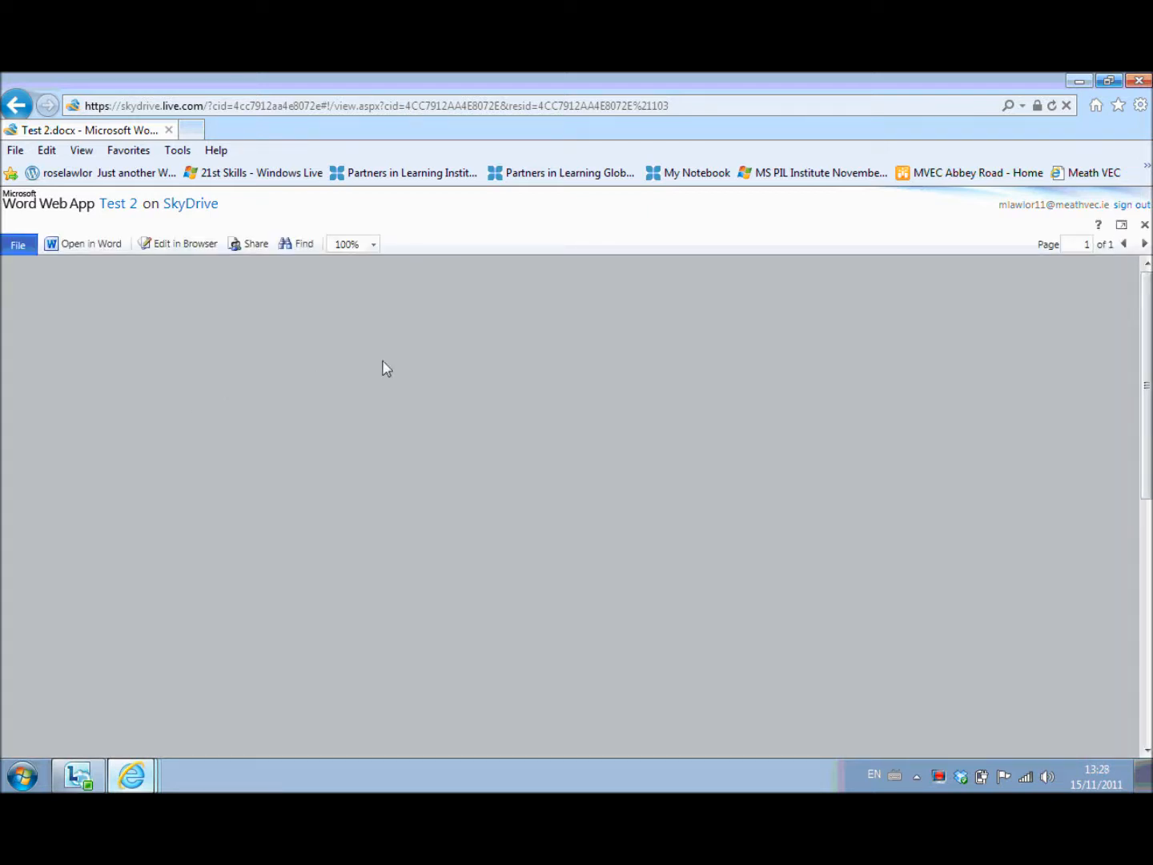
mouse_move(519, 398)
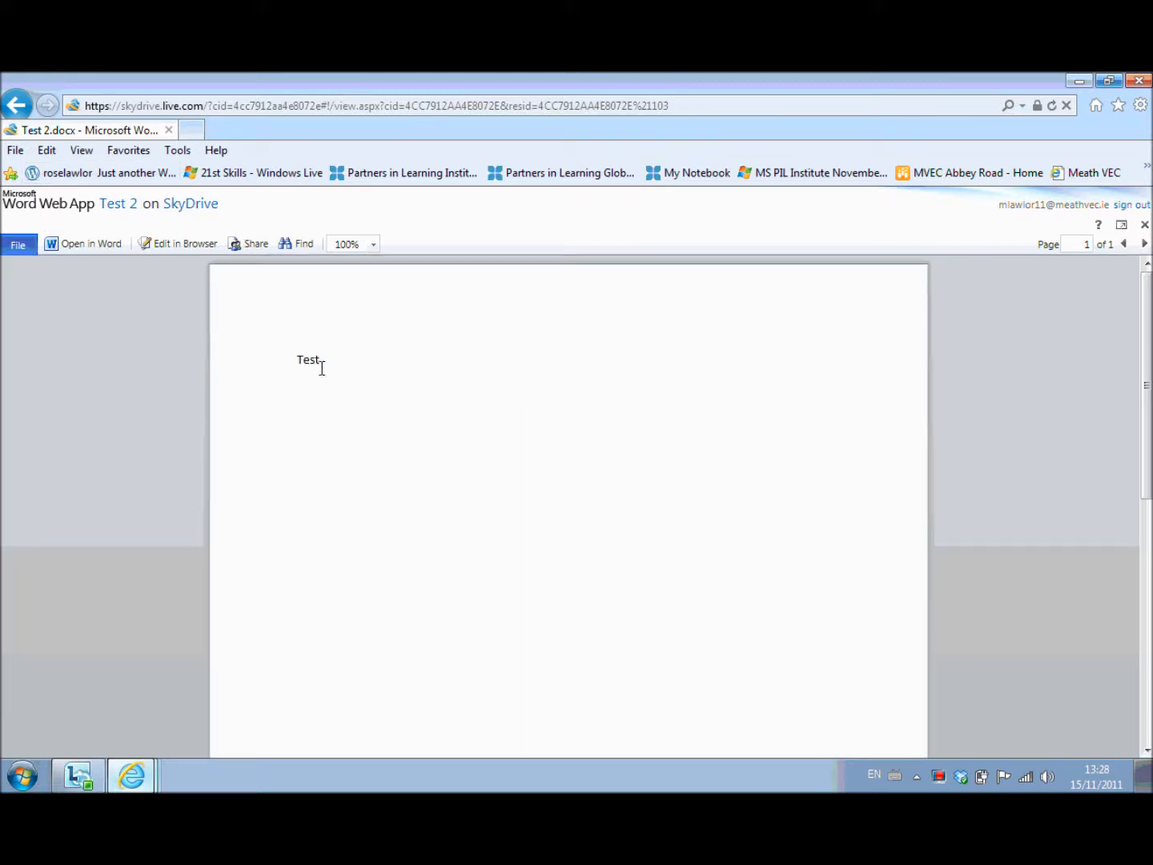
mouse_move(90, 243)
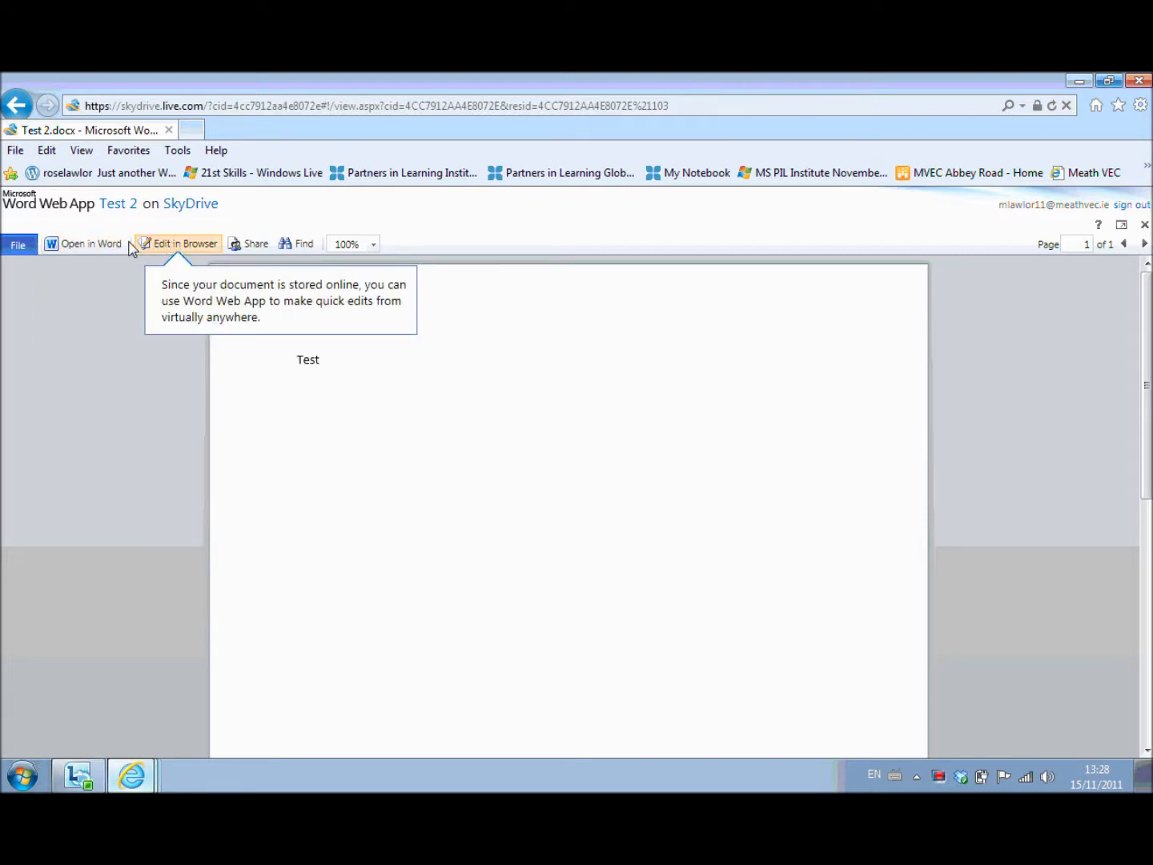
mouse_move(90, 244)
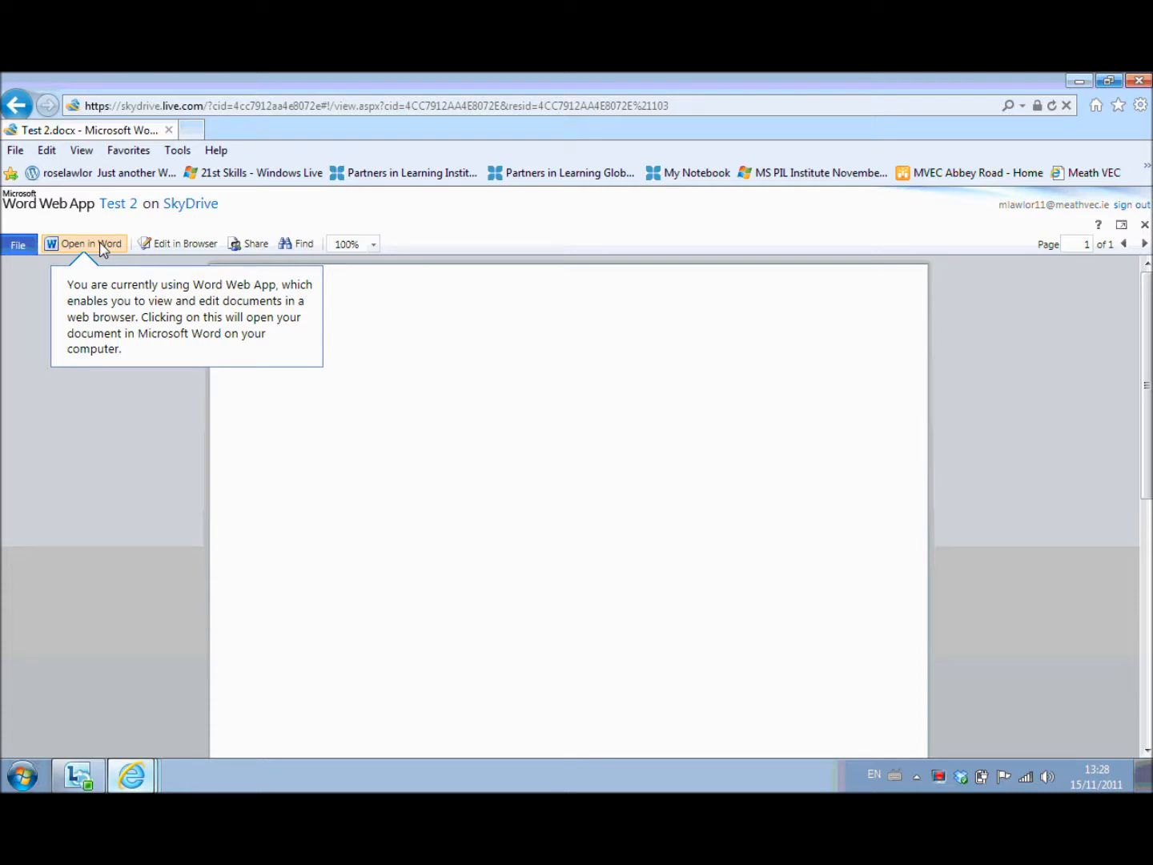
Send Test 2 from Word Web App to desktop Word, confirming the Open Document dialog
click(89, 243)
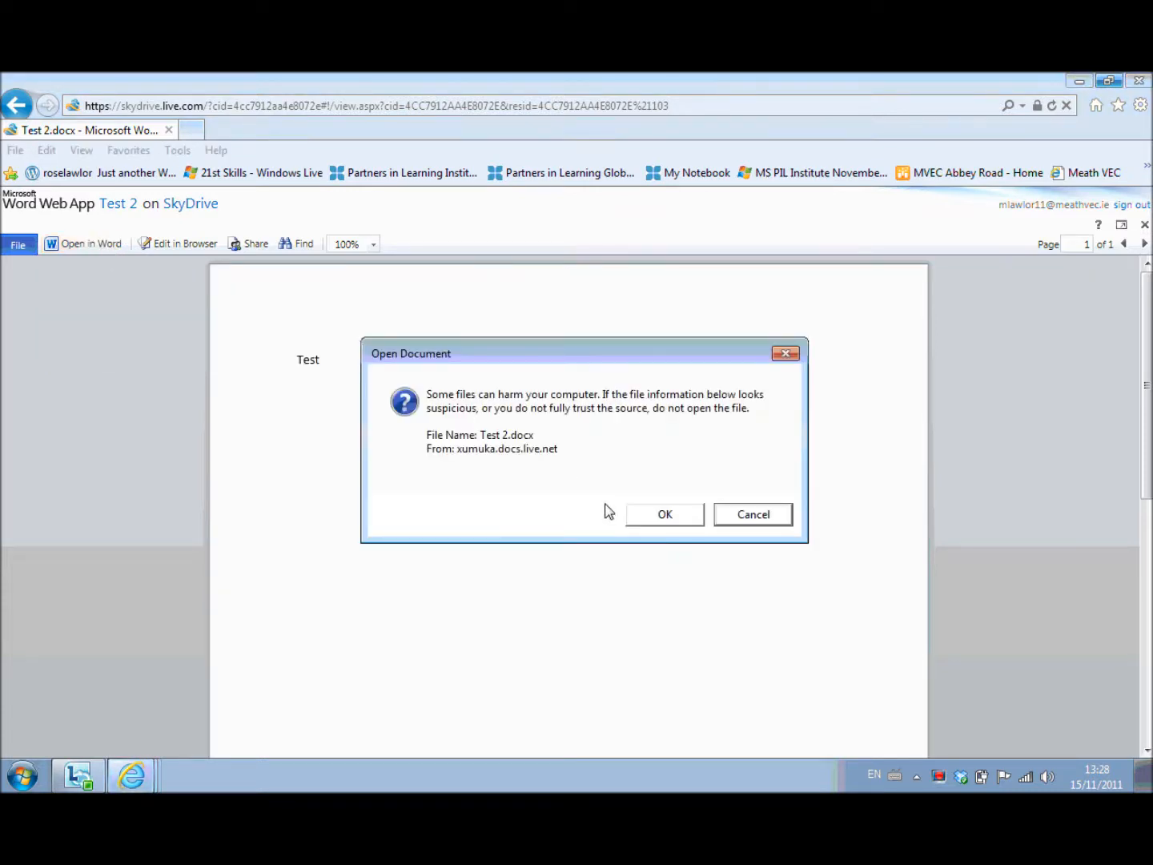
click(663, 514)
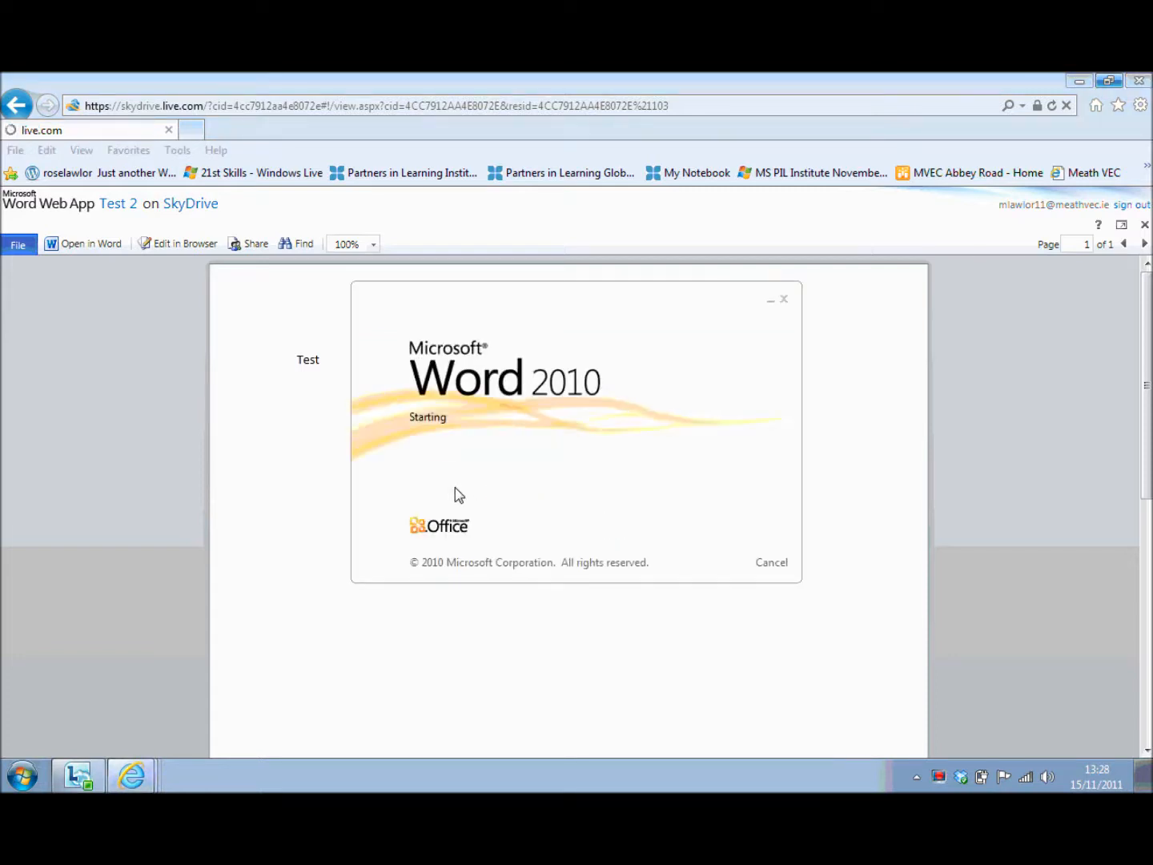